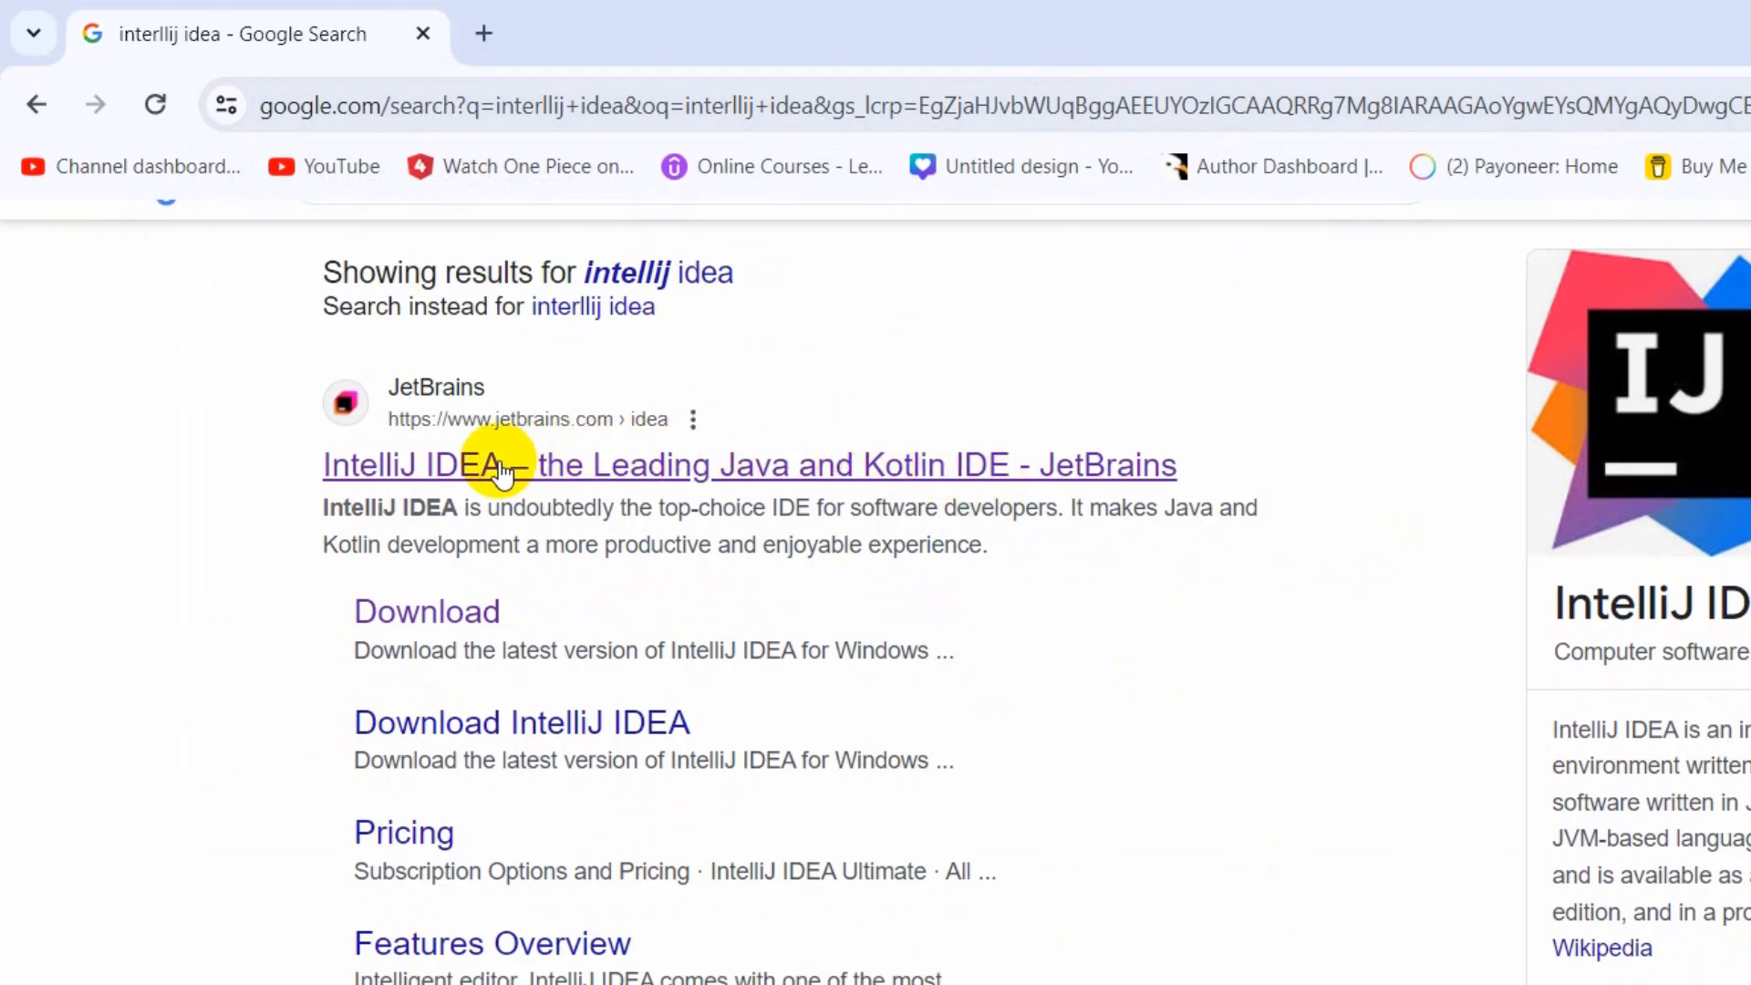
{"action": "mouse_move", "coordinate": [456, 433]}
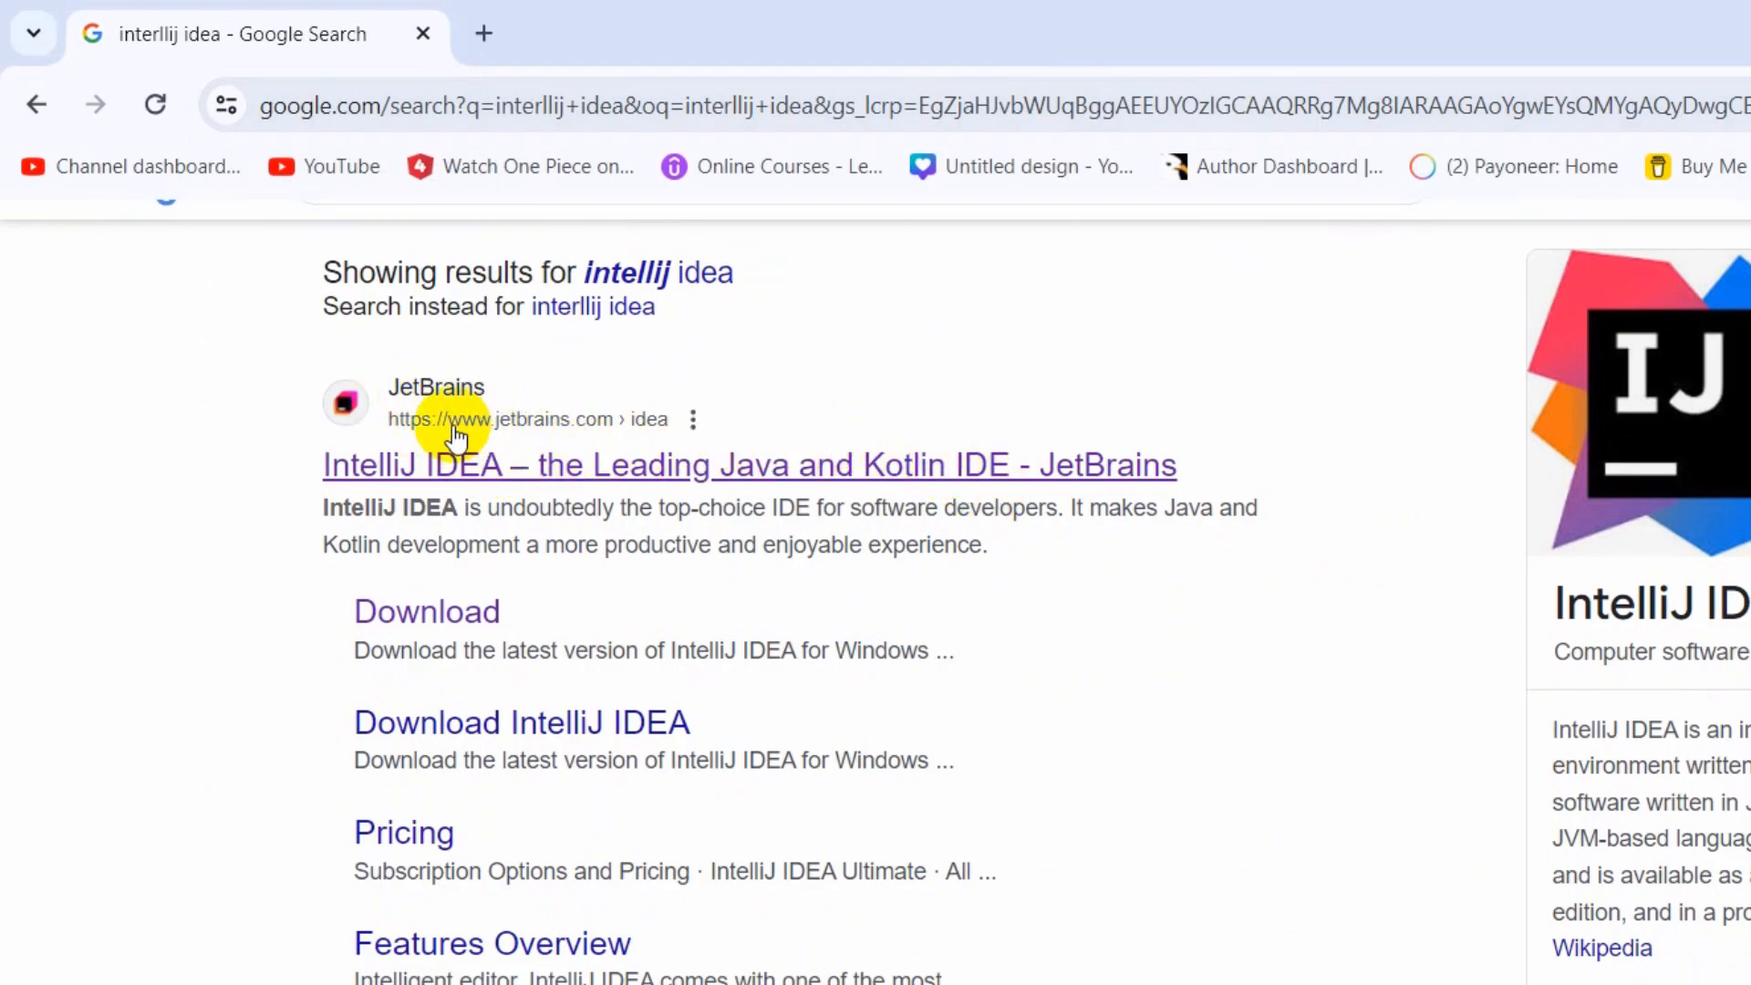
- Reach the IntelliJ IDEA download page from the JetBrains search result
{"action": "scroll", "scroll_direction": "up", "scroll_amount": 3}
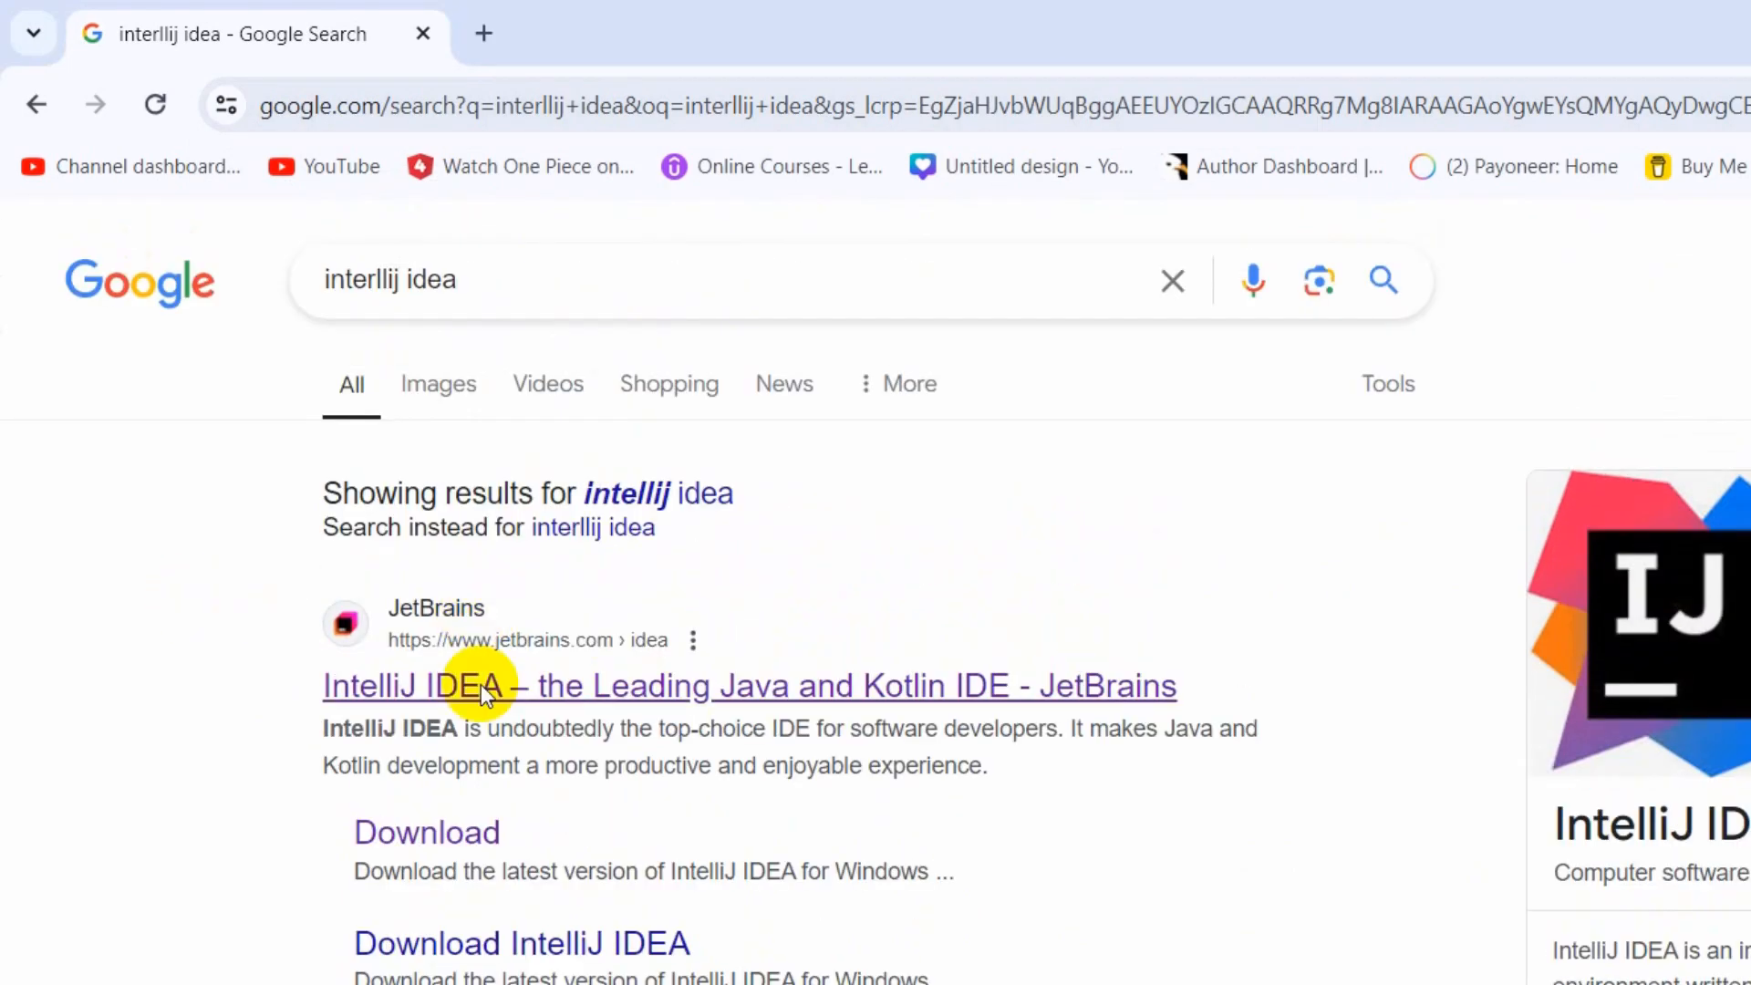
{"action": "left_click", "coordinate": [465, 686]}
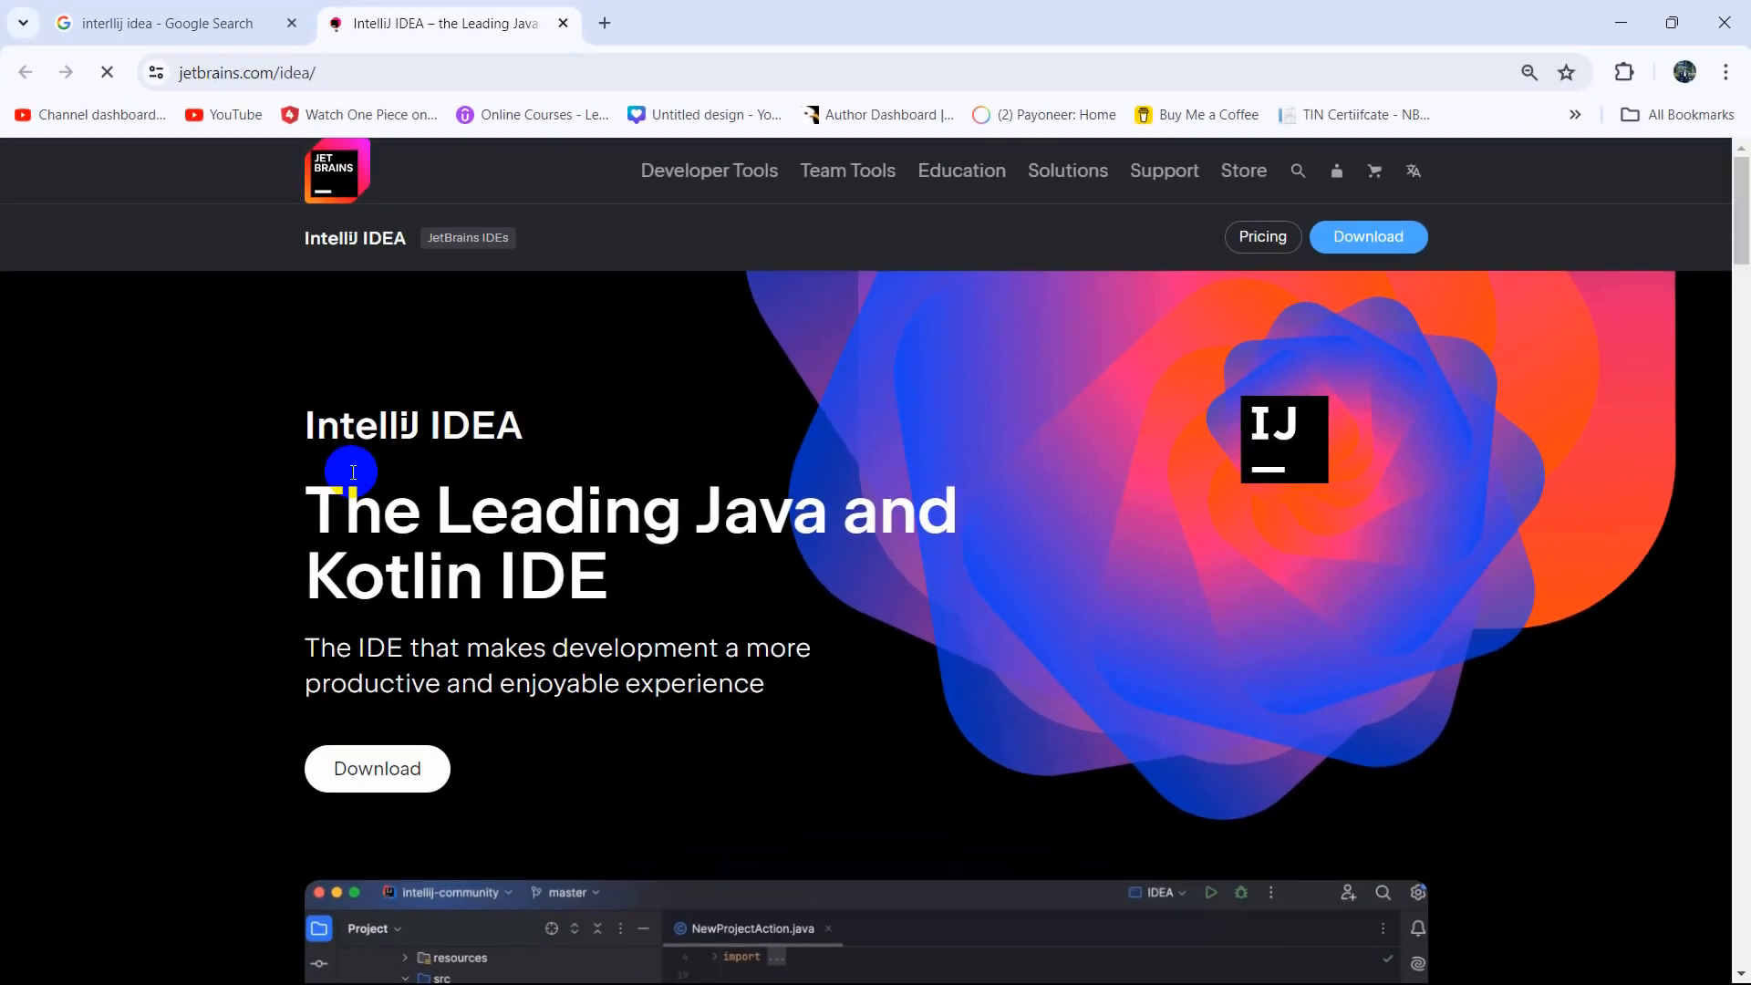
{"action": "scroll", "scroll_direction": "down", "scroll_amount": 3}
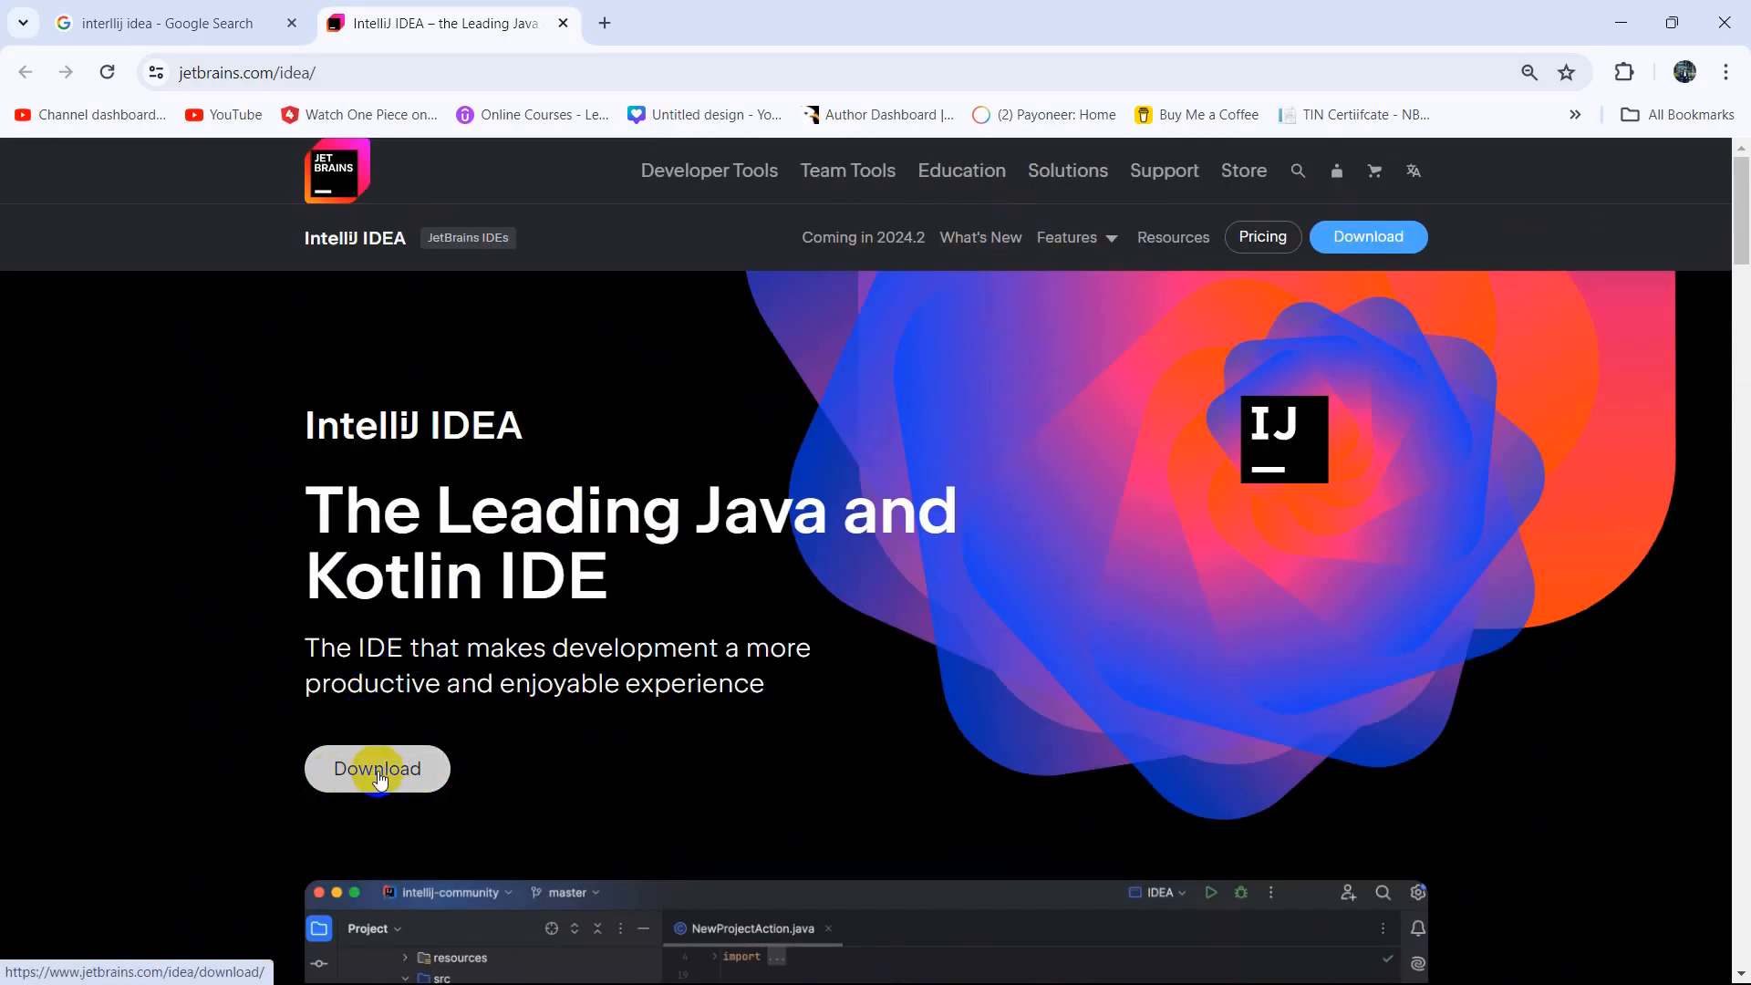
{"action": "left_click", "coordinate": [377, 769]}
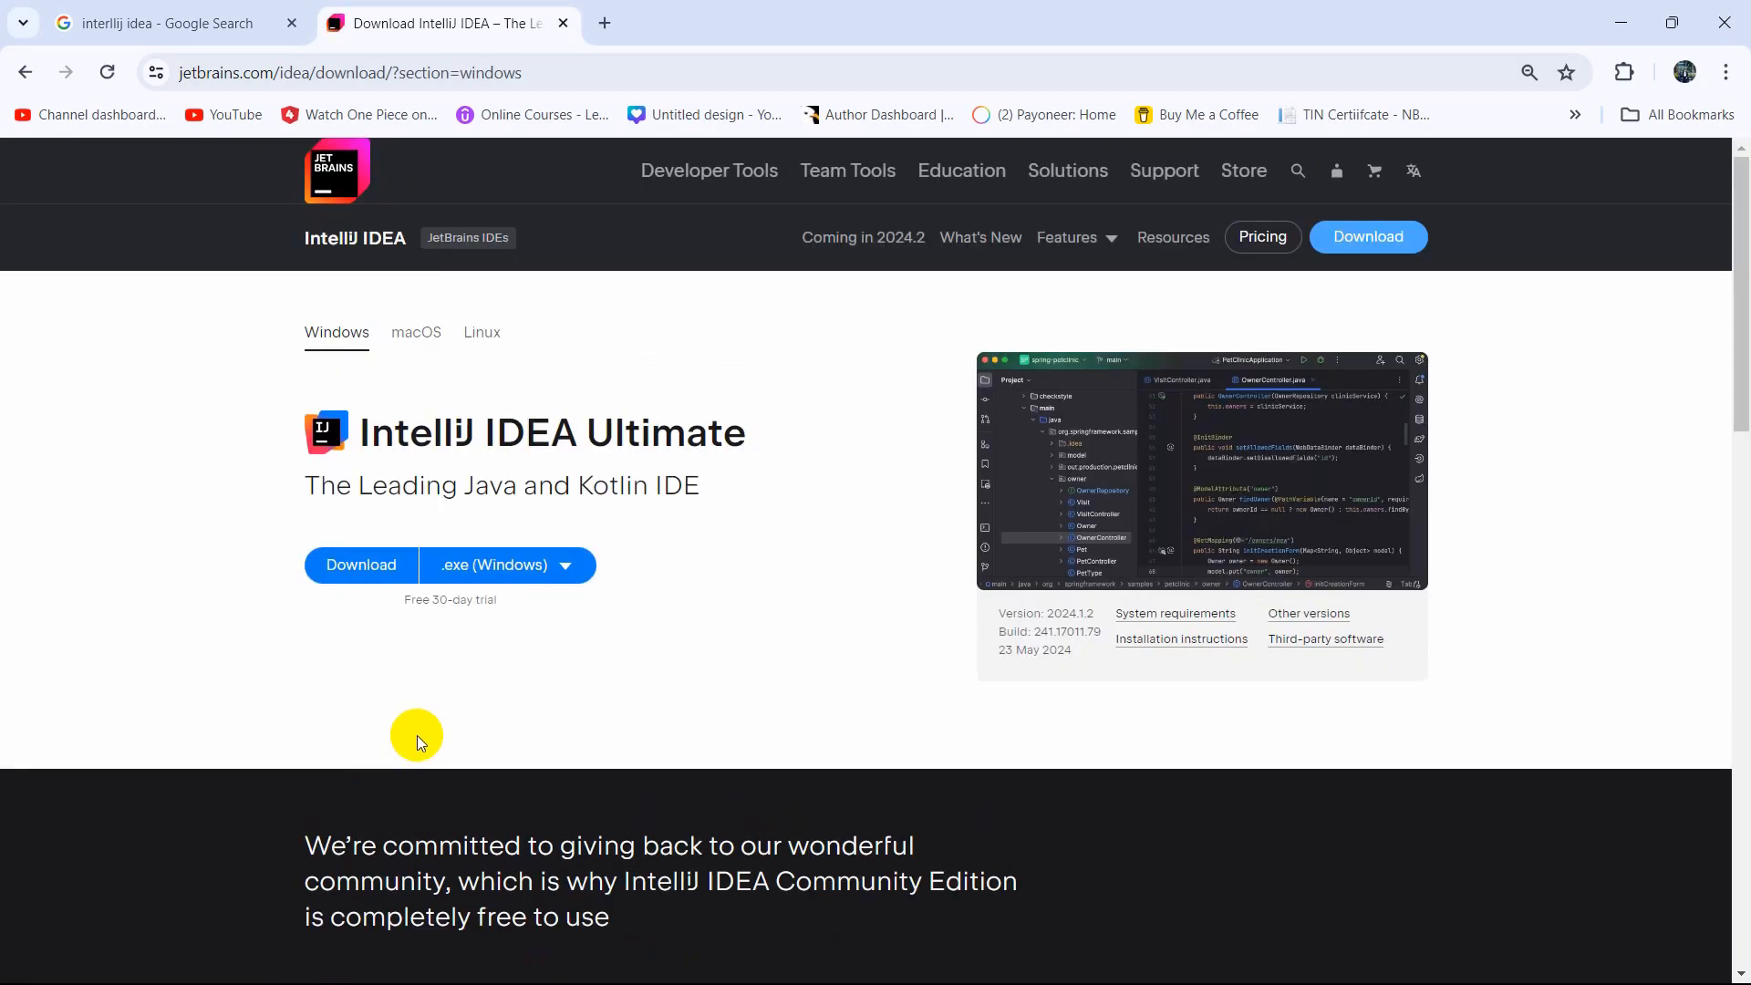
- Look through the Windows download options for the Ultimate and Community editions
{"action": "left_click_drag", "start_coordinate": [359, 433], "coordinate": [631, 433]}
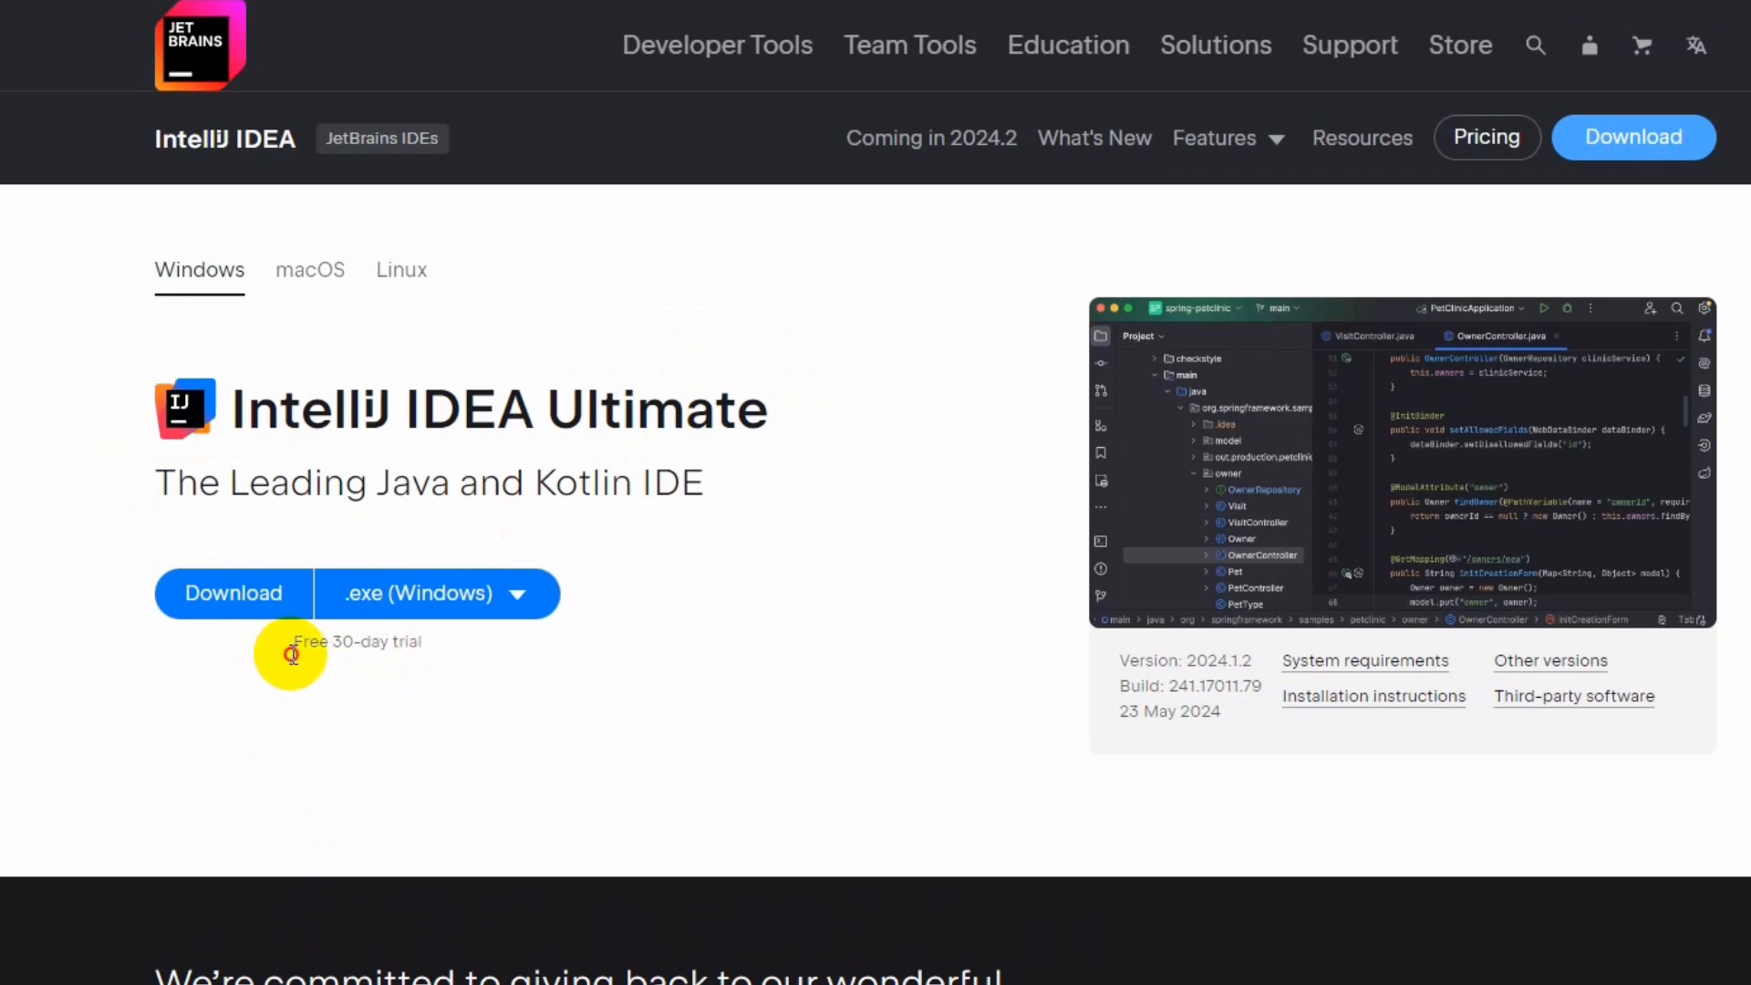
{"action": "scroll", "scroll_direction": "down", "scroll_amount": 3}
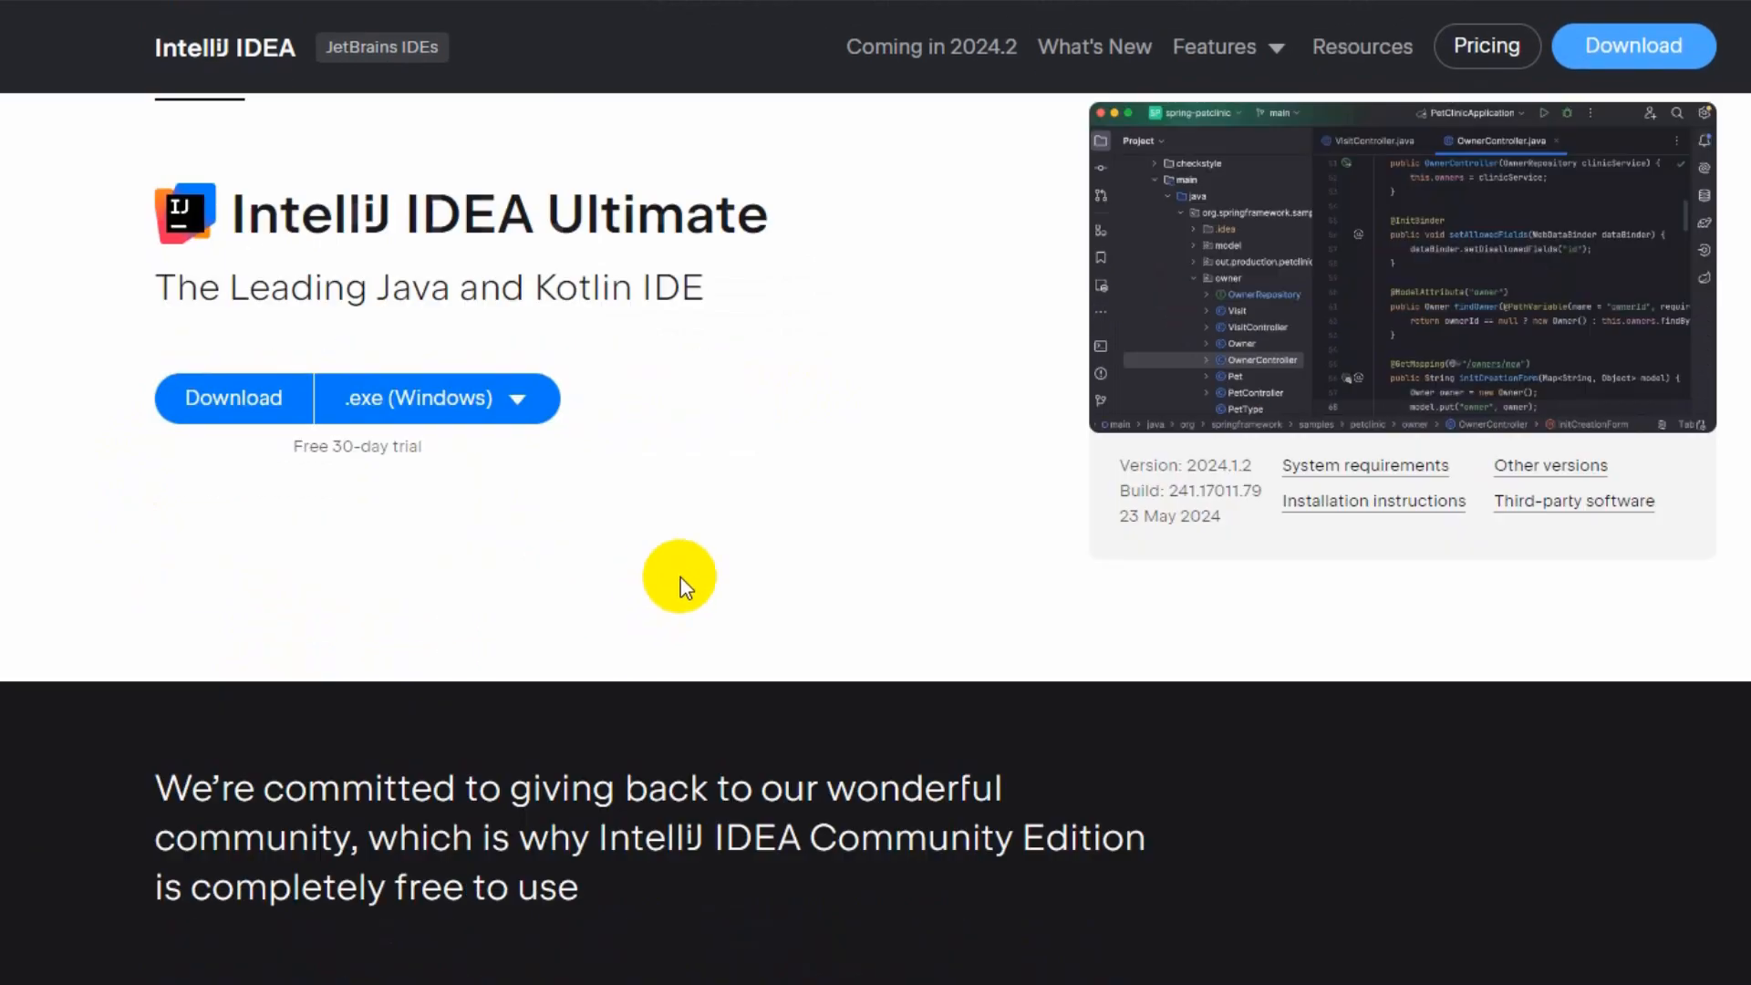
{"action": "scroll", "scroll_direction": "down", "scroll_amount": 3}
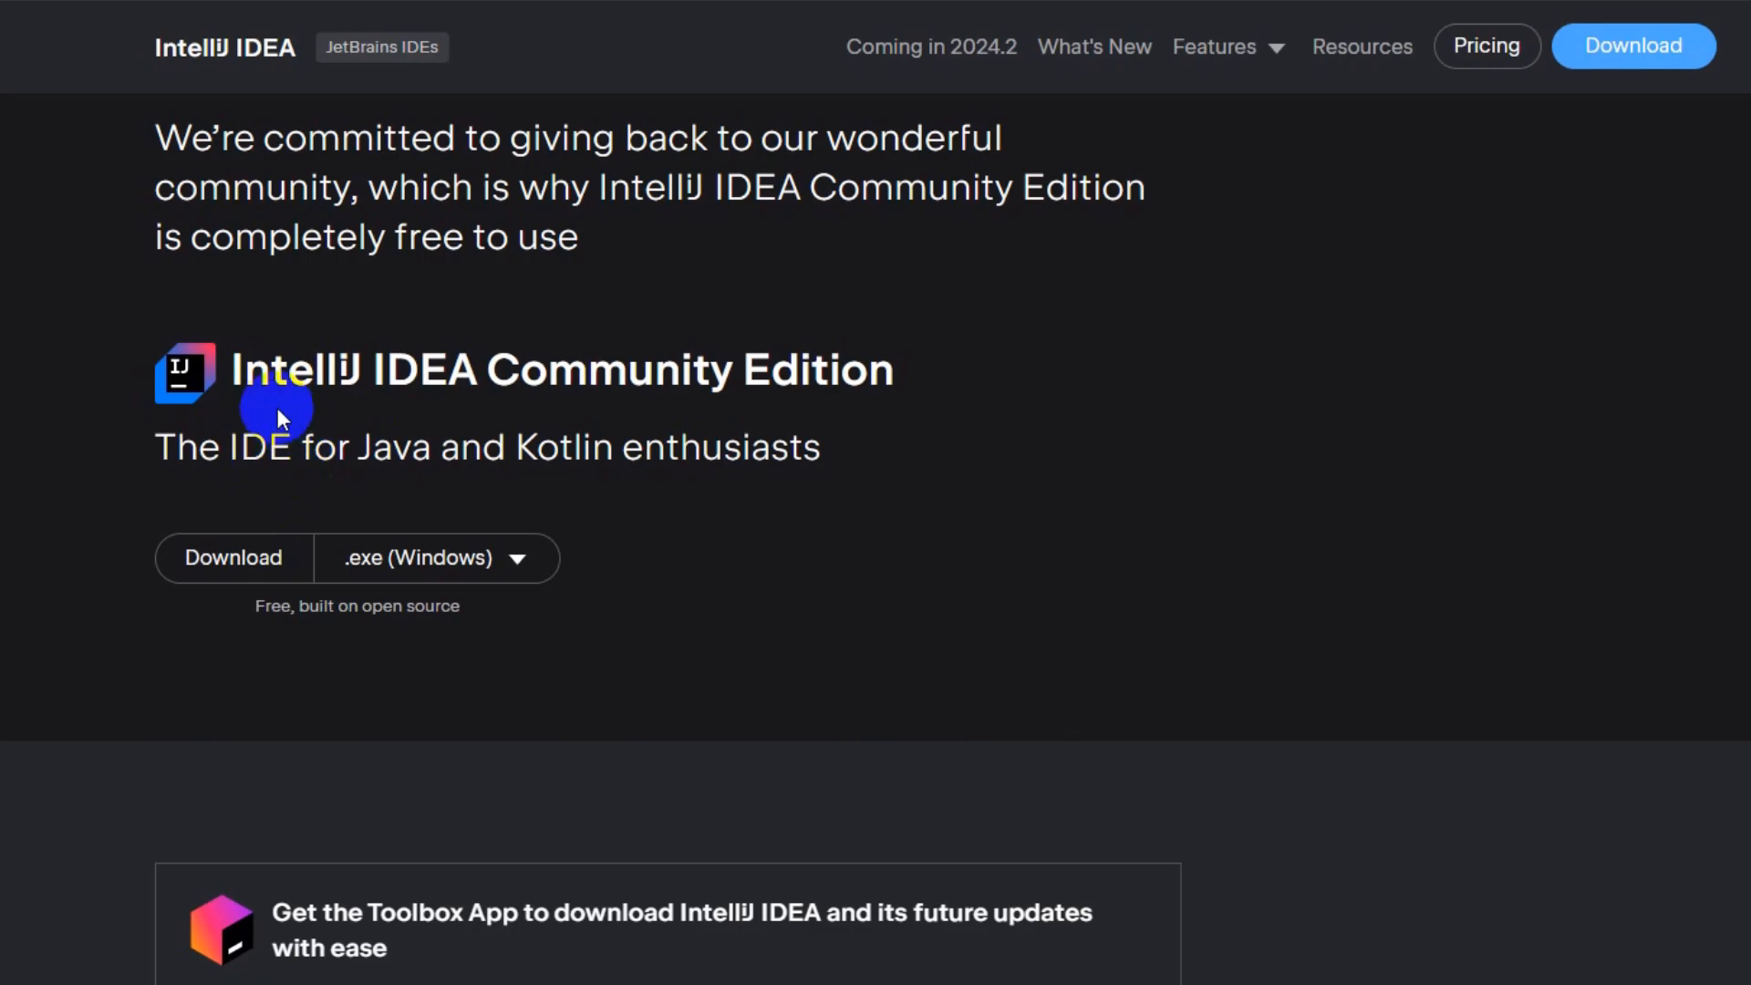
{"action": "scroll", "scroll_direction": "down", "scroll_amount": 3}
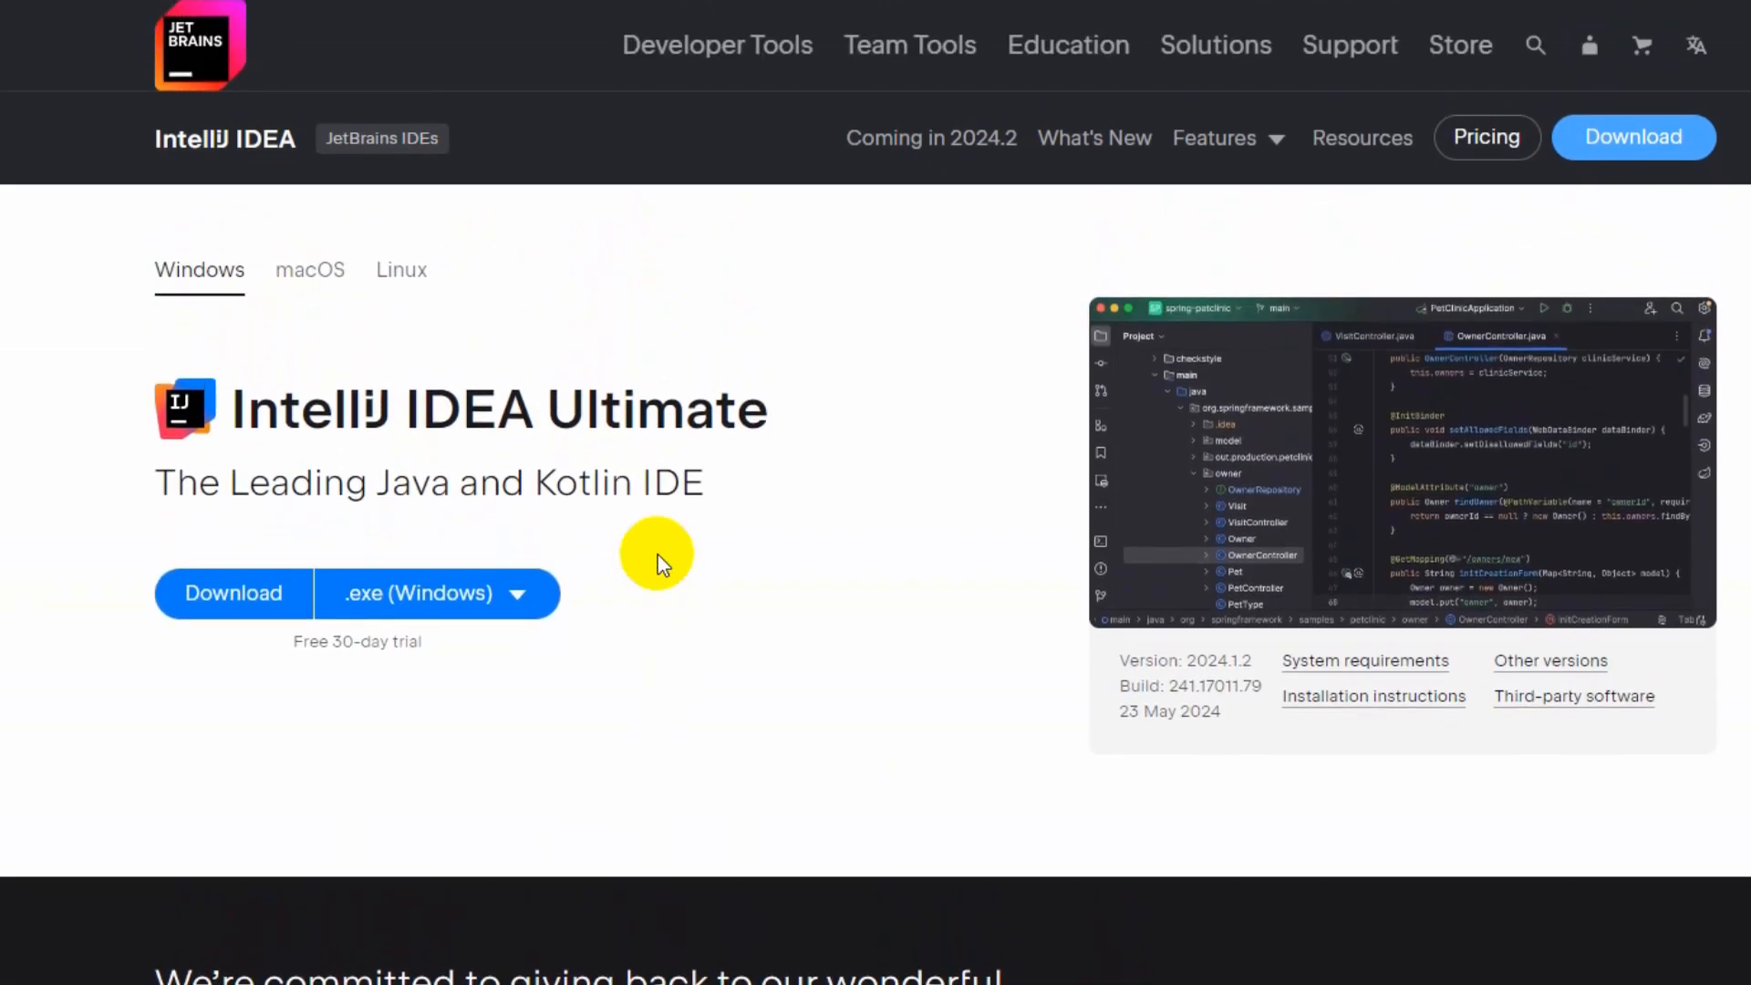
- Compare the Linux and Windows tabs and settle on the Windows Community Edition section
{"action": "left_click", "coordinate": [310, 270]}
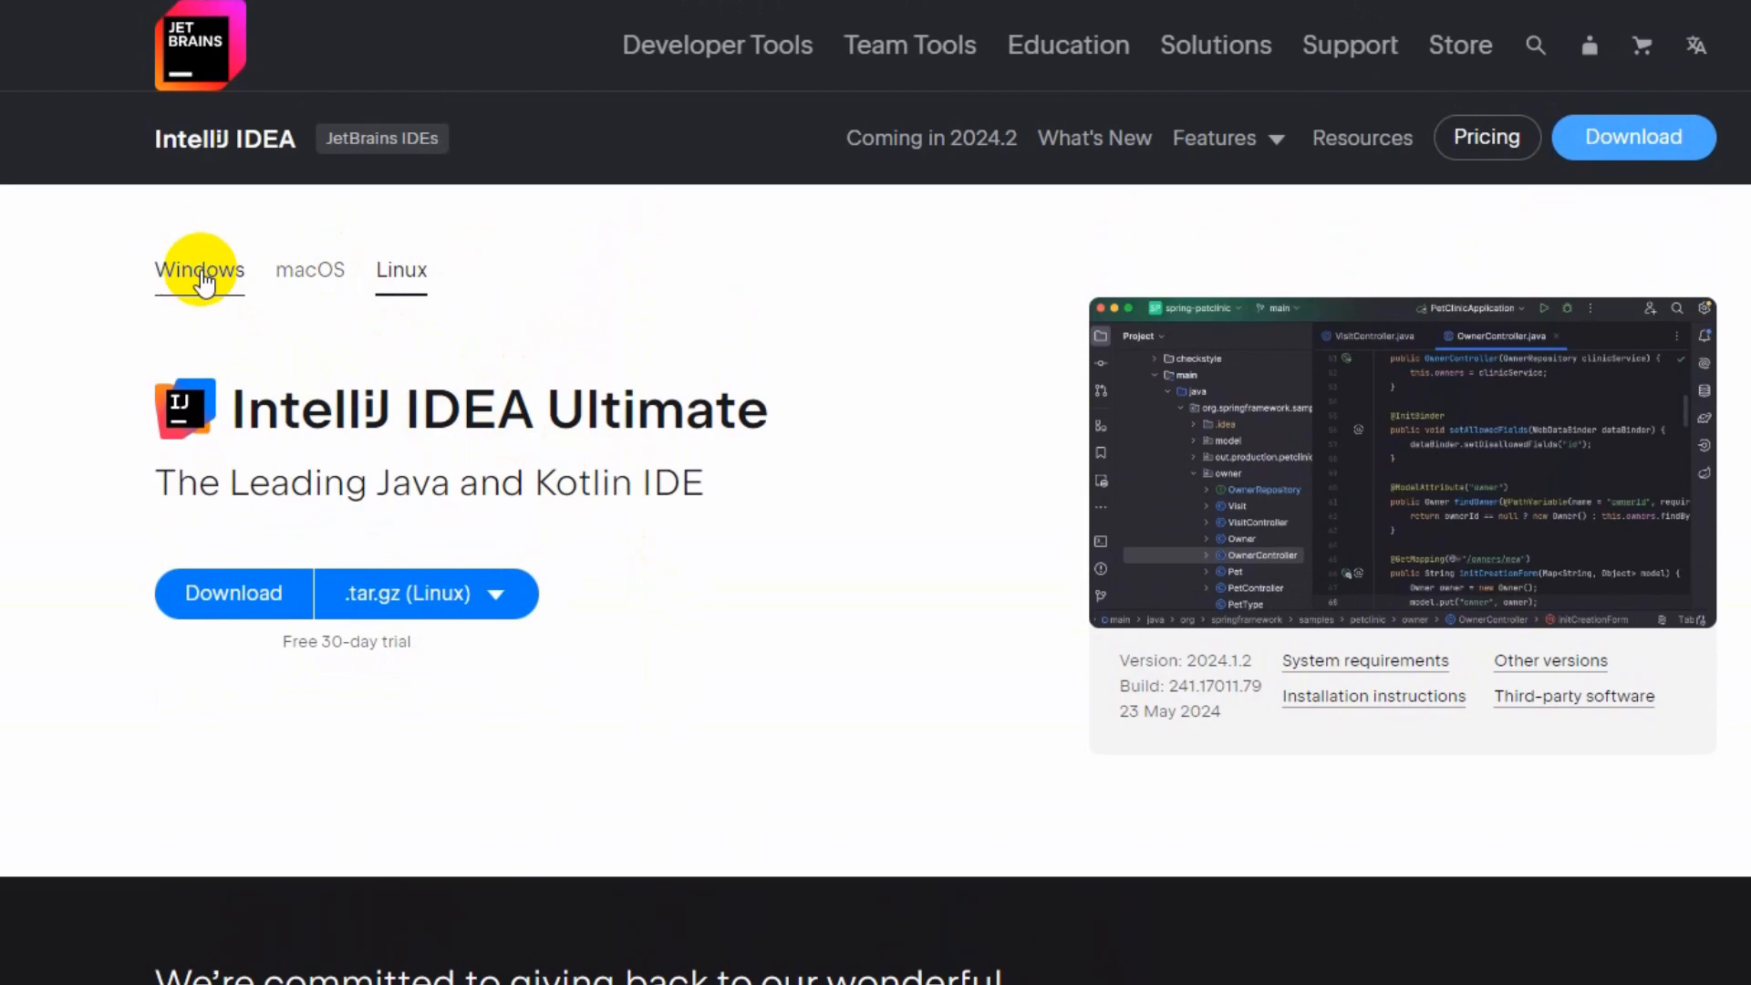
{"action": "left_click", "coordinate": [198, 270]}
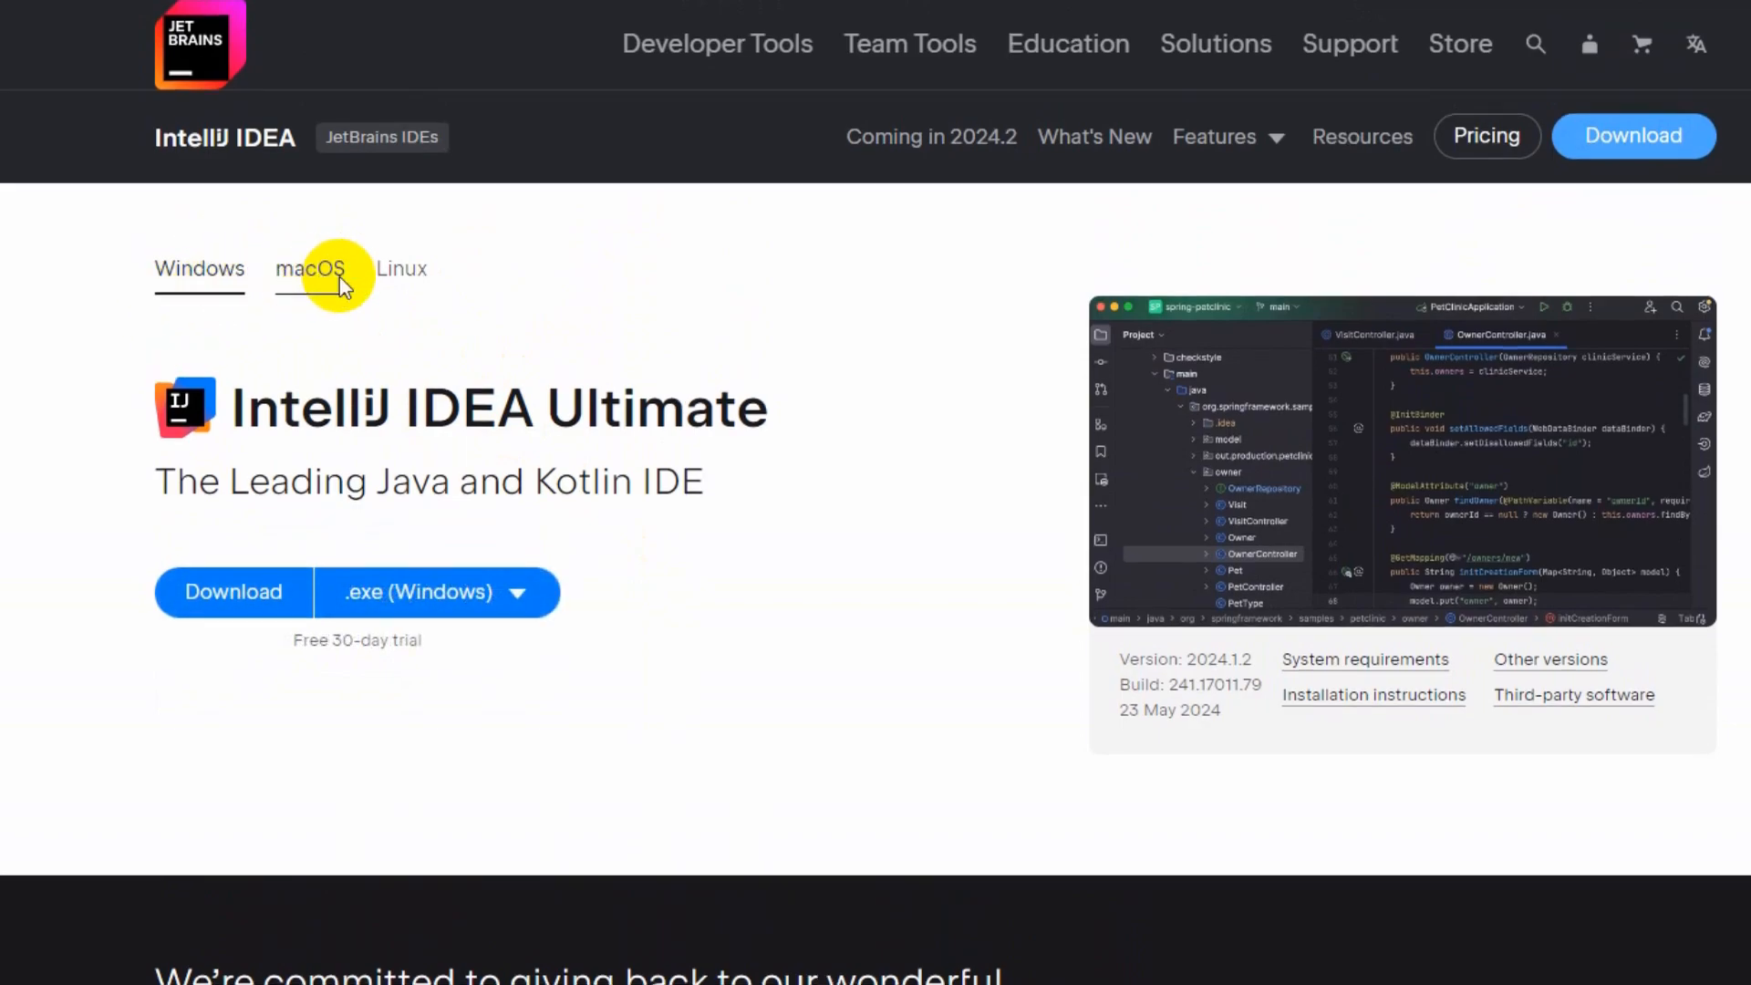
{"action": "scroll", "scroll_direction": "down", "scroll_amount": 3}
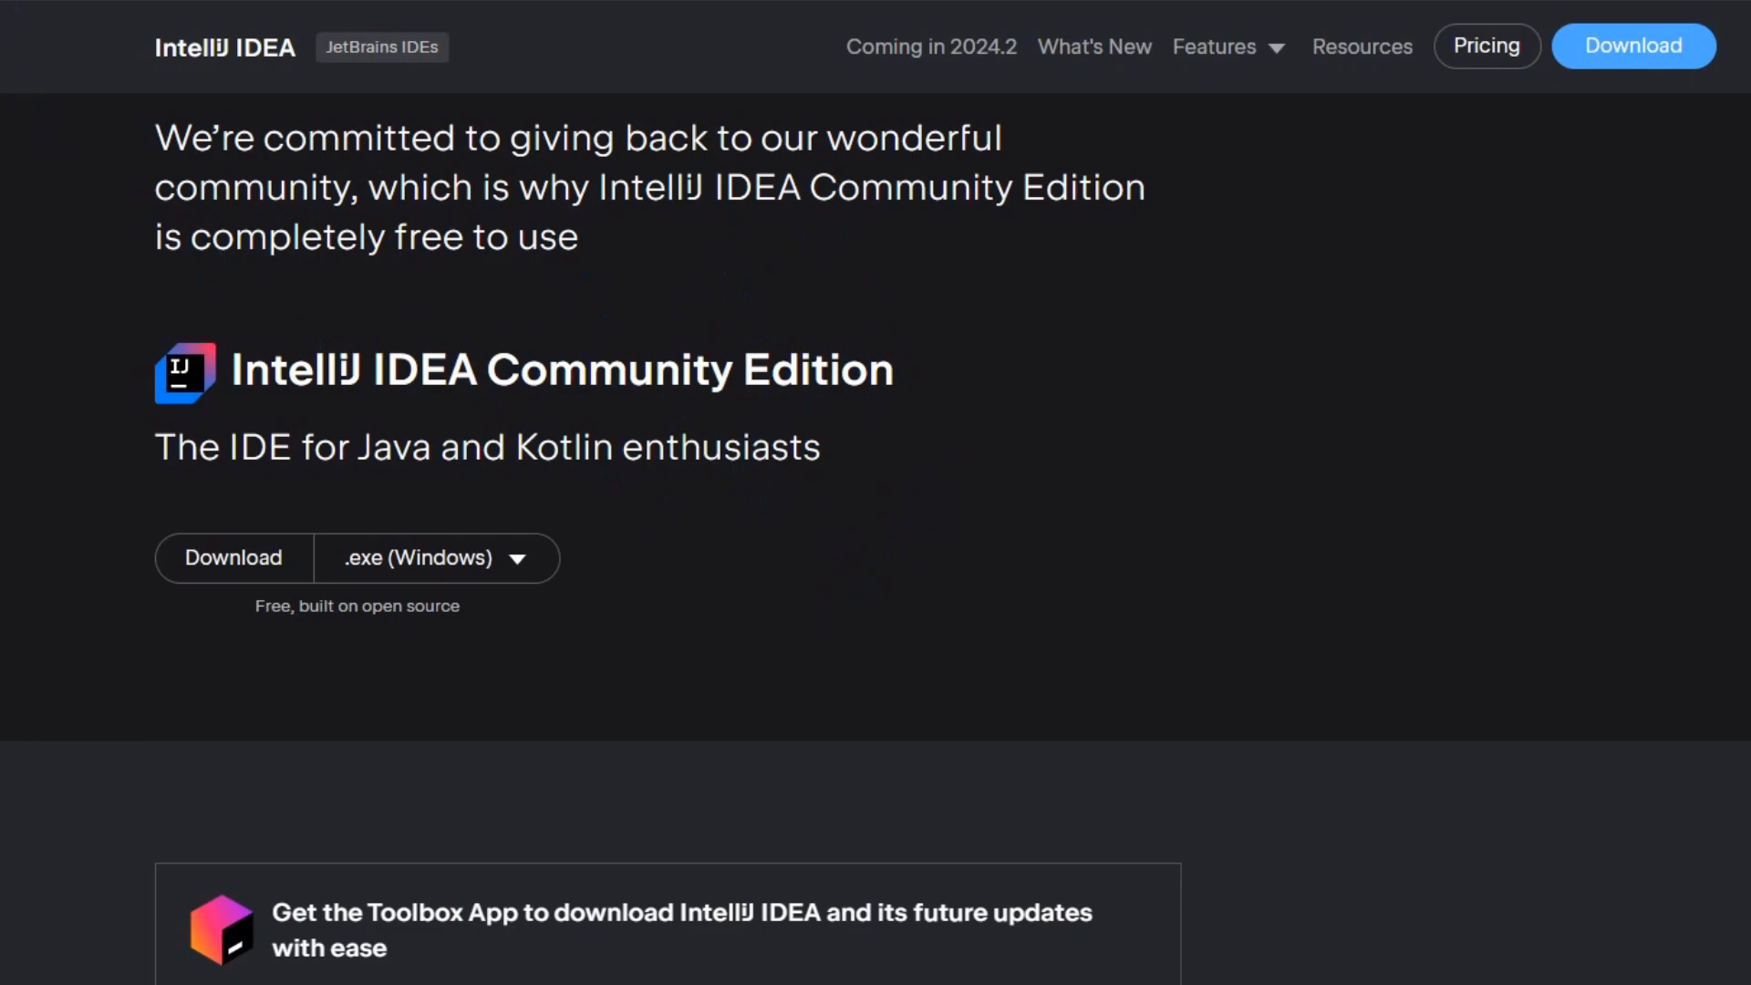
{"action": "left_click", "coordinate": [319, 628]}
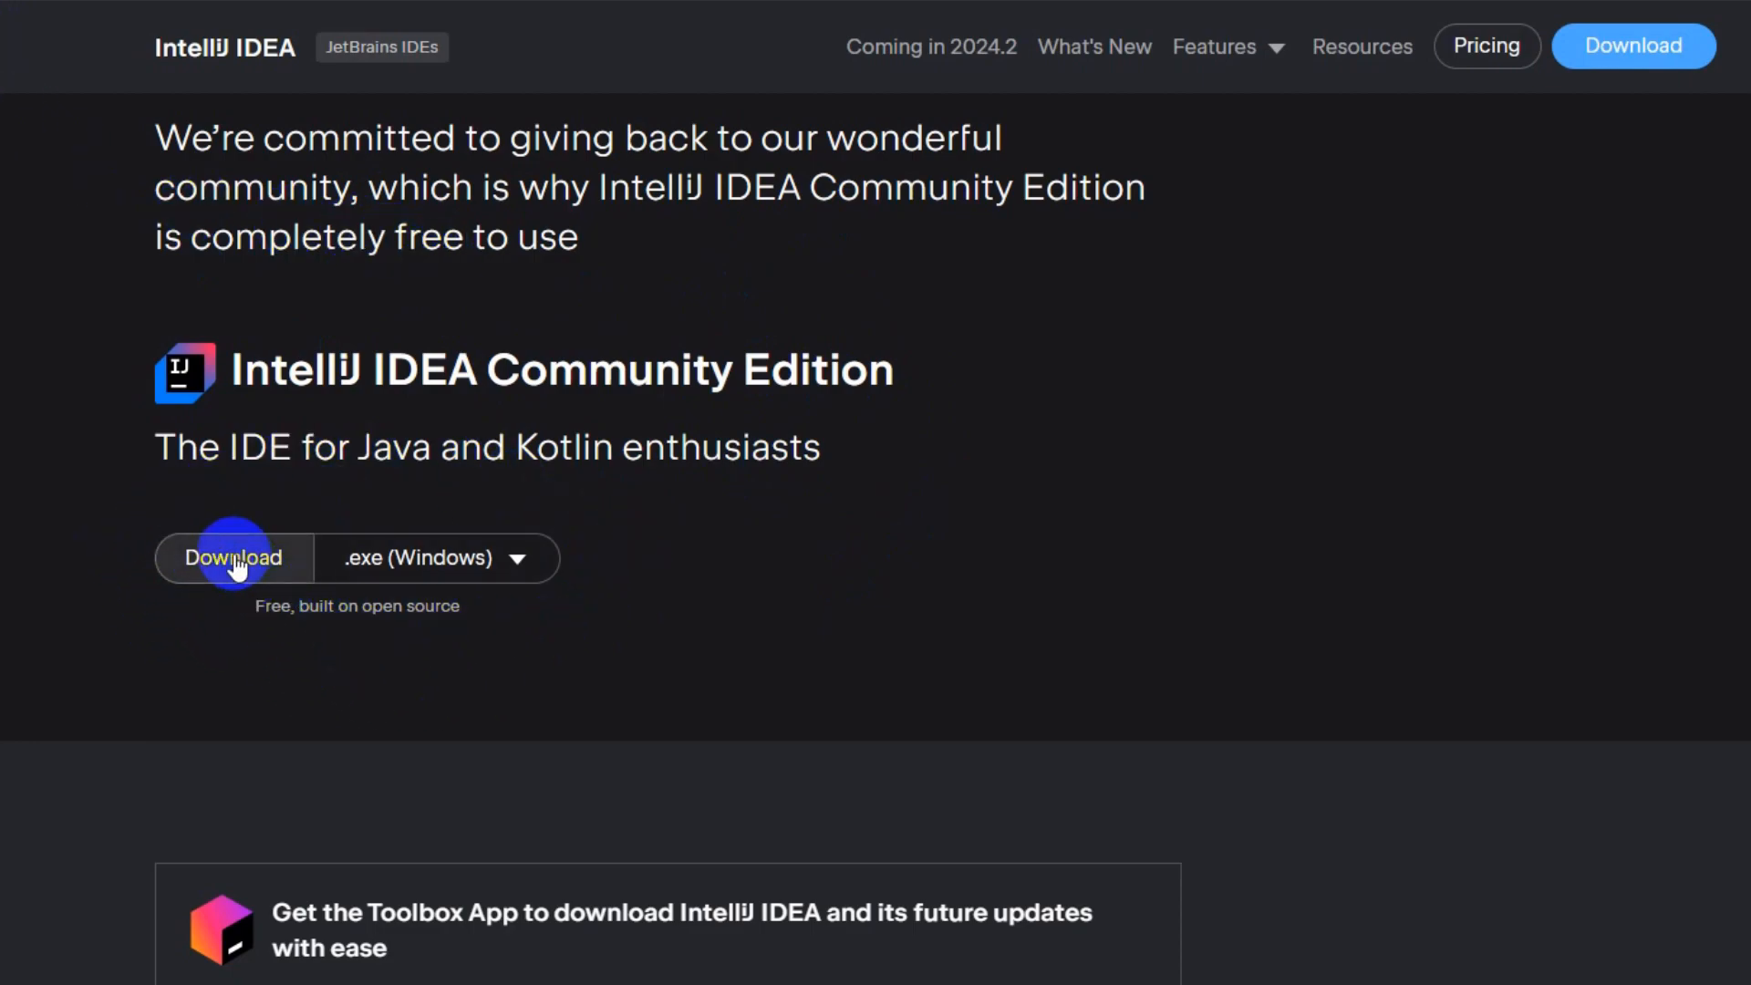
- Download the Community Edition installer in the .exe (Windows) format
{"action": "left_click", "coordinate": [435, 558]}
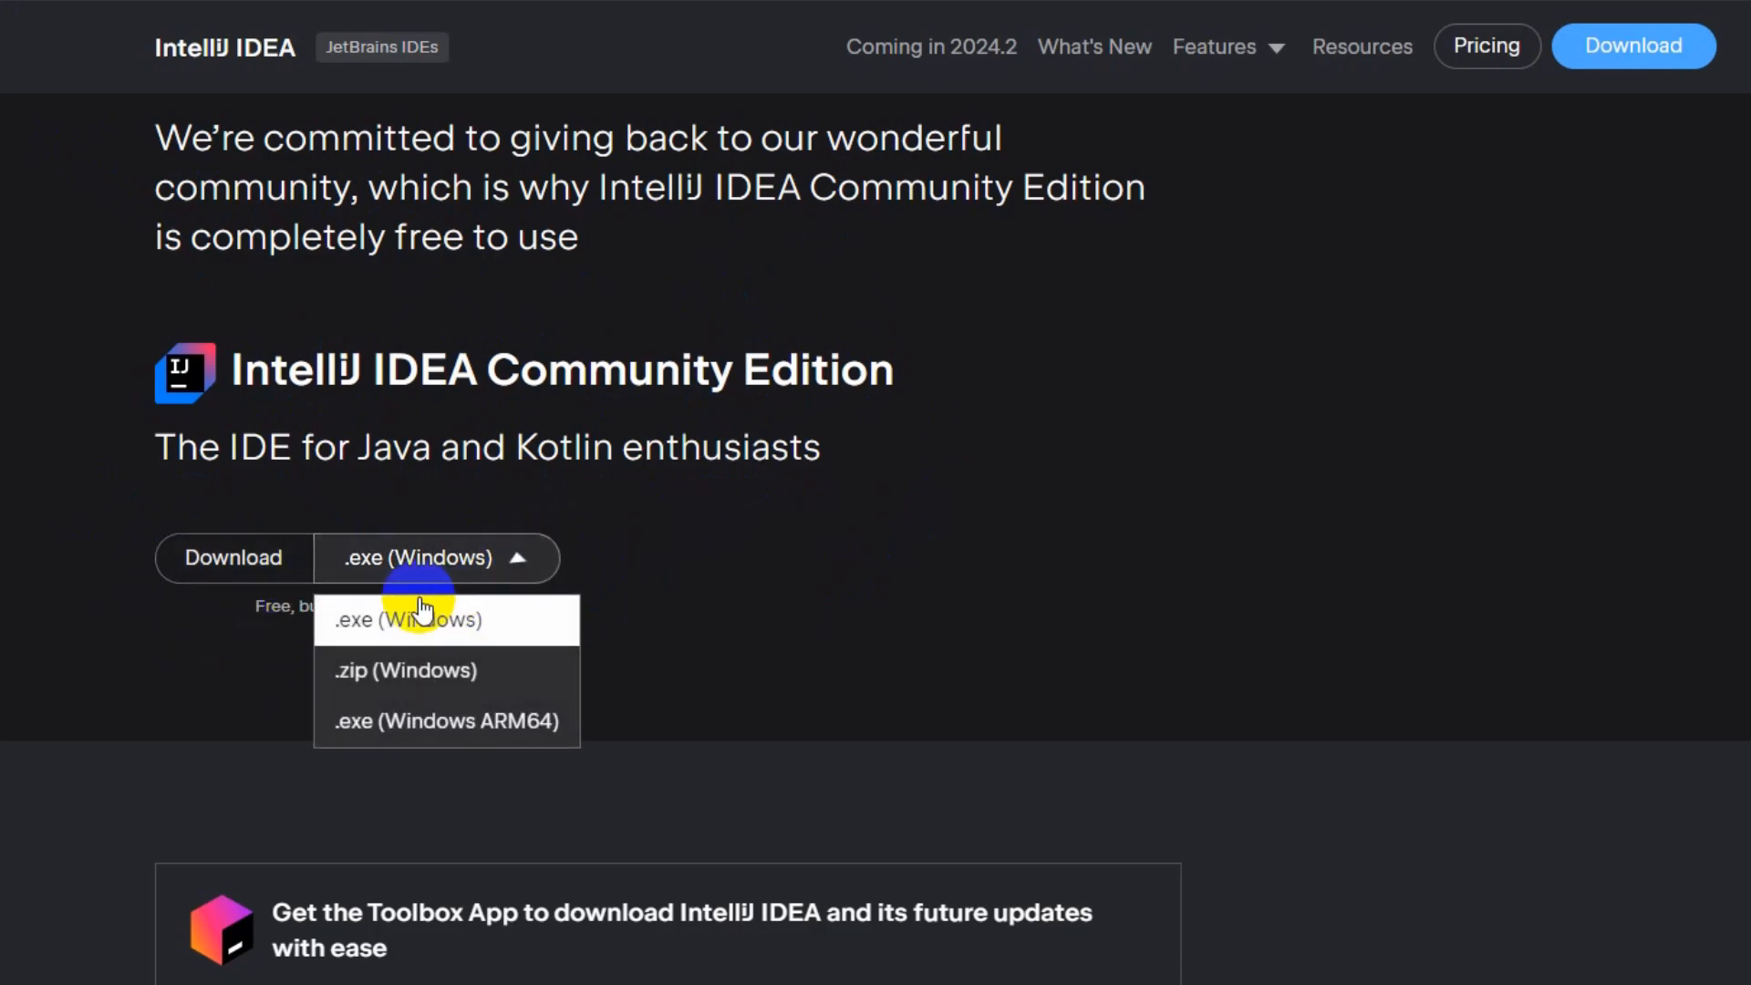
{"action": "left_click", "coordinate": [408, 619]}
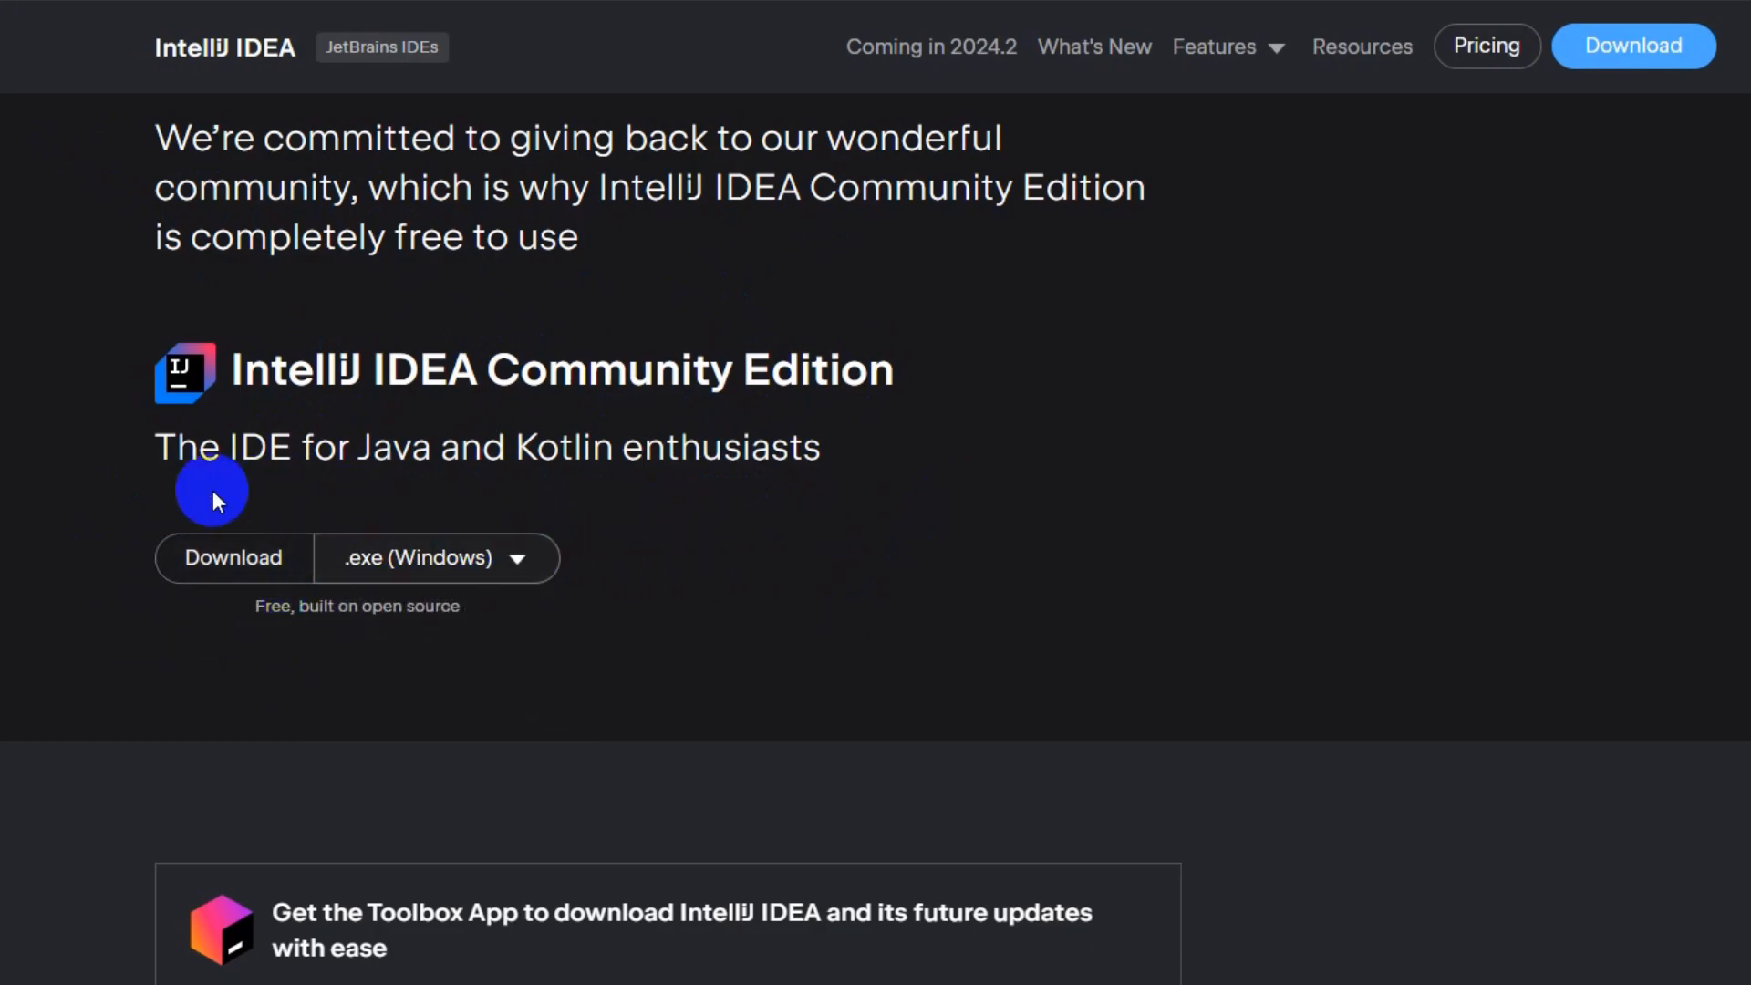
{"action": "left_click", "coordinate": [232, 558]}
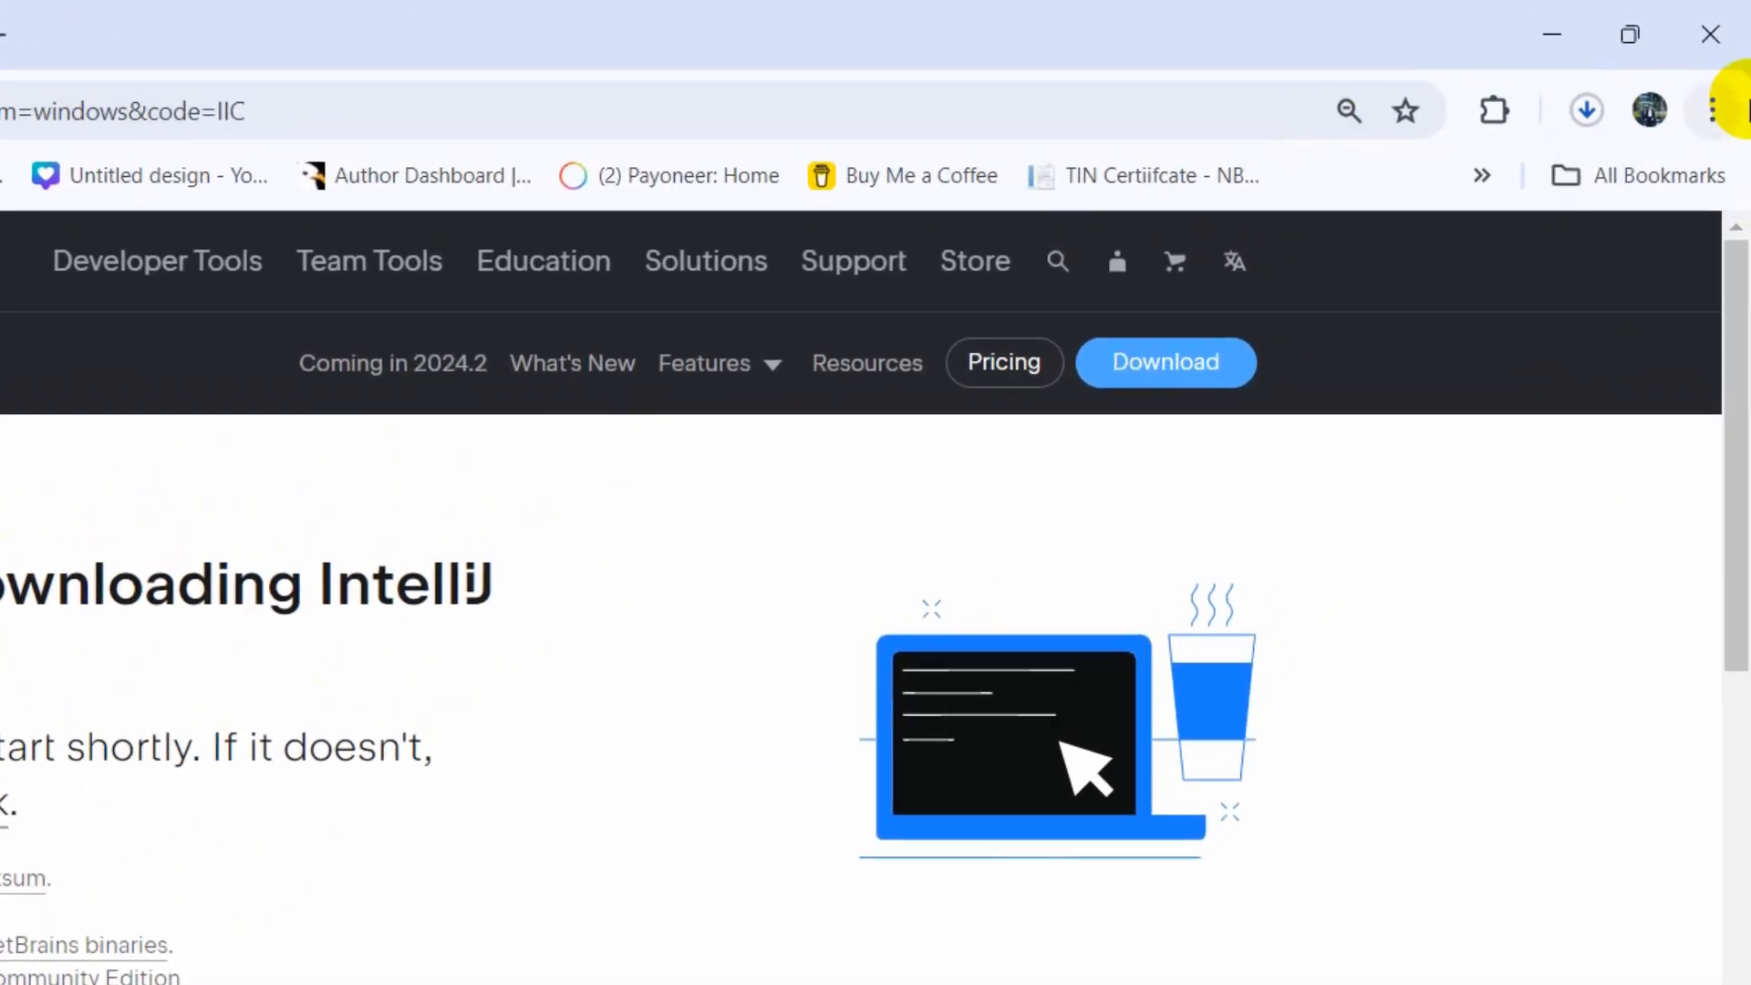
- Show Chrome's recent downloads to watch the ideaIC-2024.1.2.exe installer progress
{"action": "left_click", "coordinate": [1586, 109]}
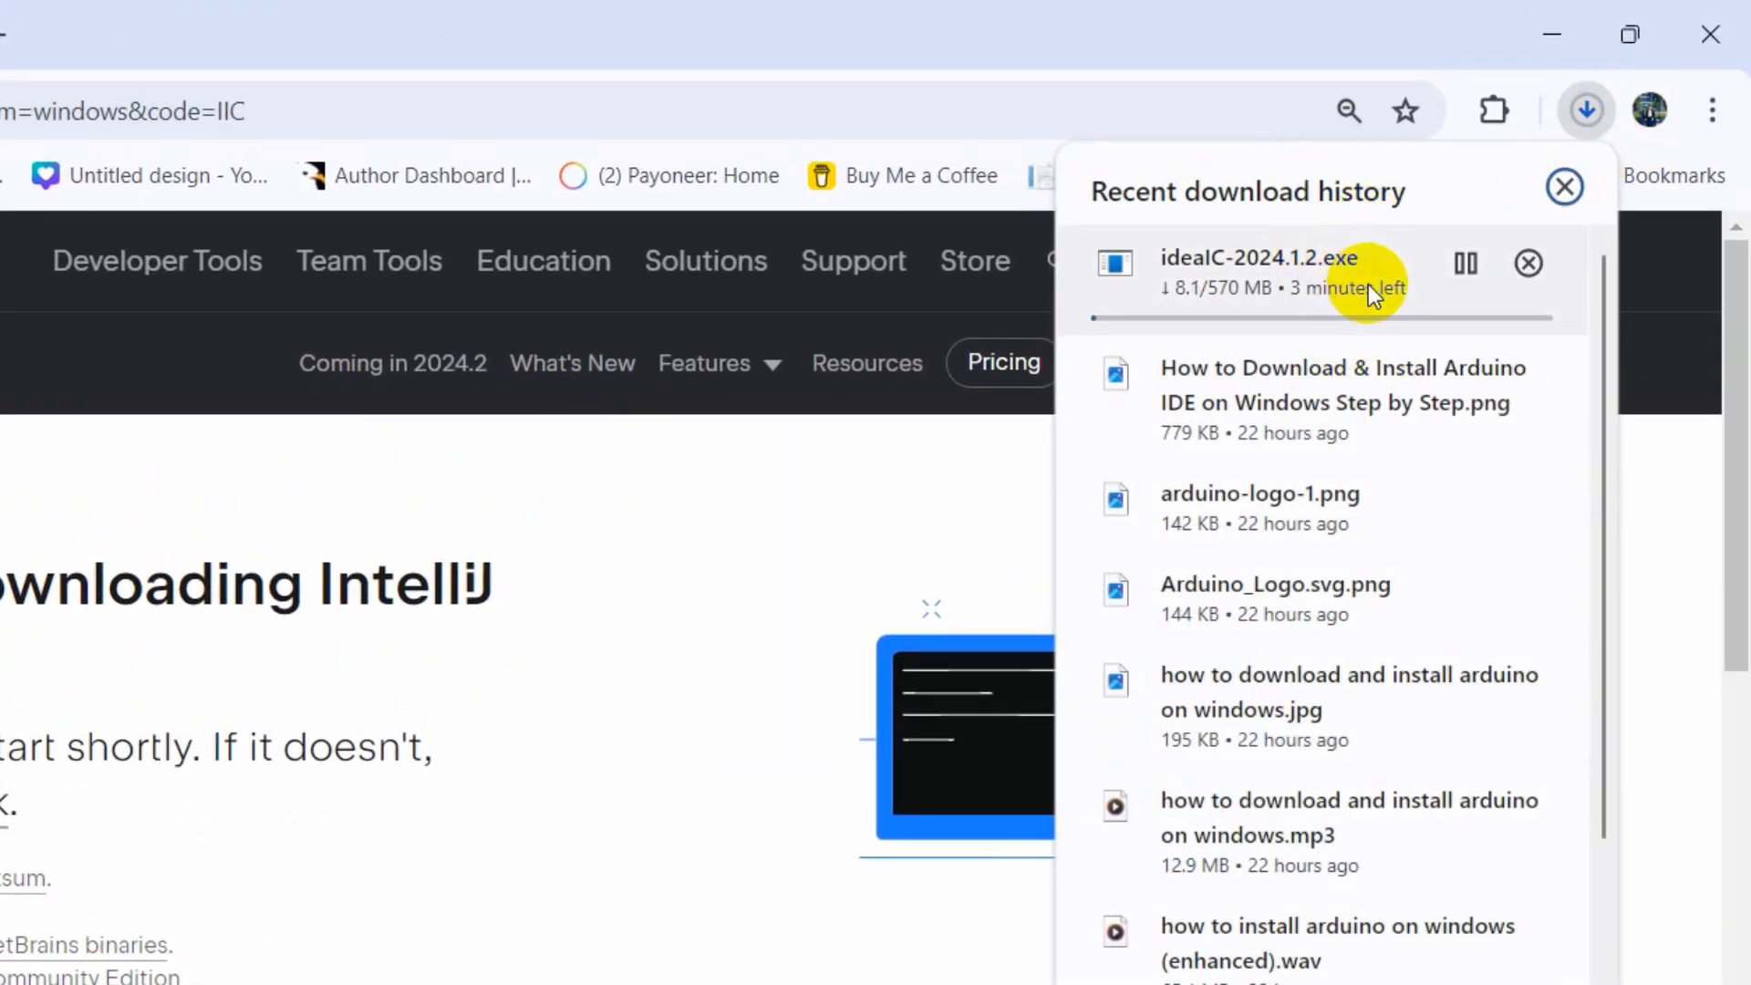
{"action": "mouse_move", "coordinate": [1256, 301]}
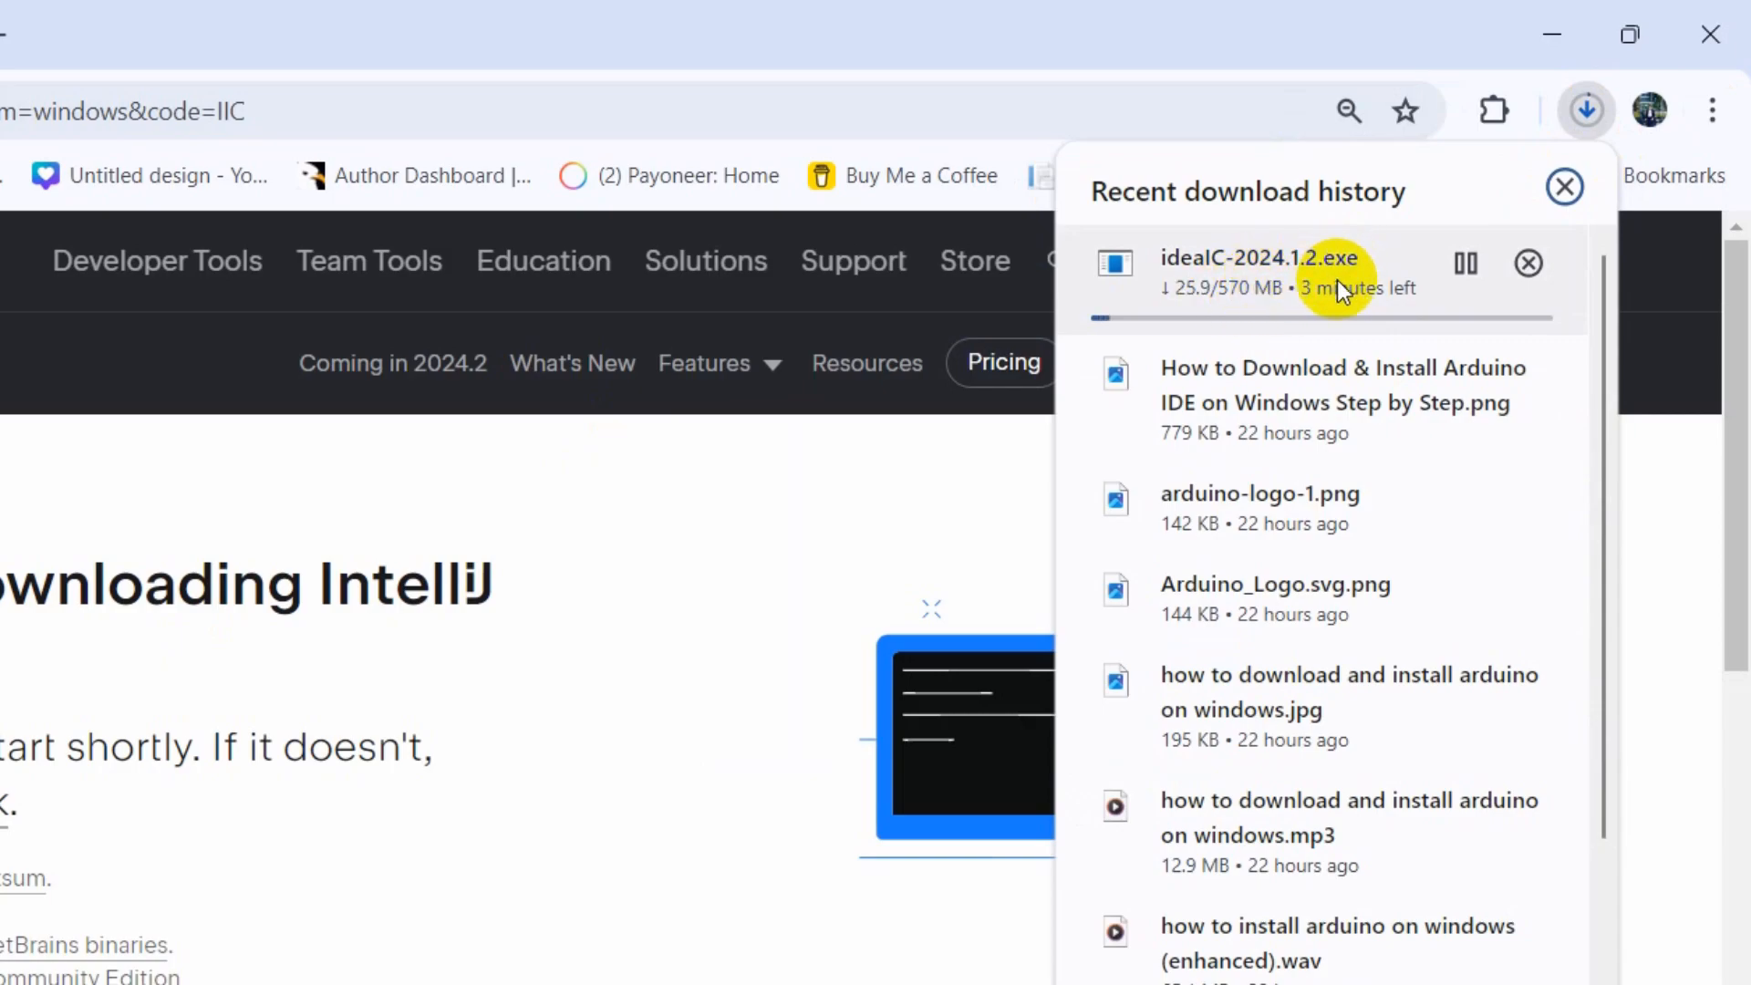
{"action": "mouse_move", "coordinate": [1364, 274]}
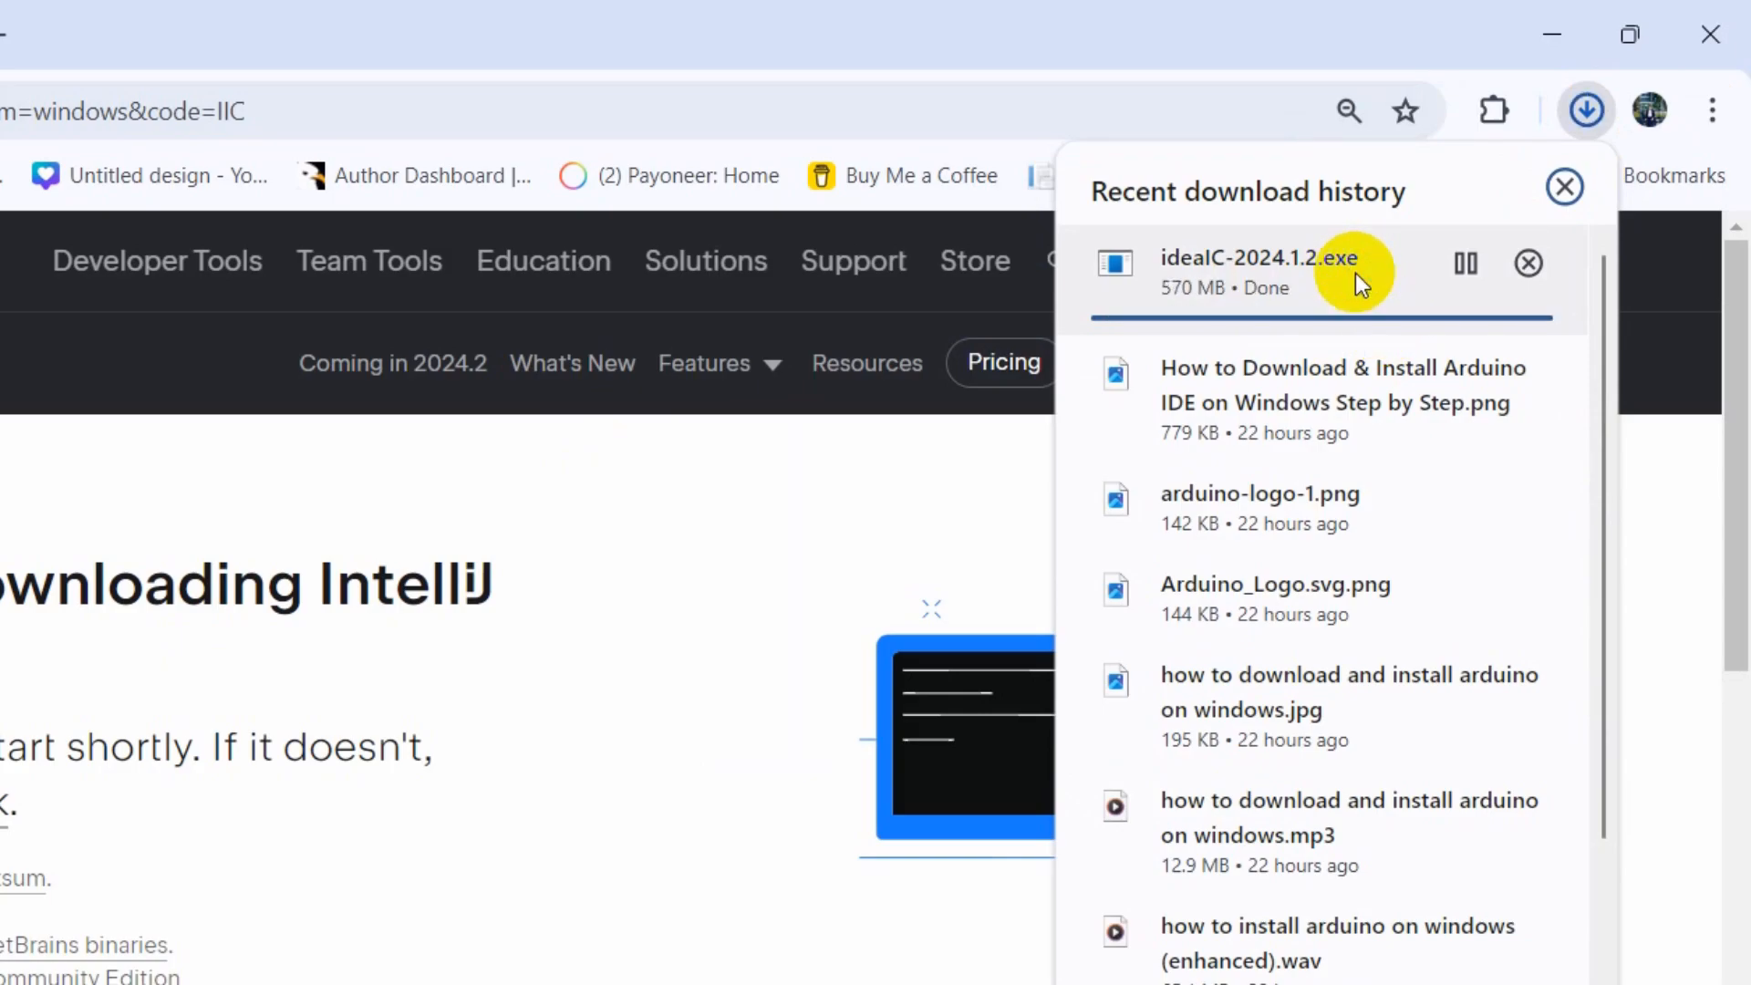
{"action": "mouse_move", "coordinate": [1235, 248]}
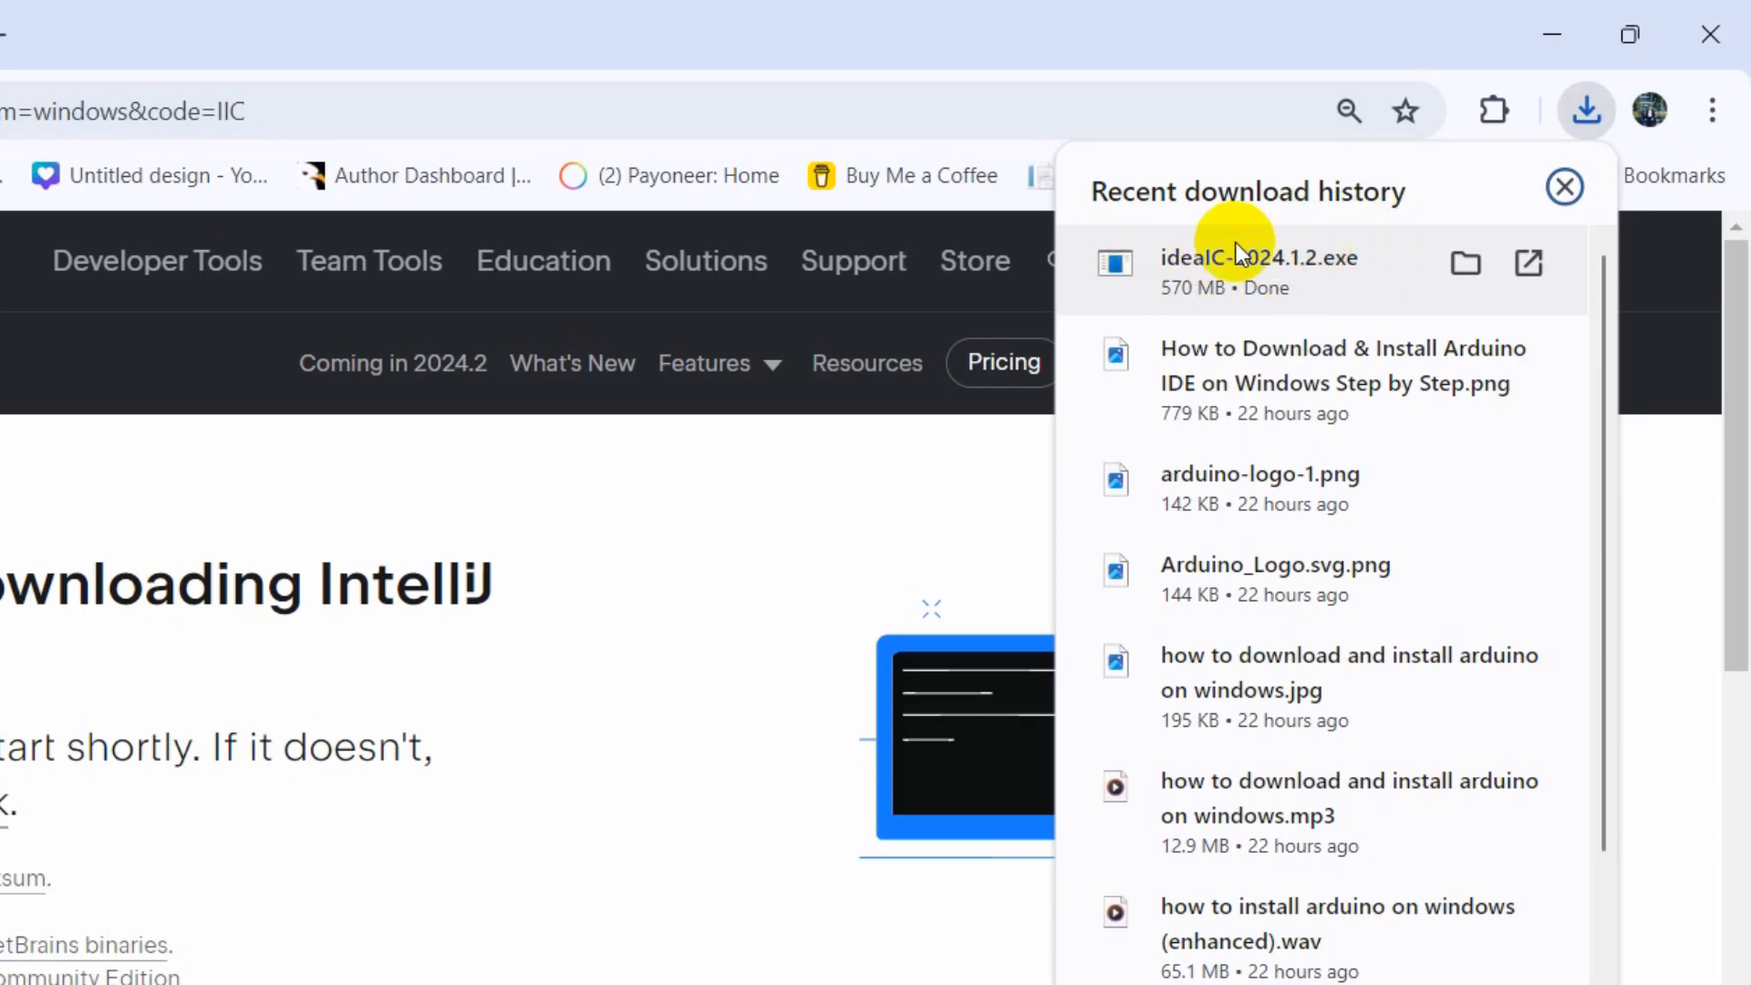
{"action": "mouse_move", "coordinate": [1272, 283]}
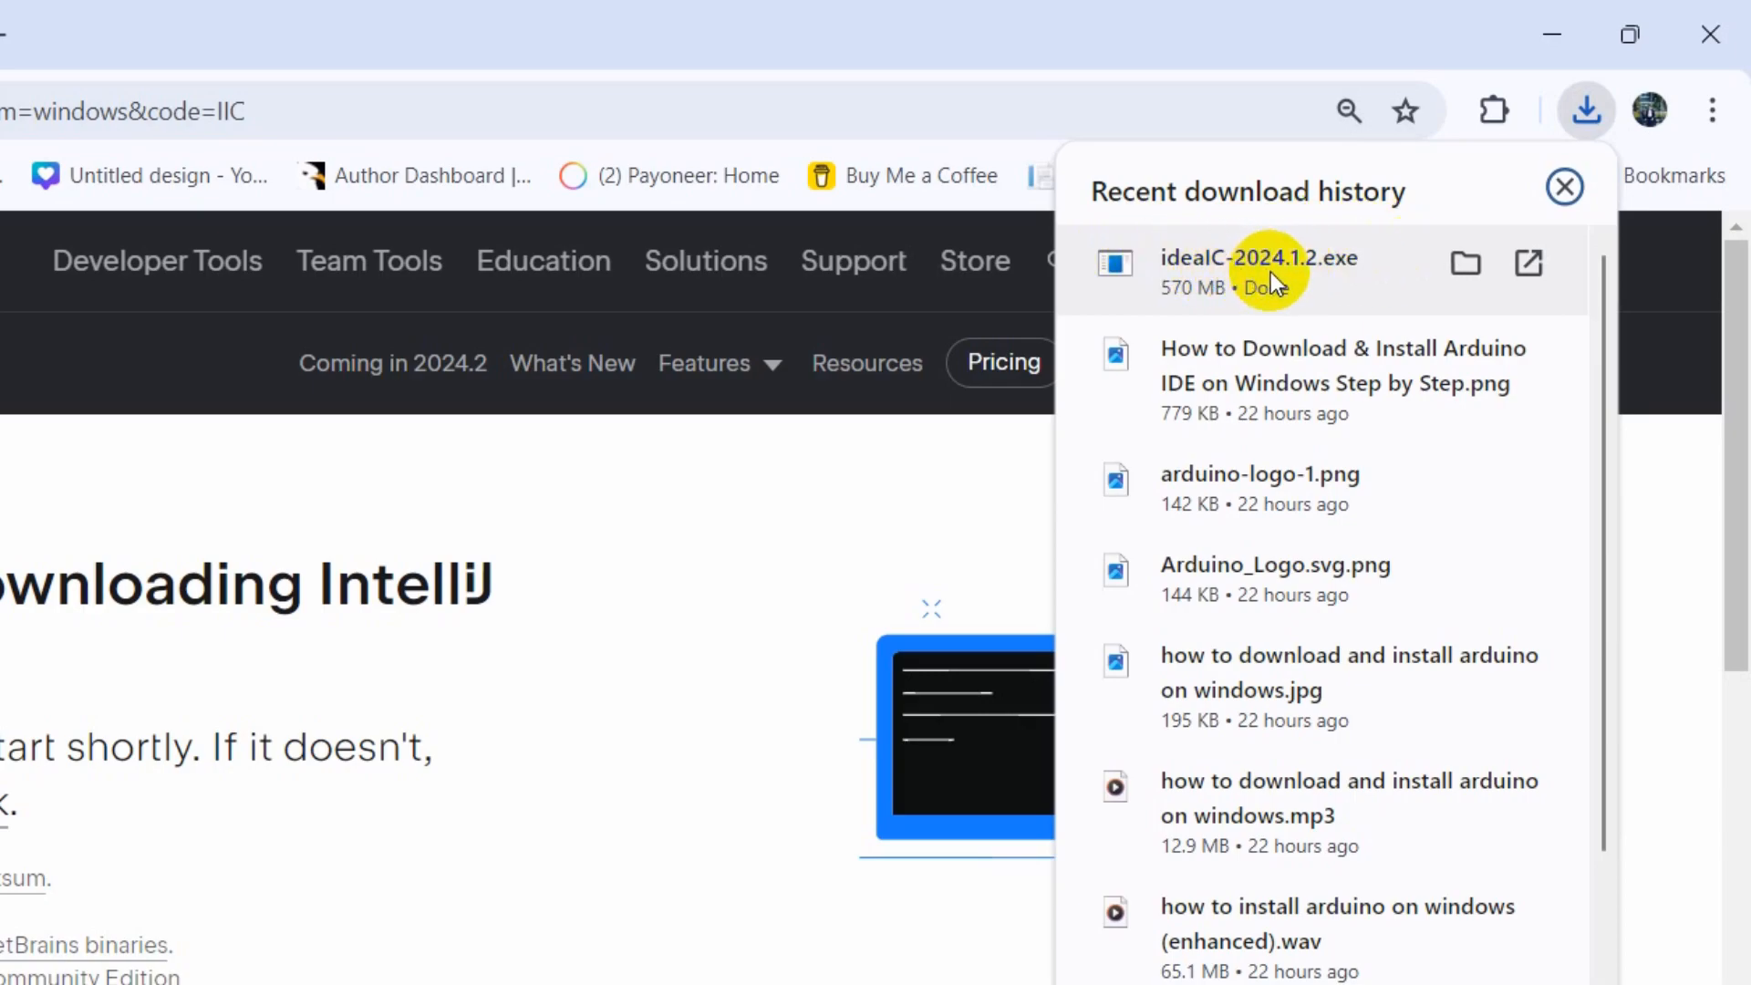
{"action": "mouse_move", "coordinate": [1258, 265]}
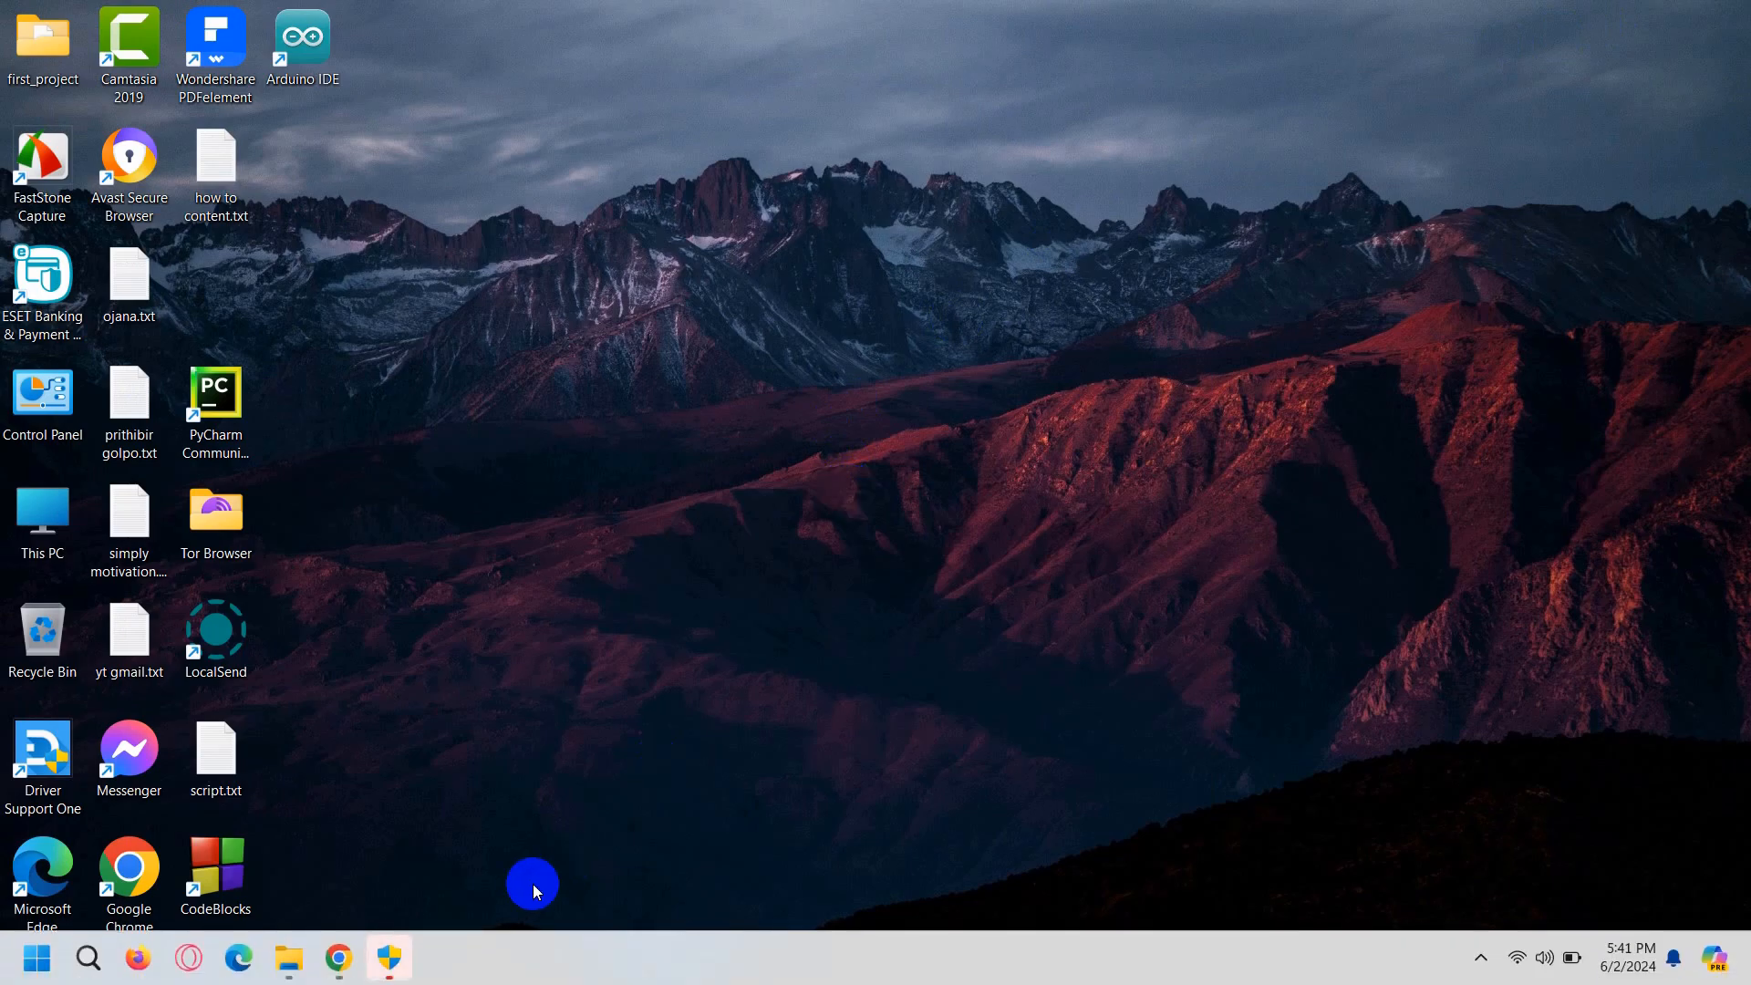
{"action": "mouse_move", "coordinate": [388, 959]}
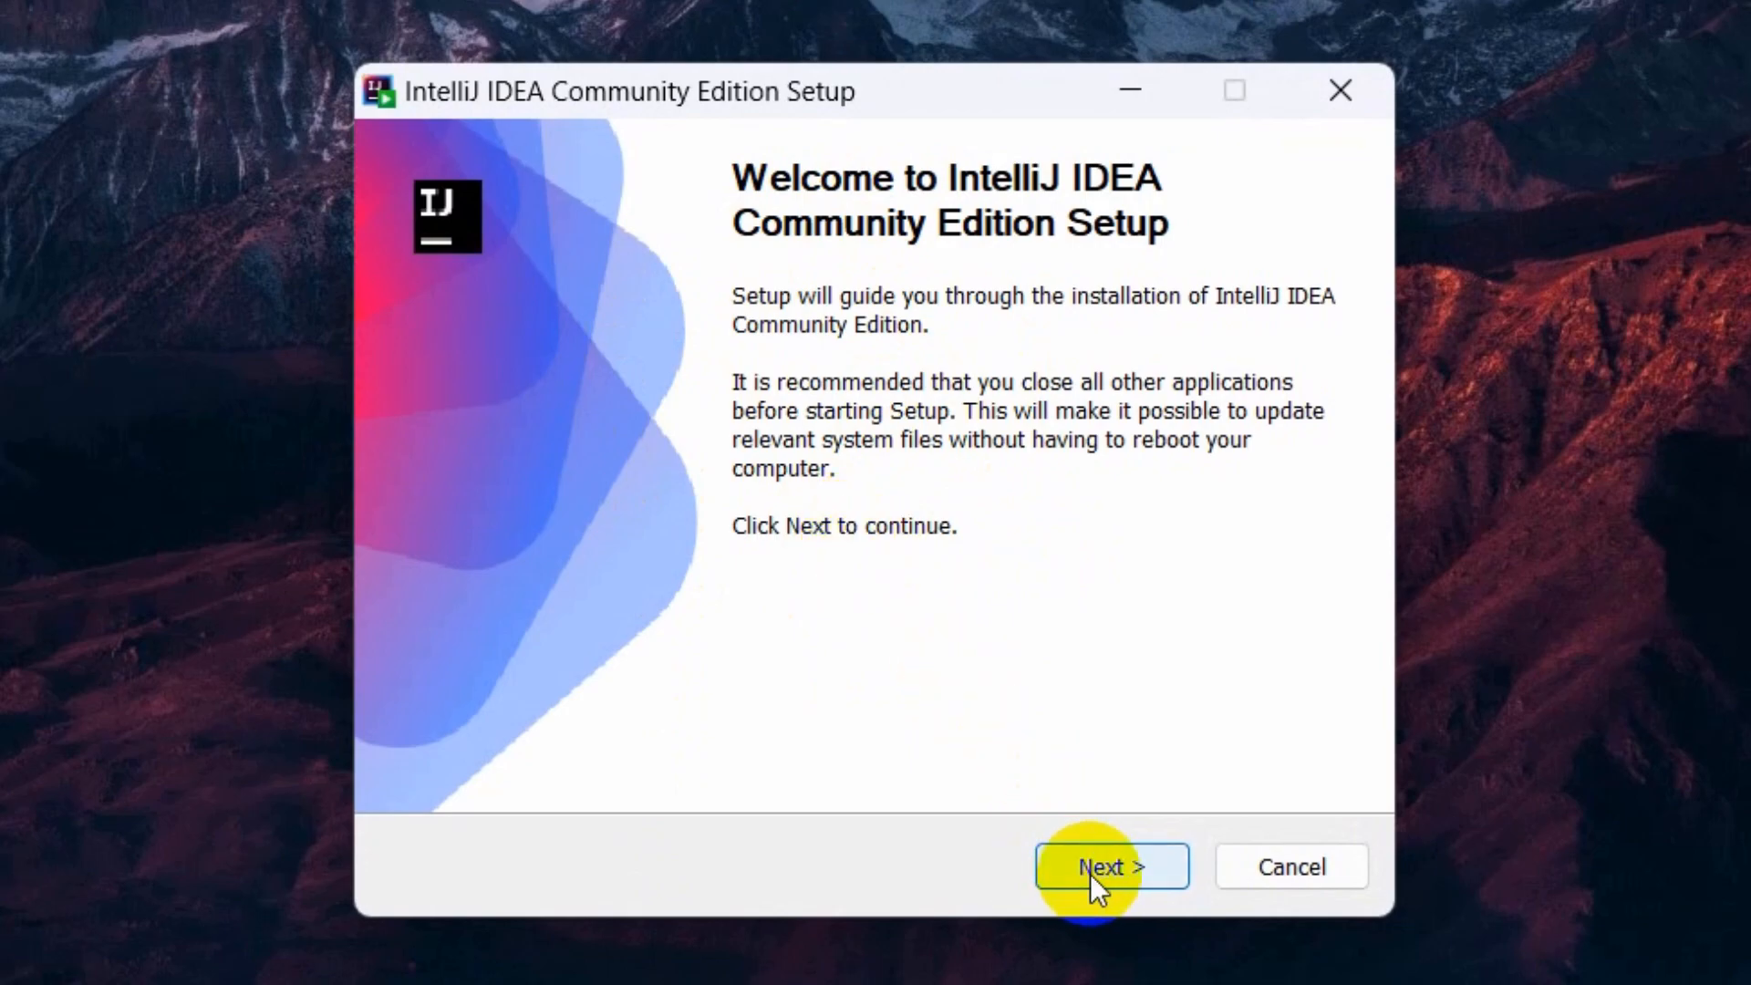
- Continue past the setup welcome screen to the default JetBrains install folder
{"action": "left_click", "coordinate": [1113, 866]}
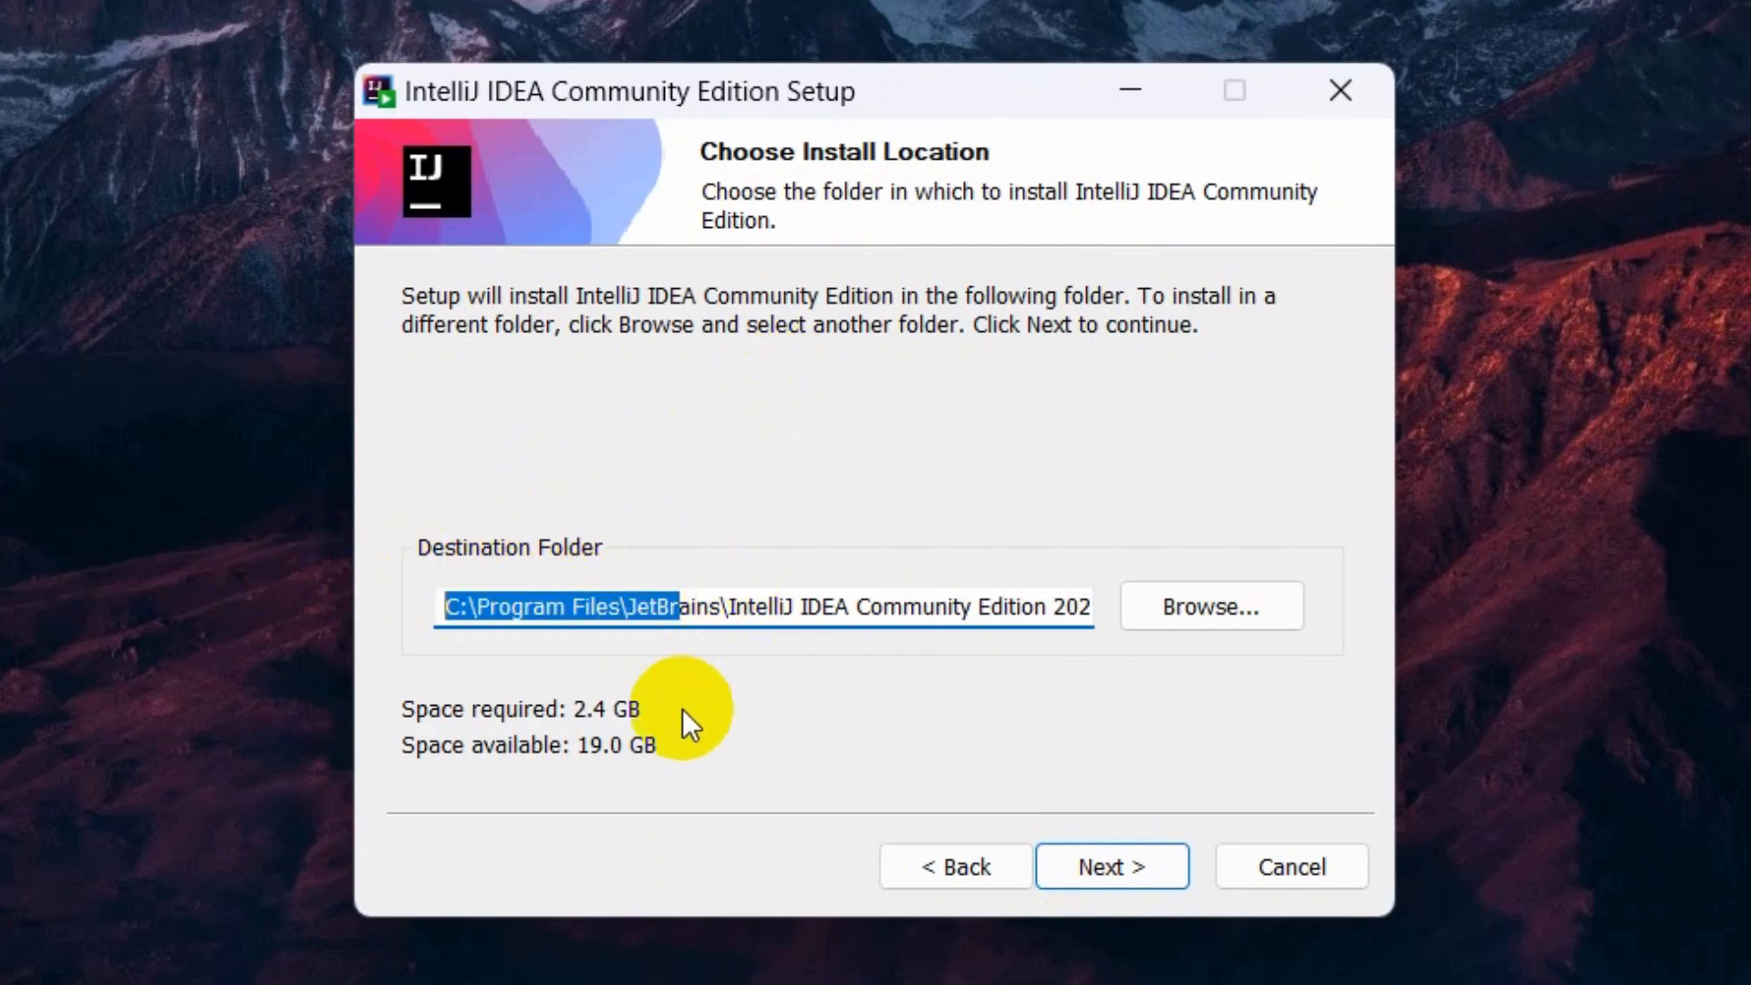
{"action": "mouse_move", "coordinate": [610, 723]}
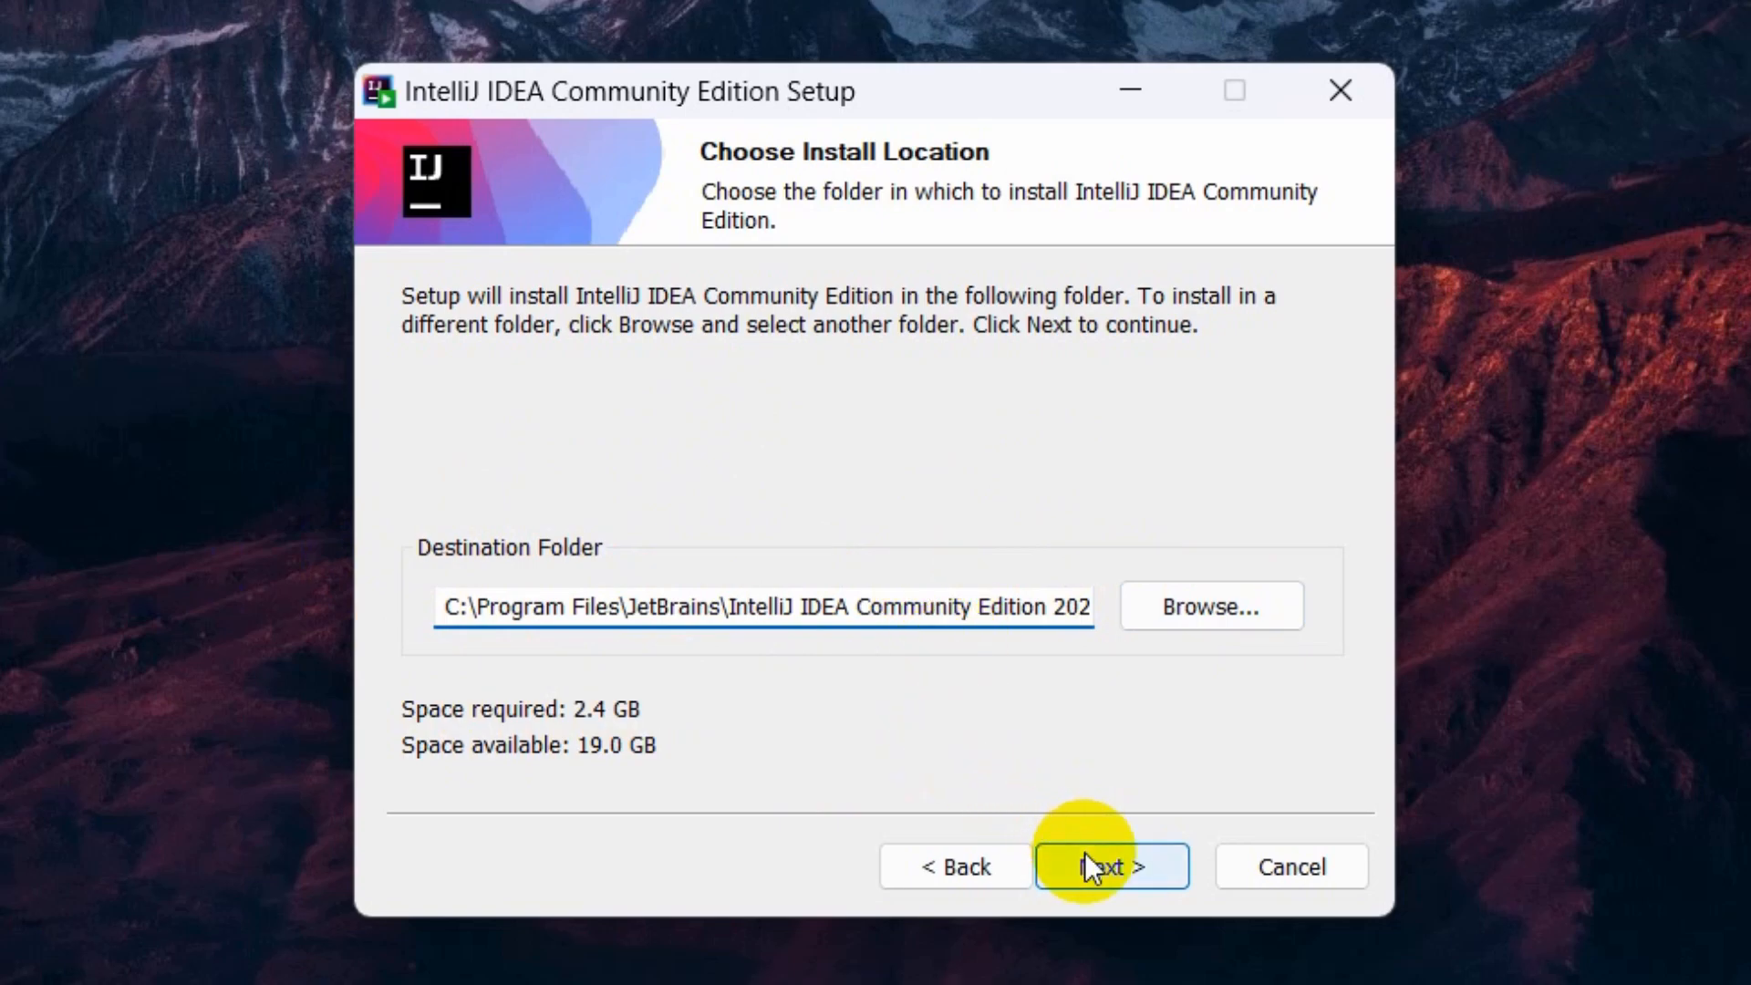
- Accept the default install folder and the desktop shortcut, PATH, Open Folder as Project and .java options
{"action": "left_click", "coordinate": [1111, 867]}
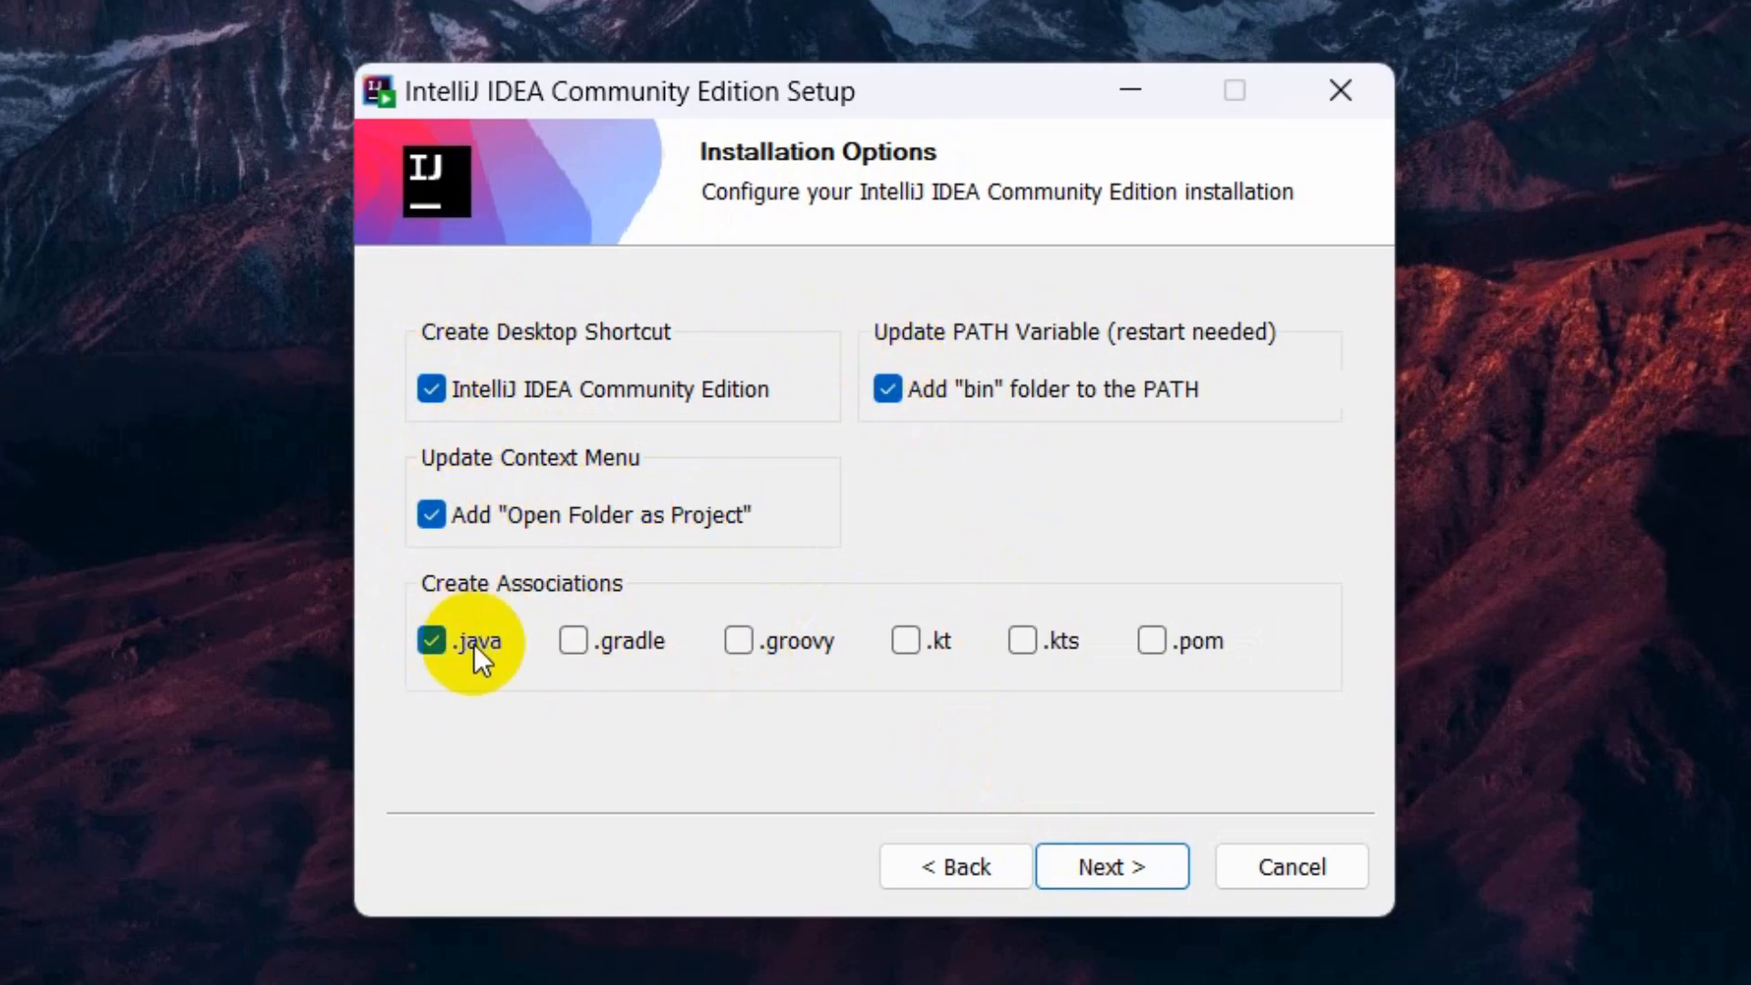
{"action": "mouse_move", "coordinate": [852, 450]}
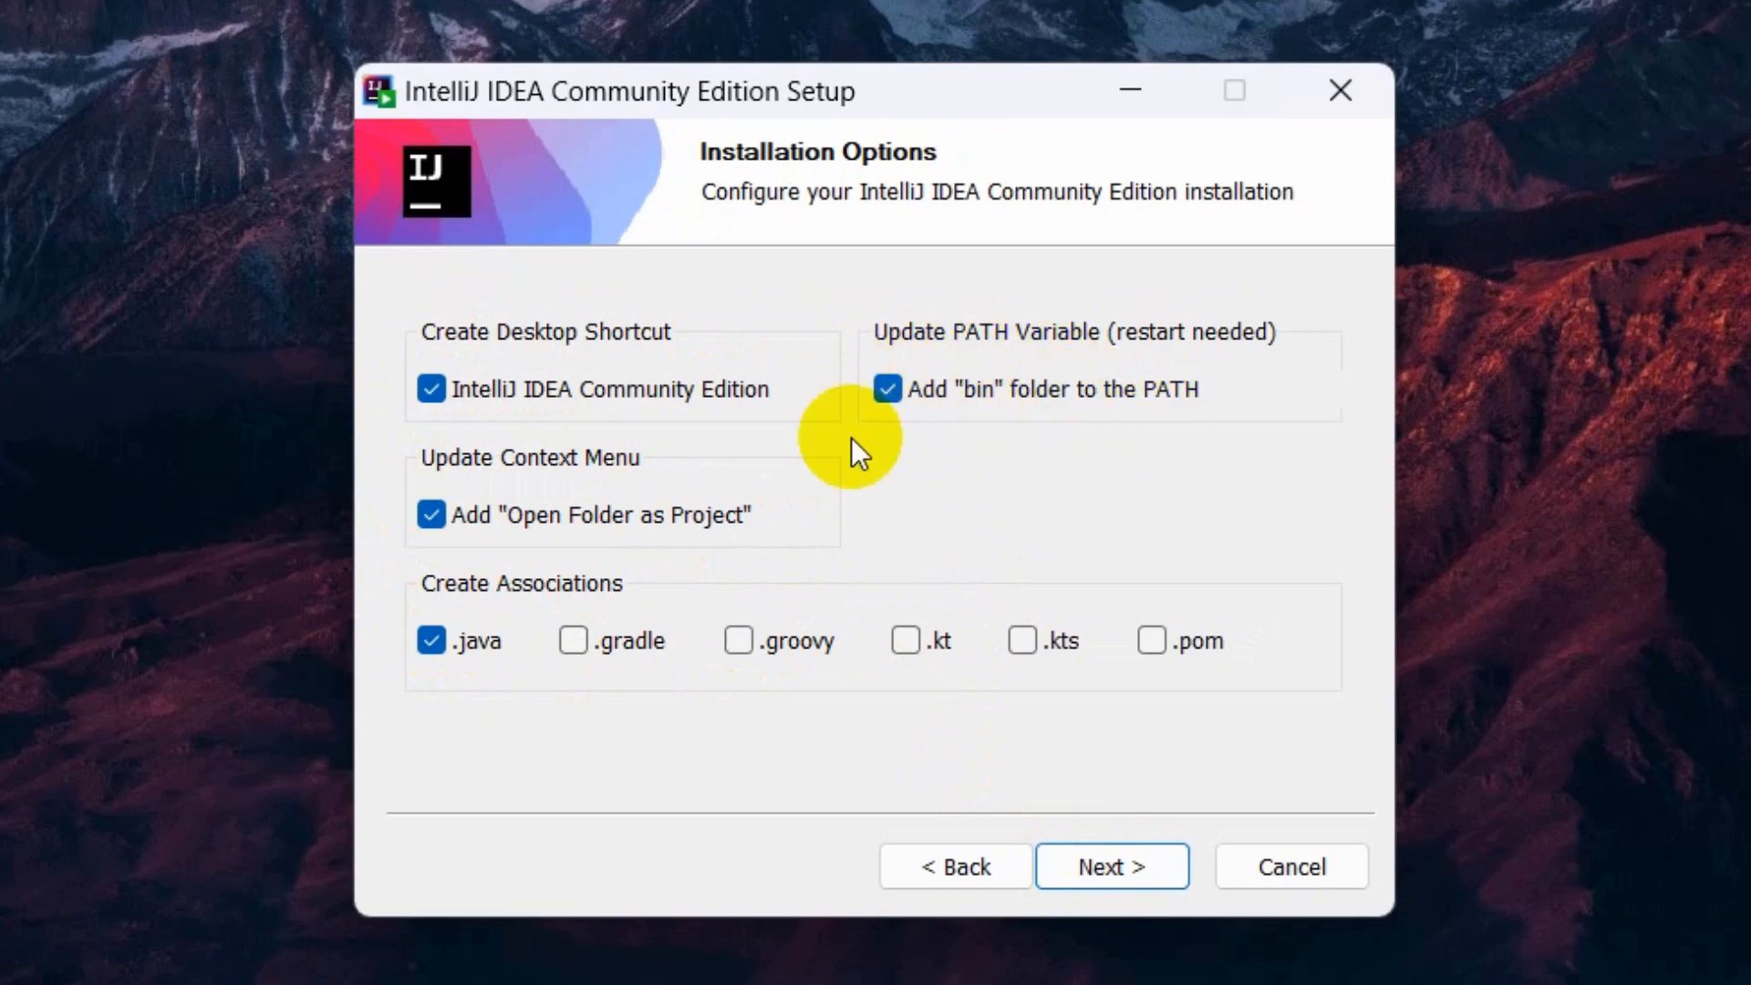
{"action": "mouse_move", "coordinate": [1129, 420]}
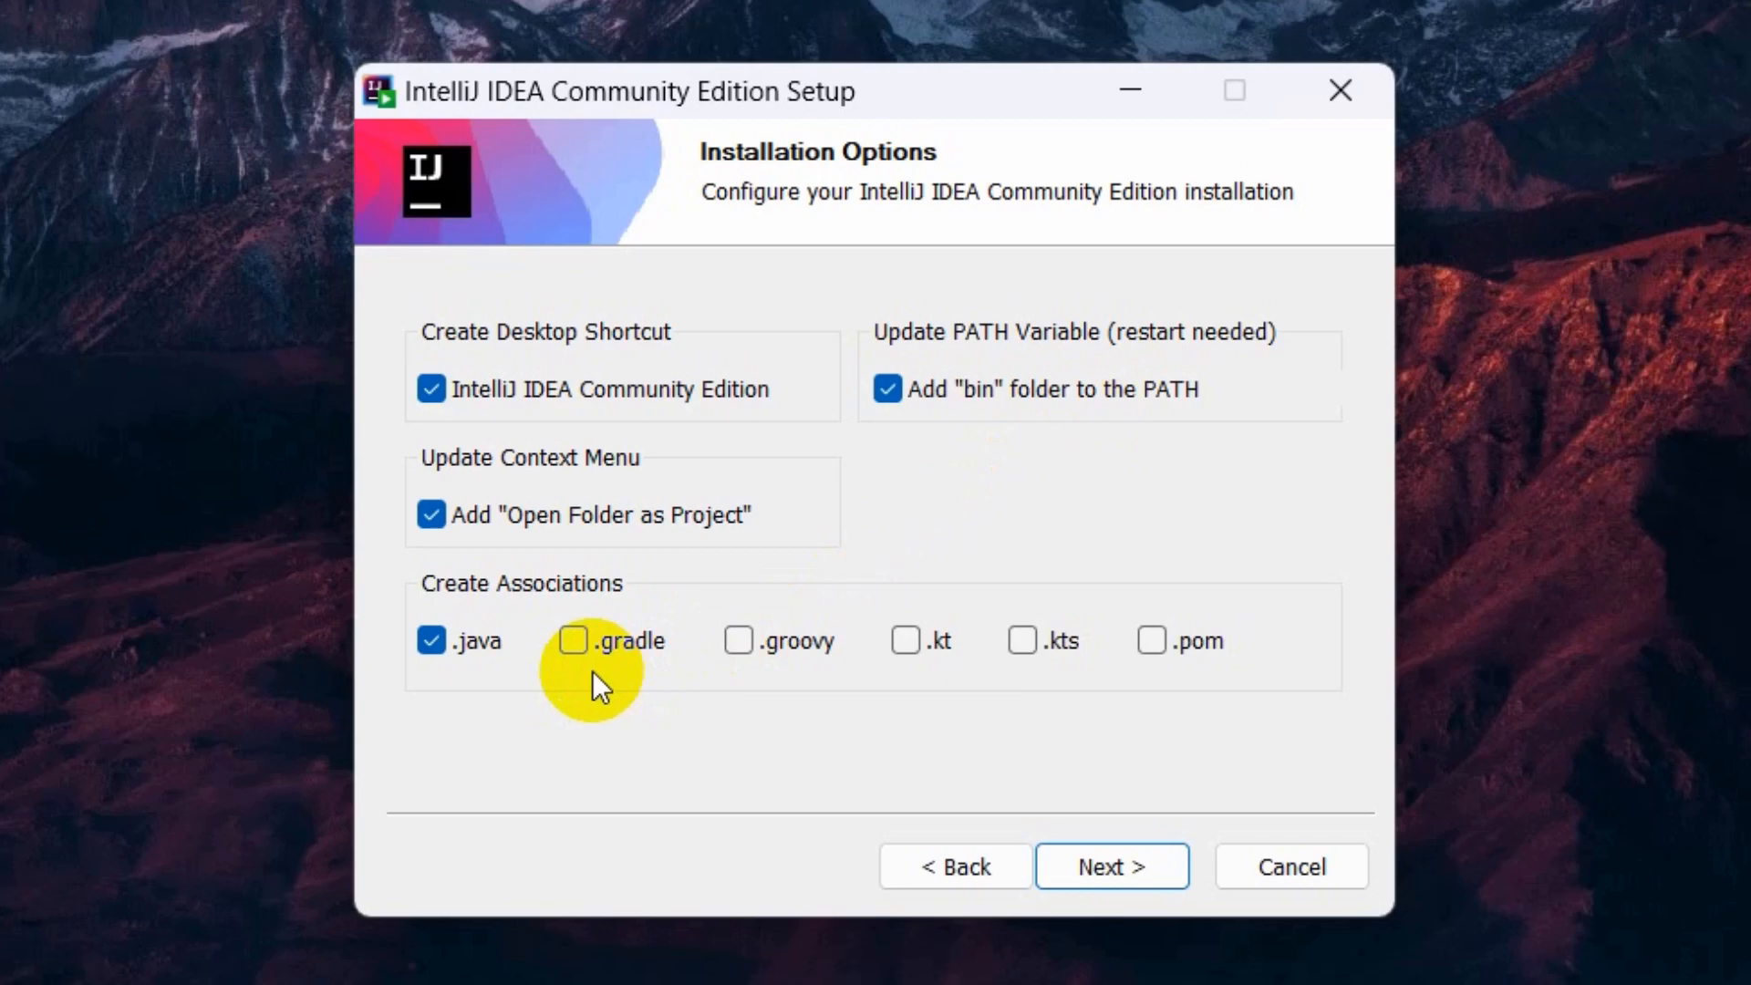
{"action": "mouse_move", "coordinate": [1122, 511]}
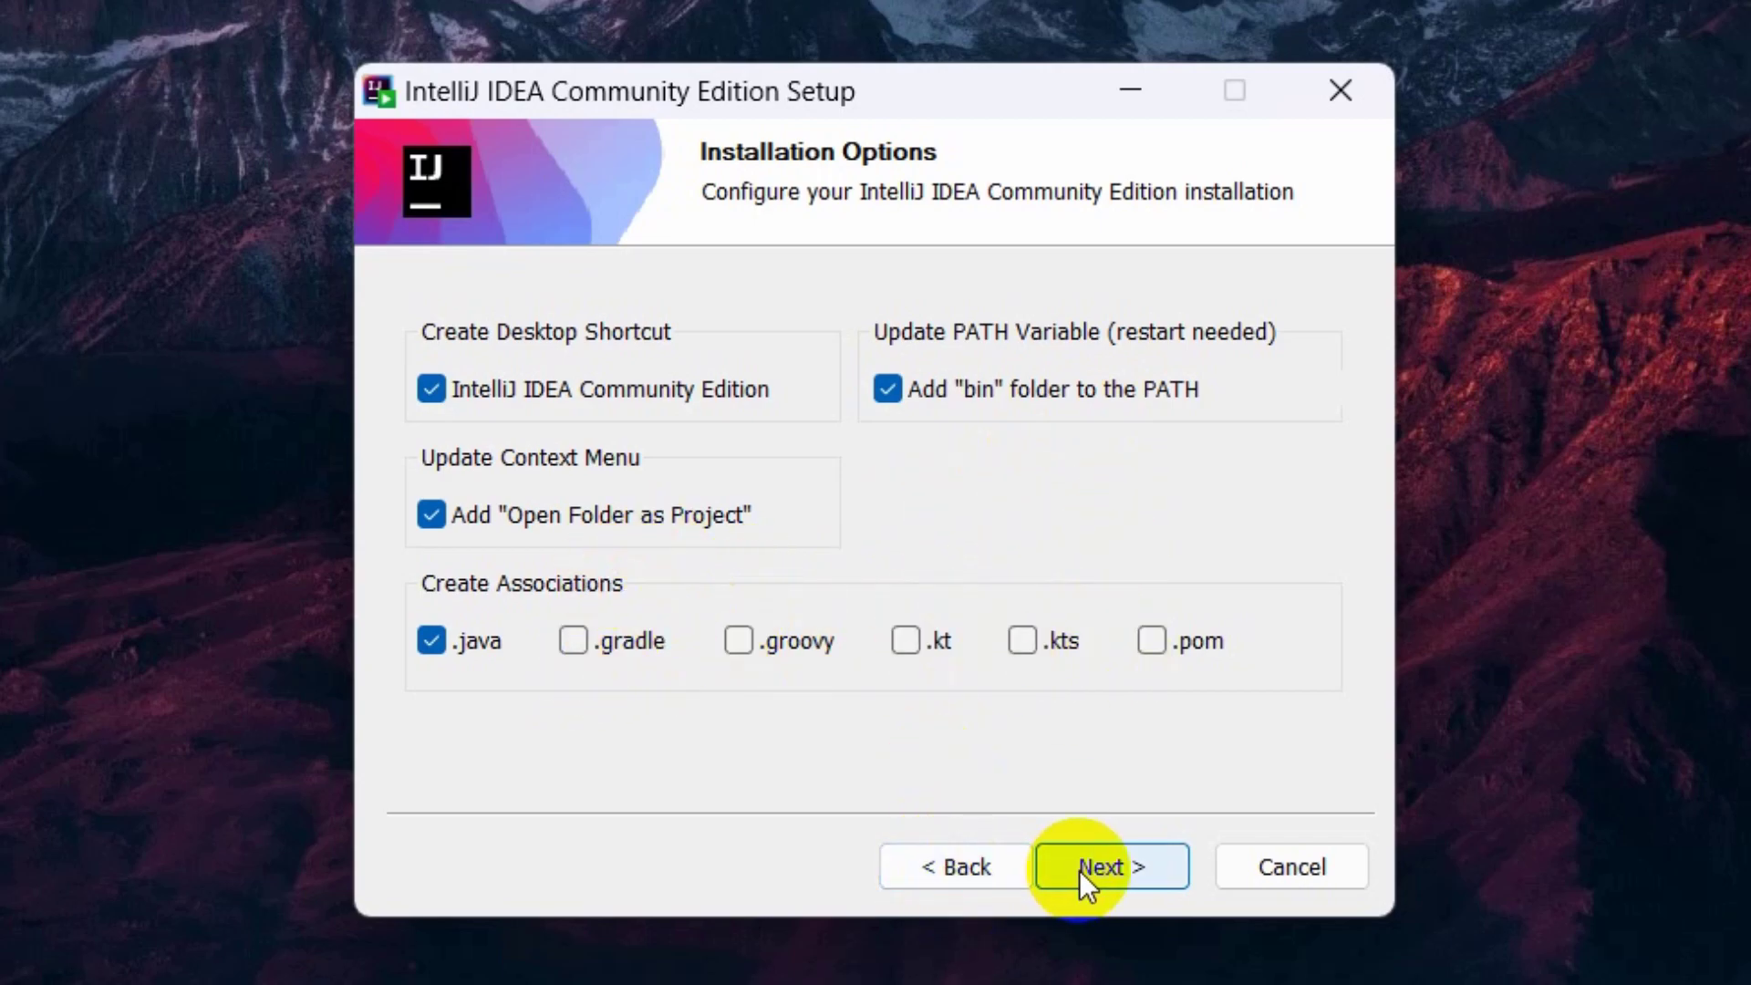
{"action": "left_click", "coordinate": [1110, 867]}
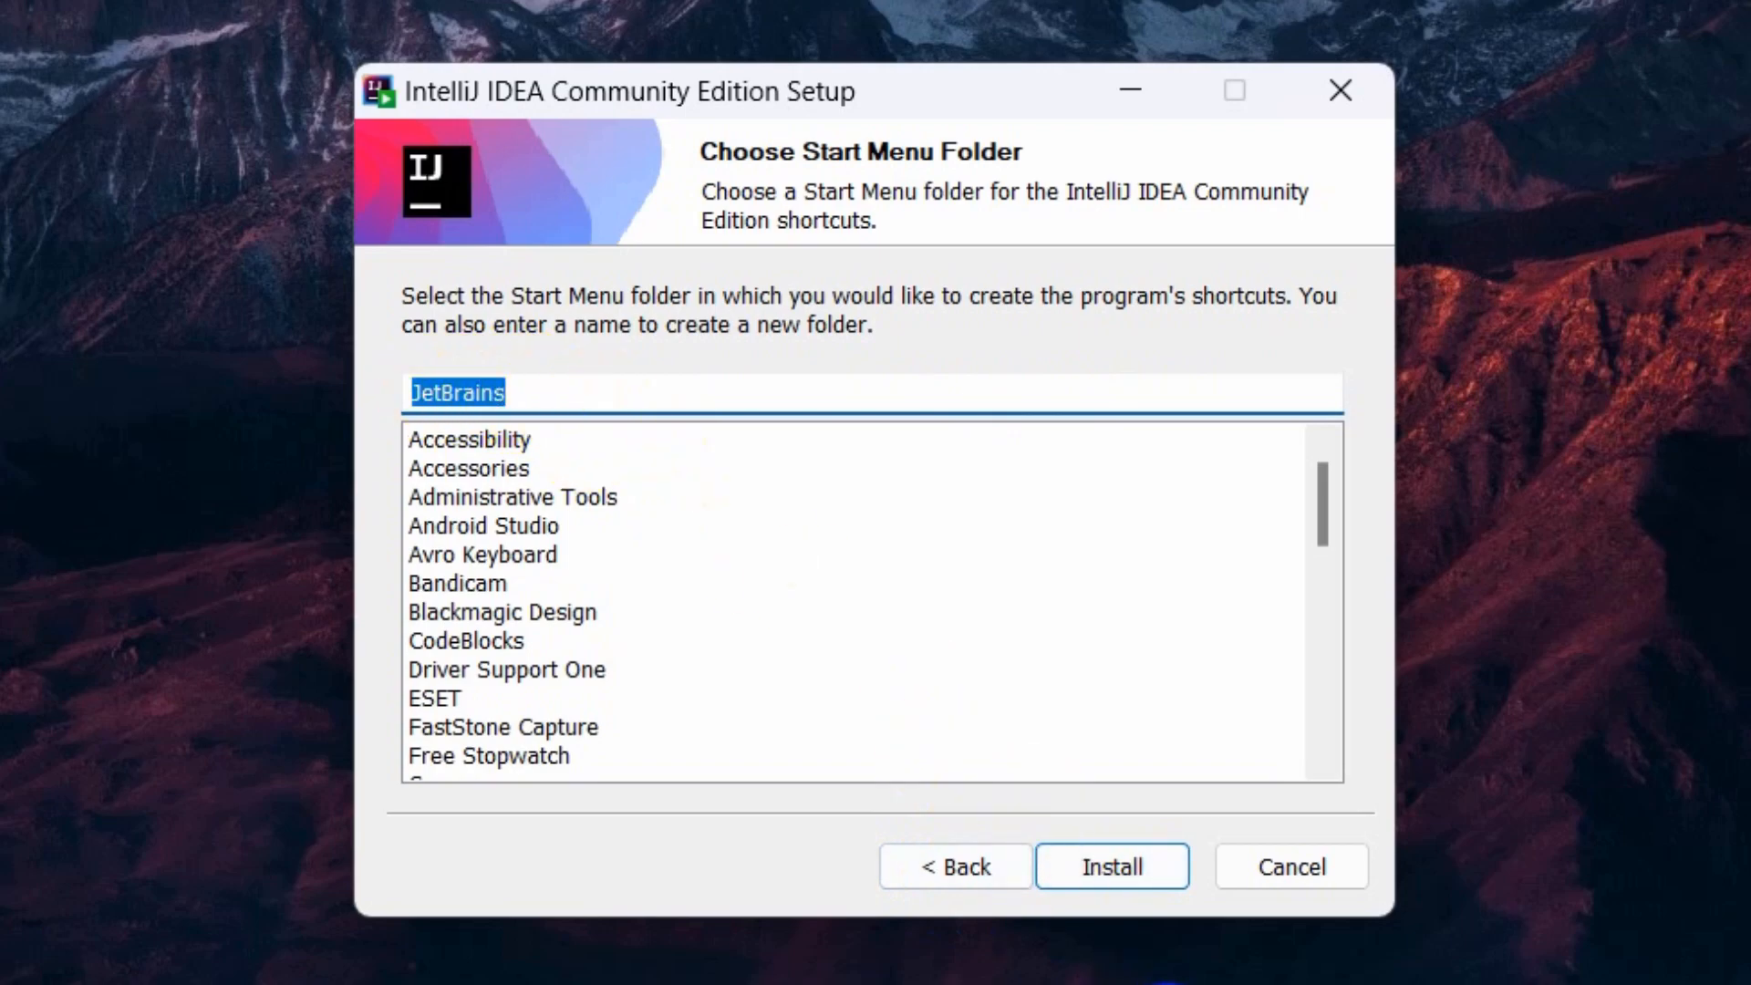
- Install IntelliJ IDEA with shortcuts in the JetBrains Start Menu folder
{"action": "left_click", "coordinate": [1112, 866]}
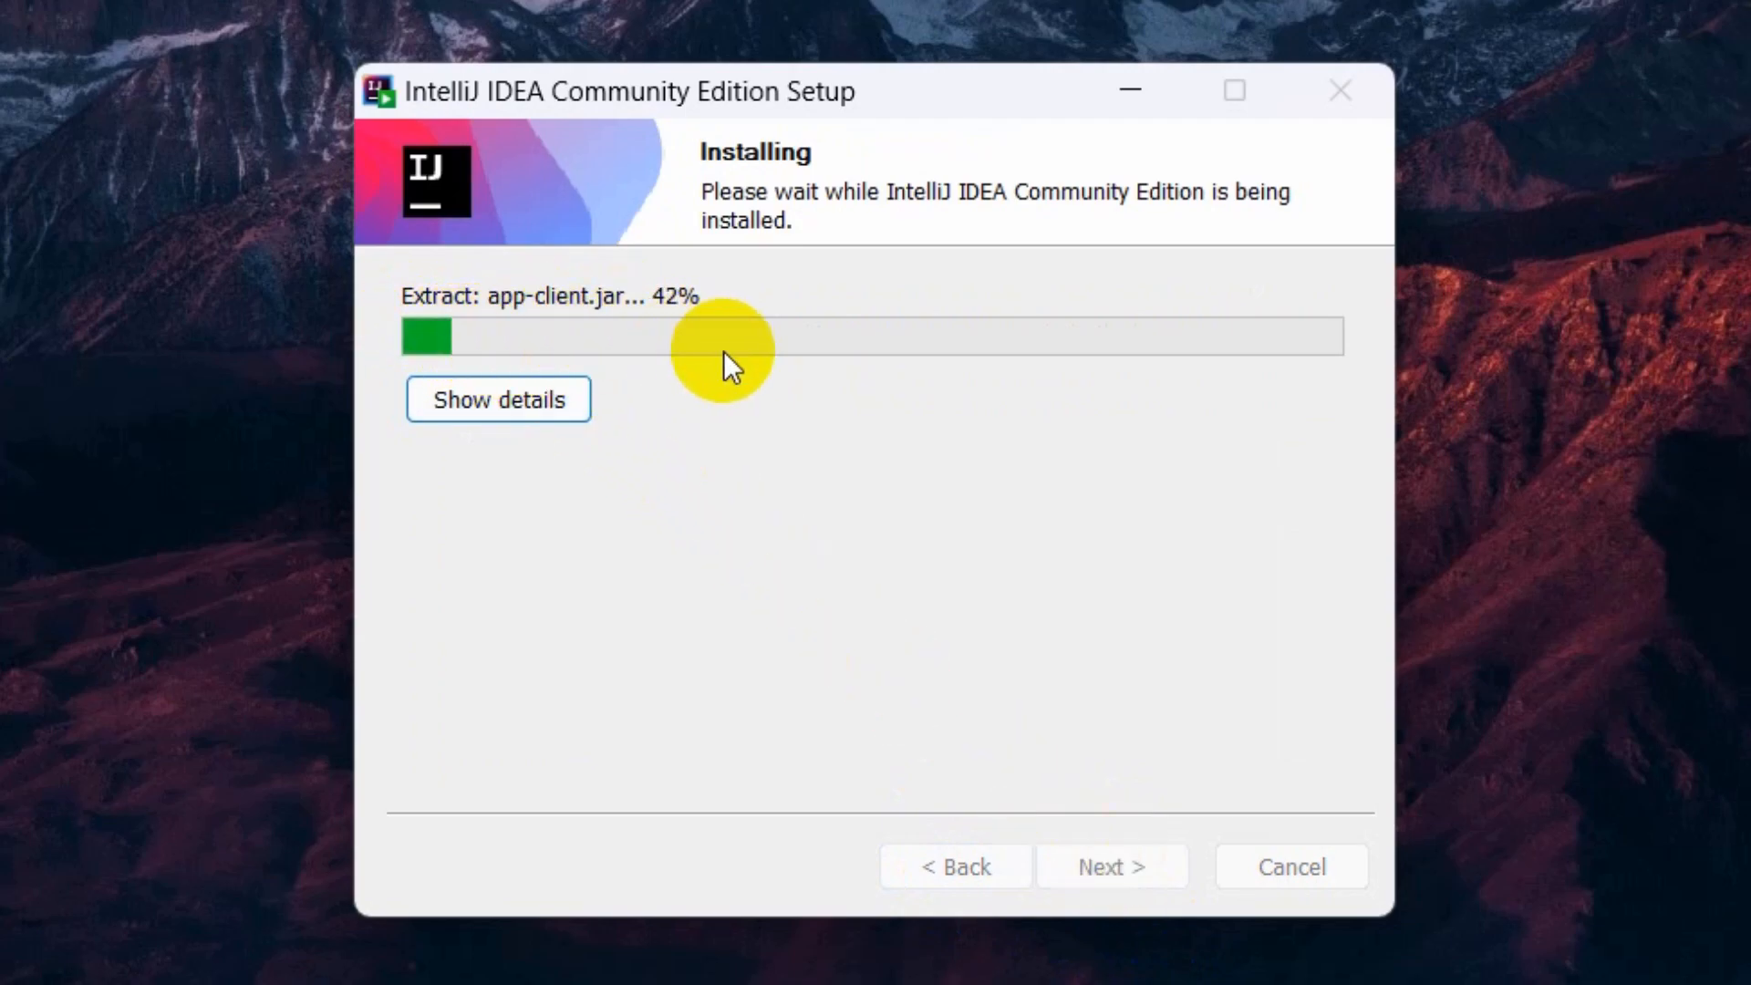
{"action": "mouse_move", "coordinate": [1044, 380]}
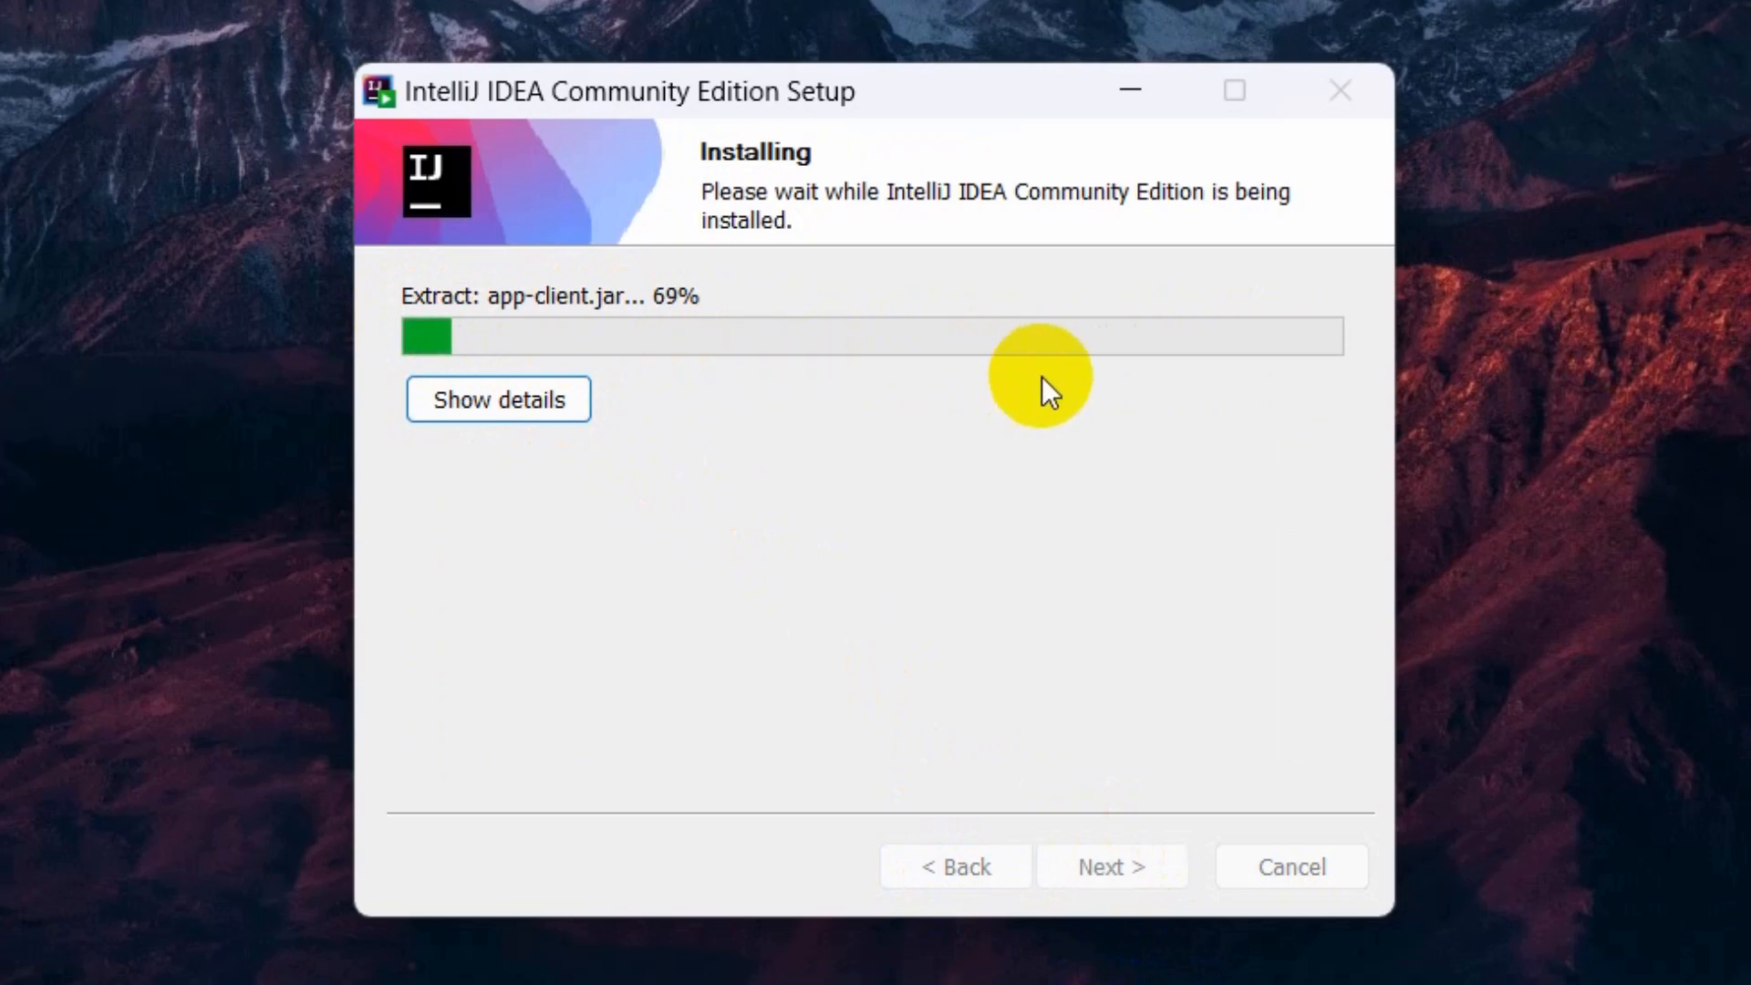
{"action": "mouse_move", "coordinate": [1047, 451]}
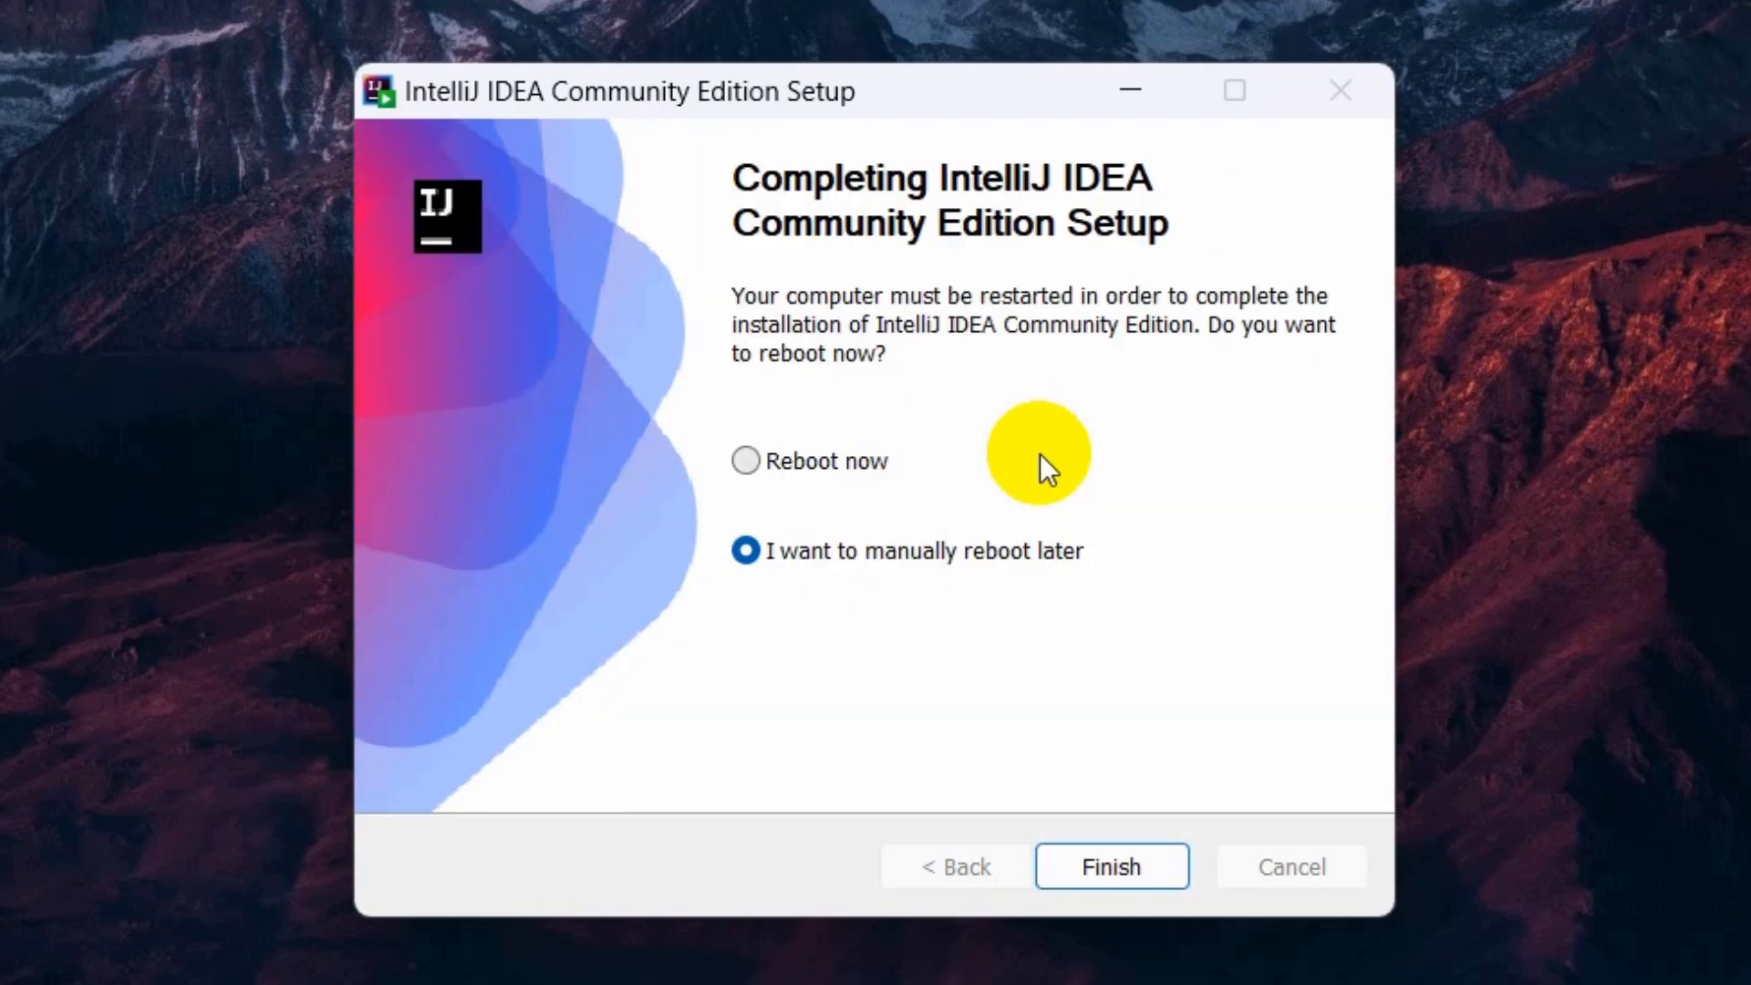
{"action": "mouse_move", "coordinate": [916, 453]}
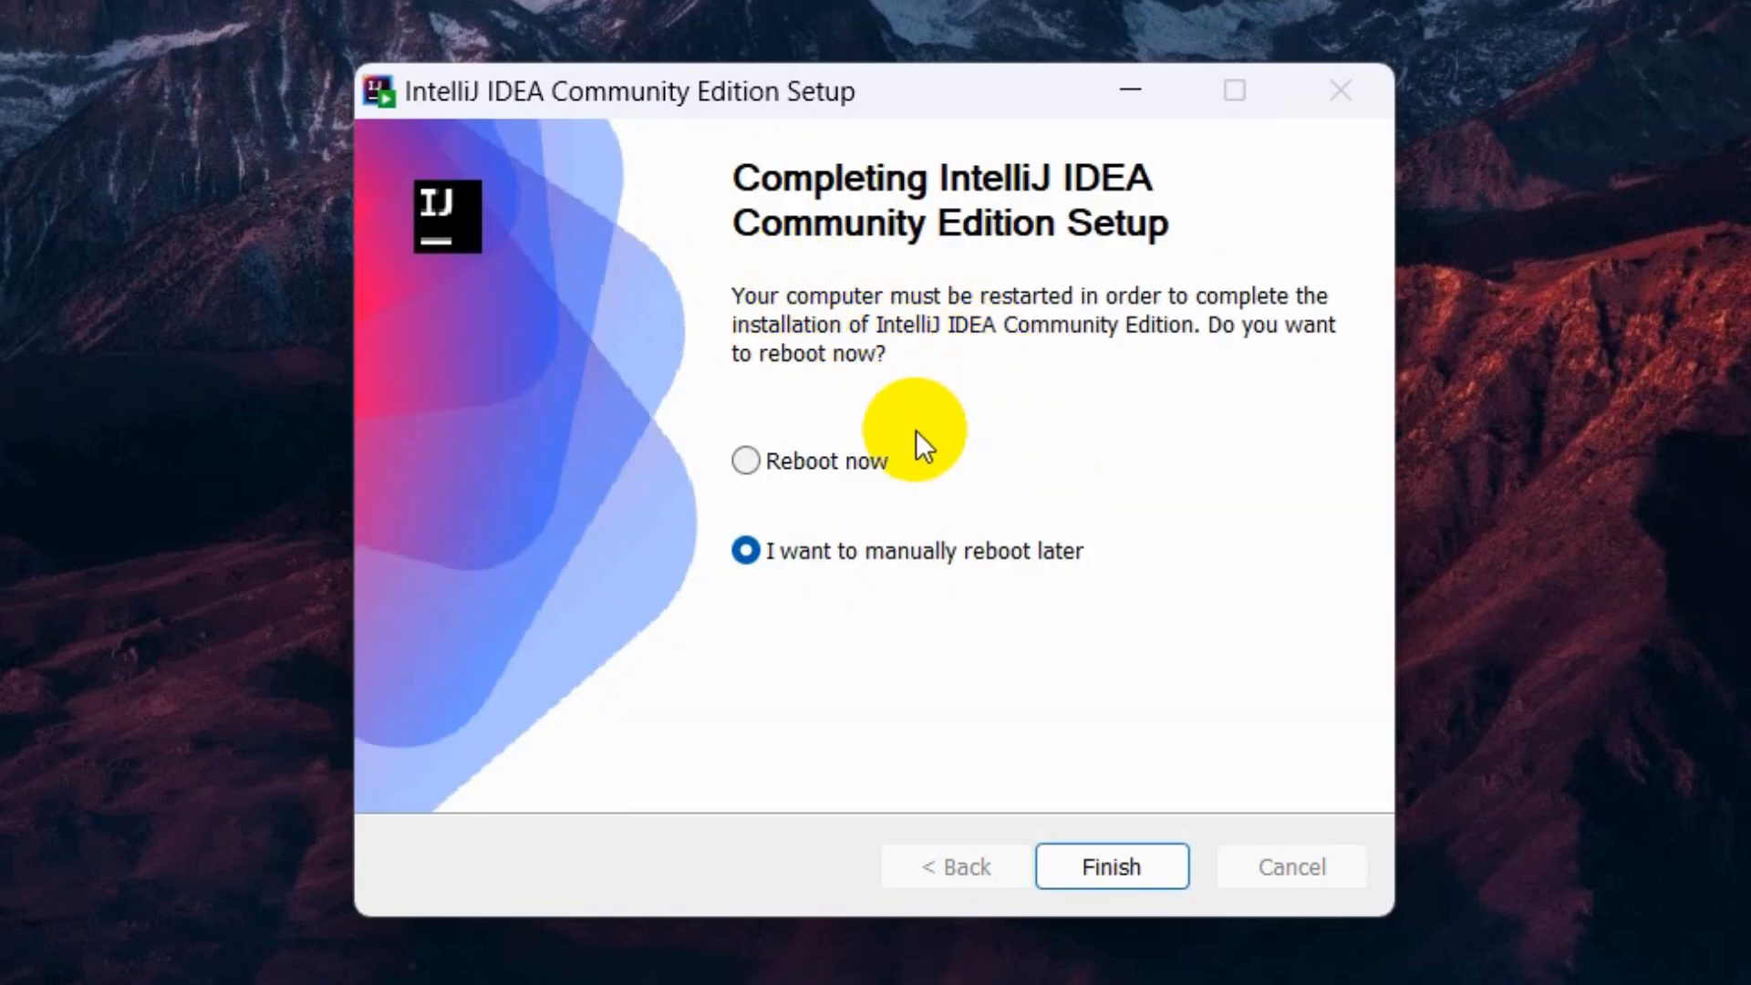
{"action": "mouse_move", "coordinate": [705, 535]}
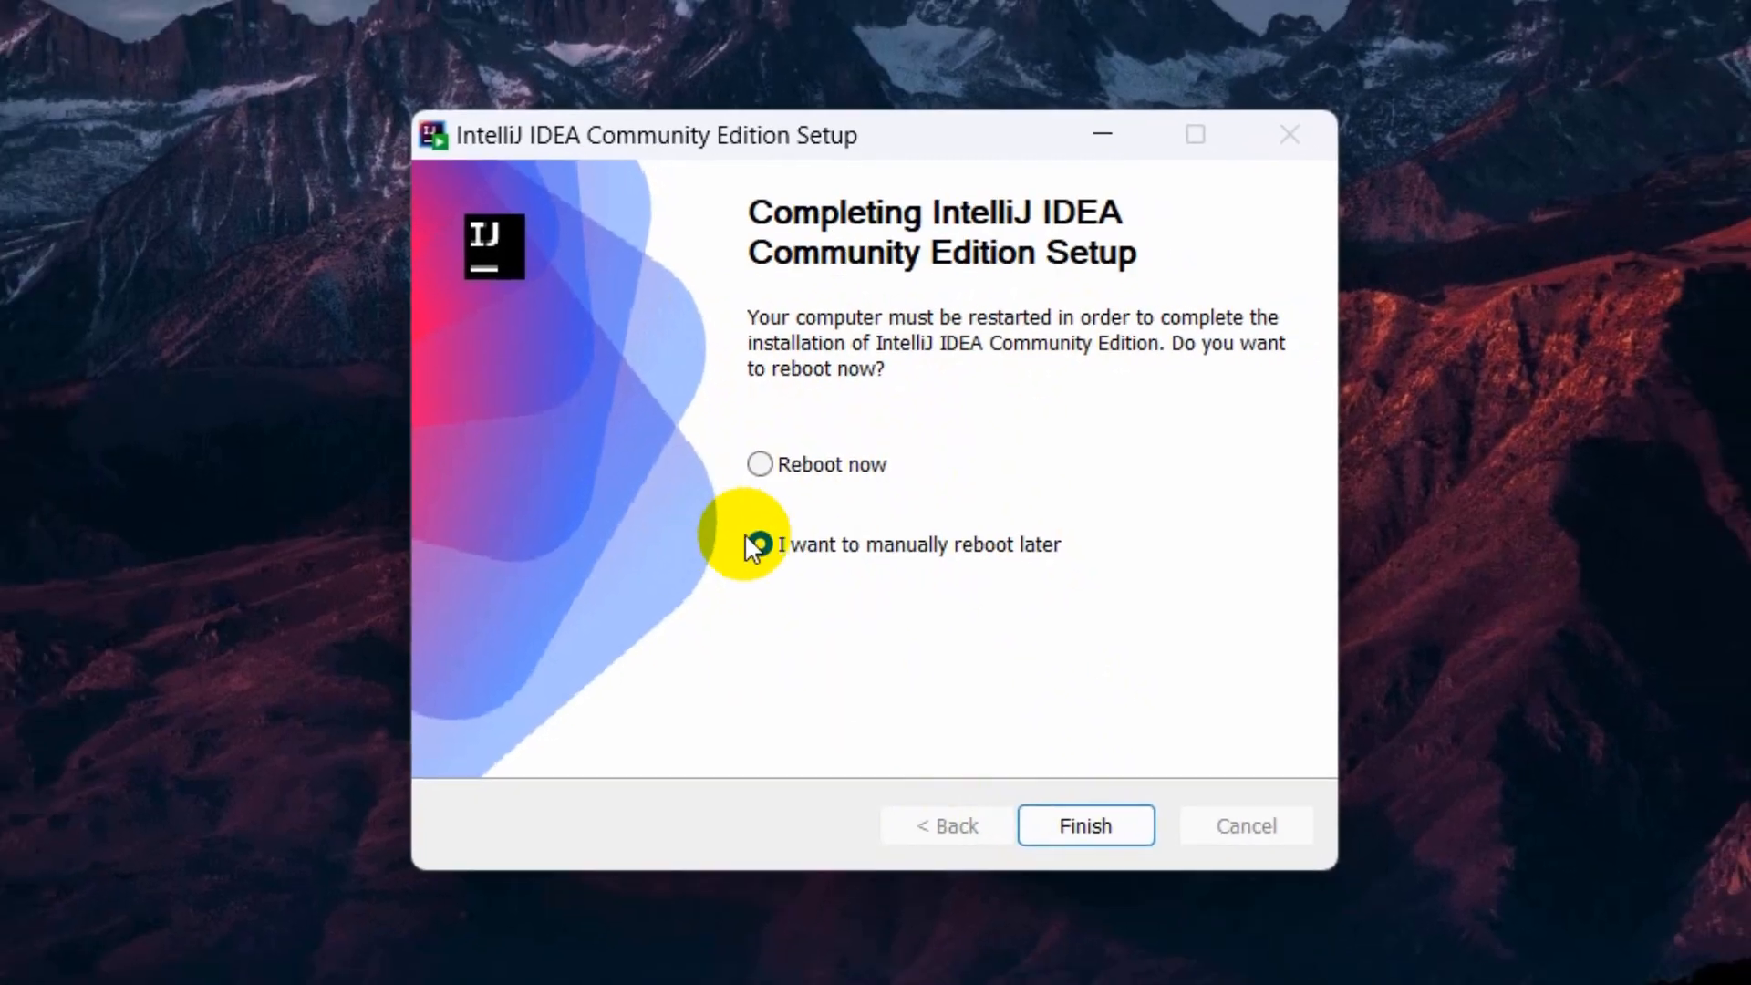
- Choose to reboot manually later and finish the installer
{"action": "left_click", "coordinate": [758, 545]}
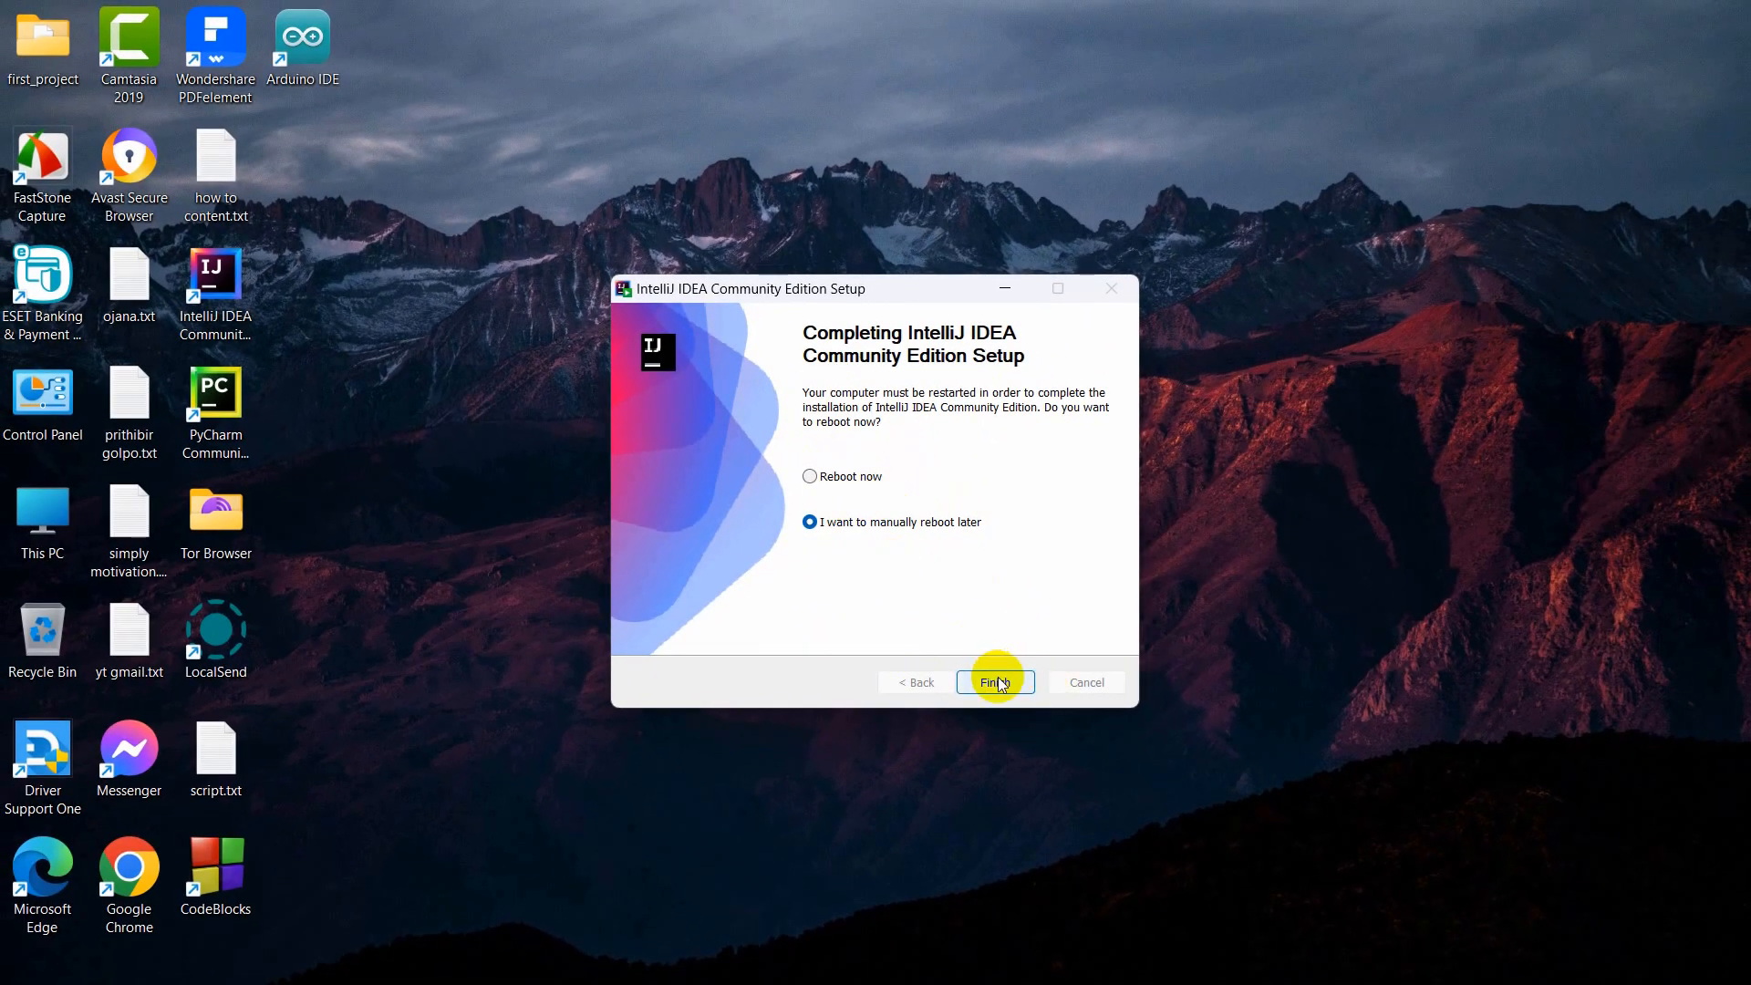
{"action": "left_click", "coordinate": [995, 682]}
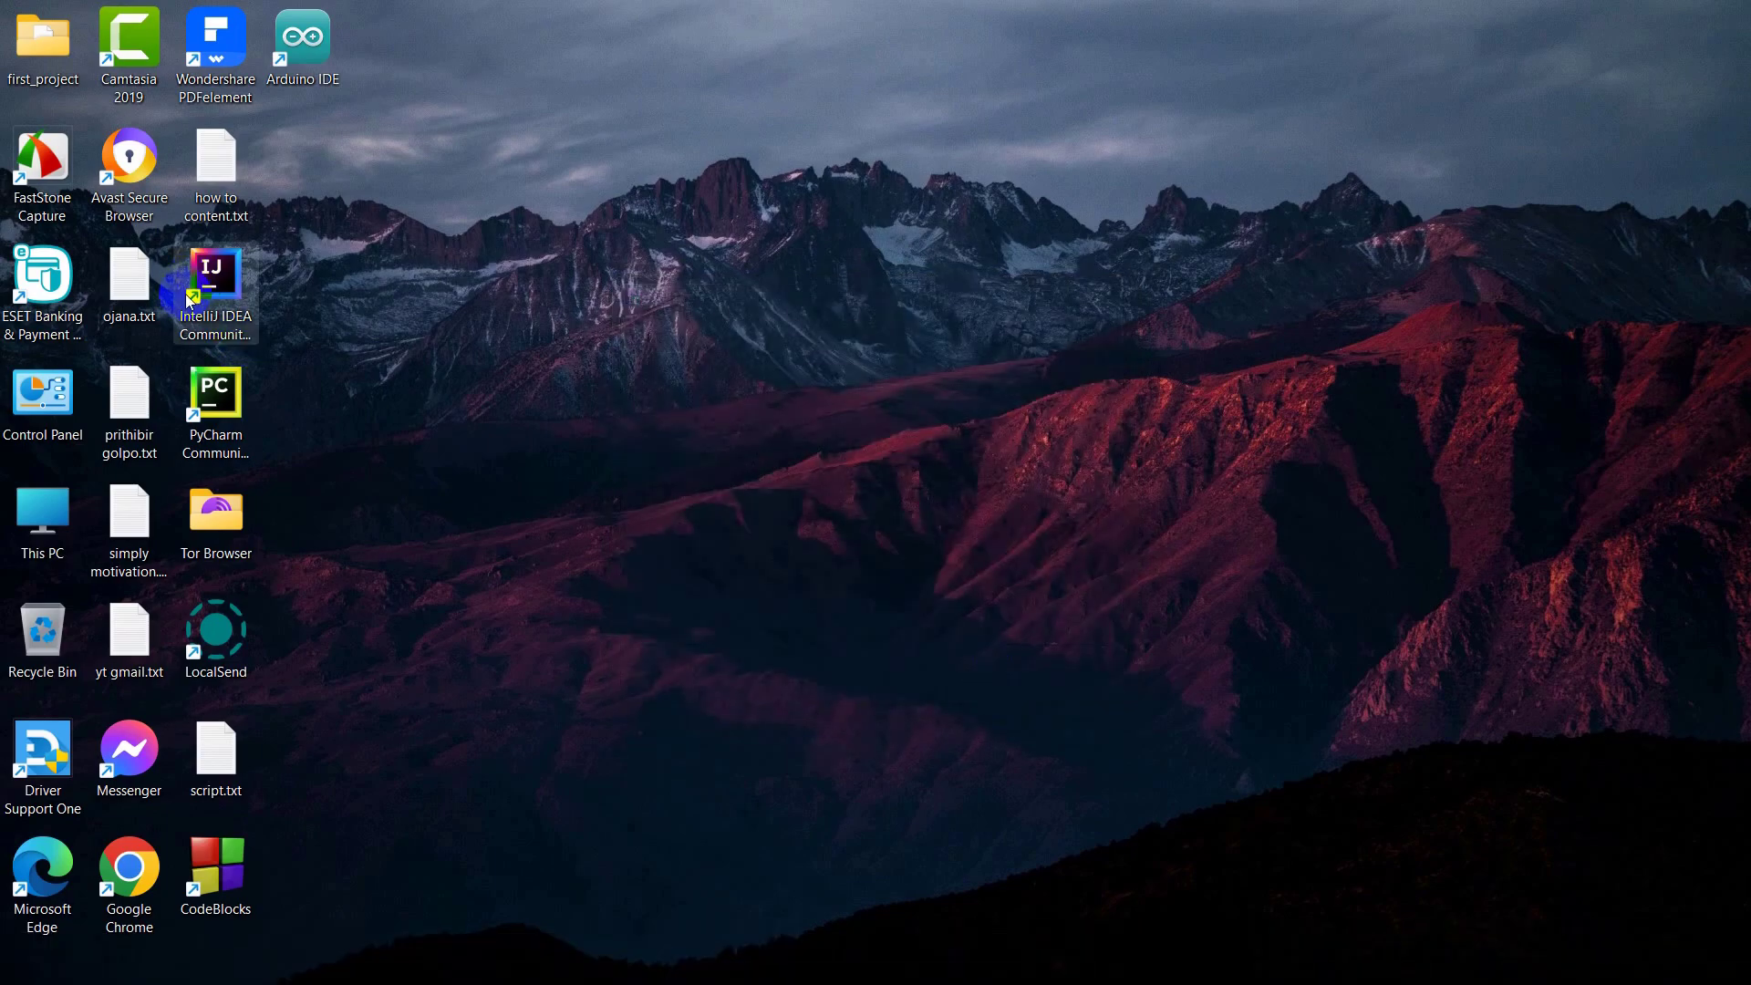
{"action": "mouse_move", "coordinate": [244, 278]}
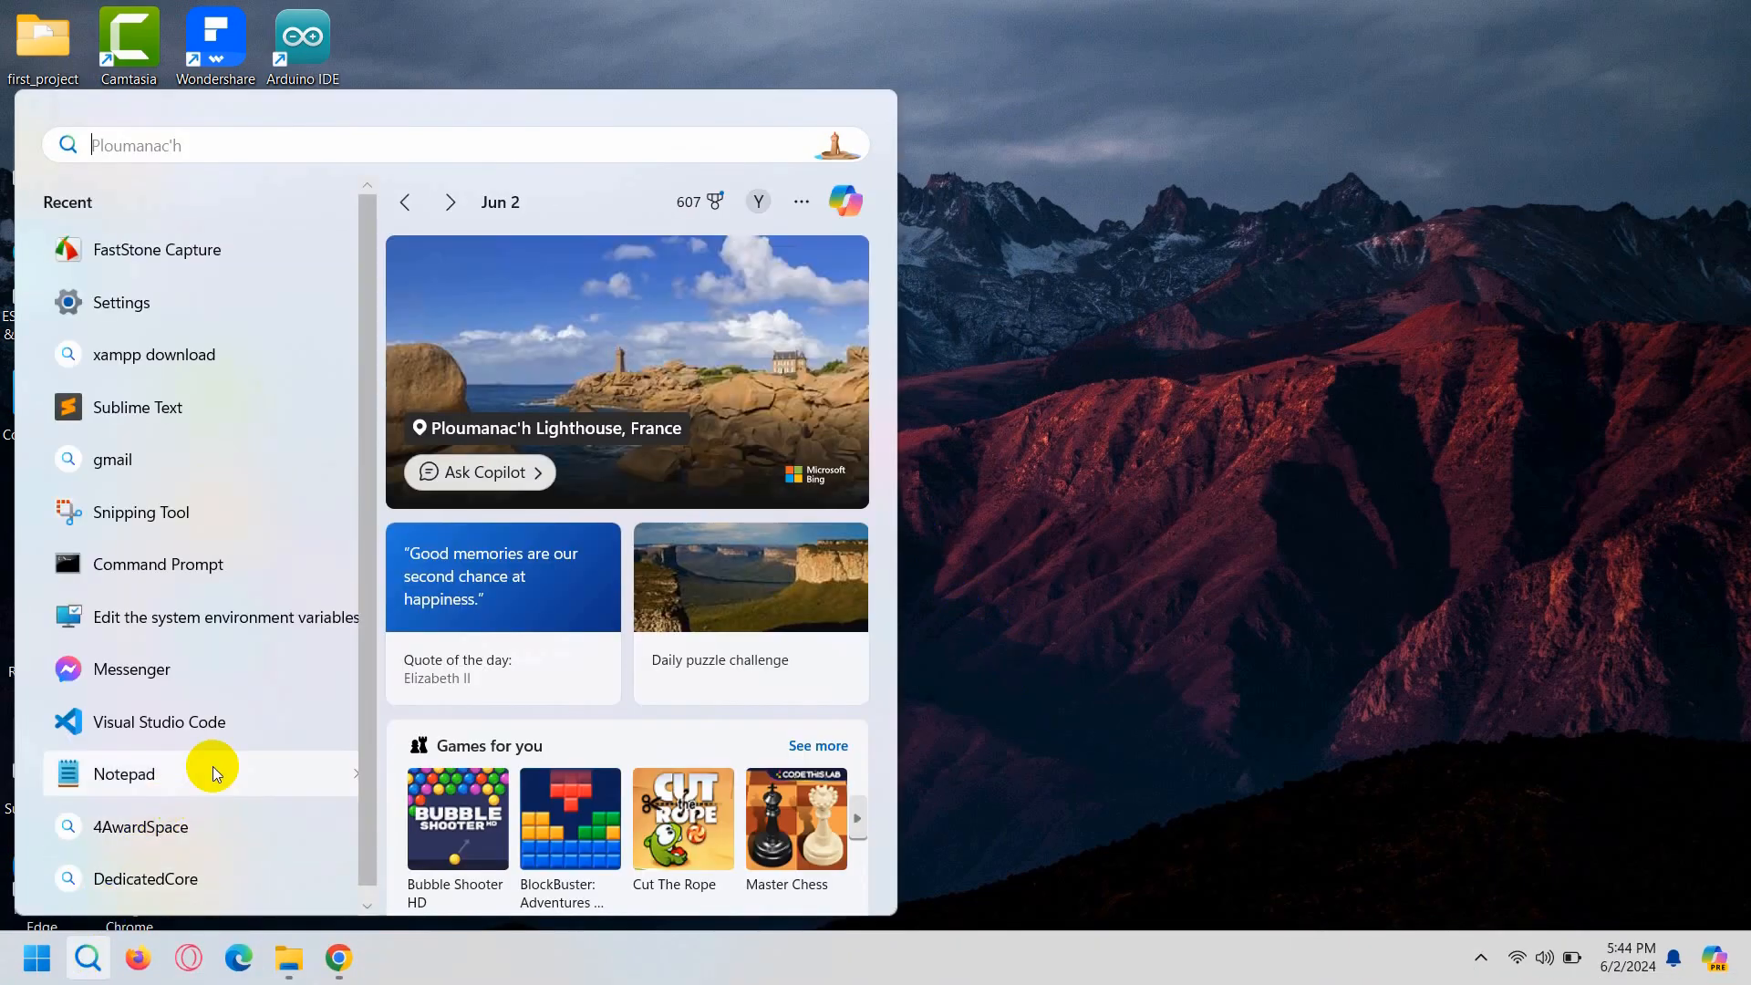
- Launch IntelliJ IDEA Community Edition from its desktop shortcut
{"action": "type", "text": "interij"}
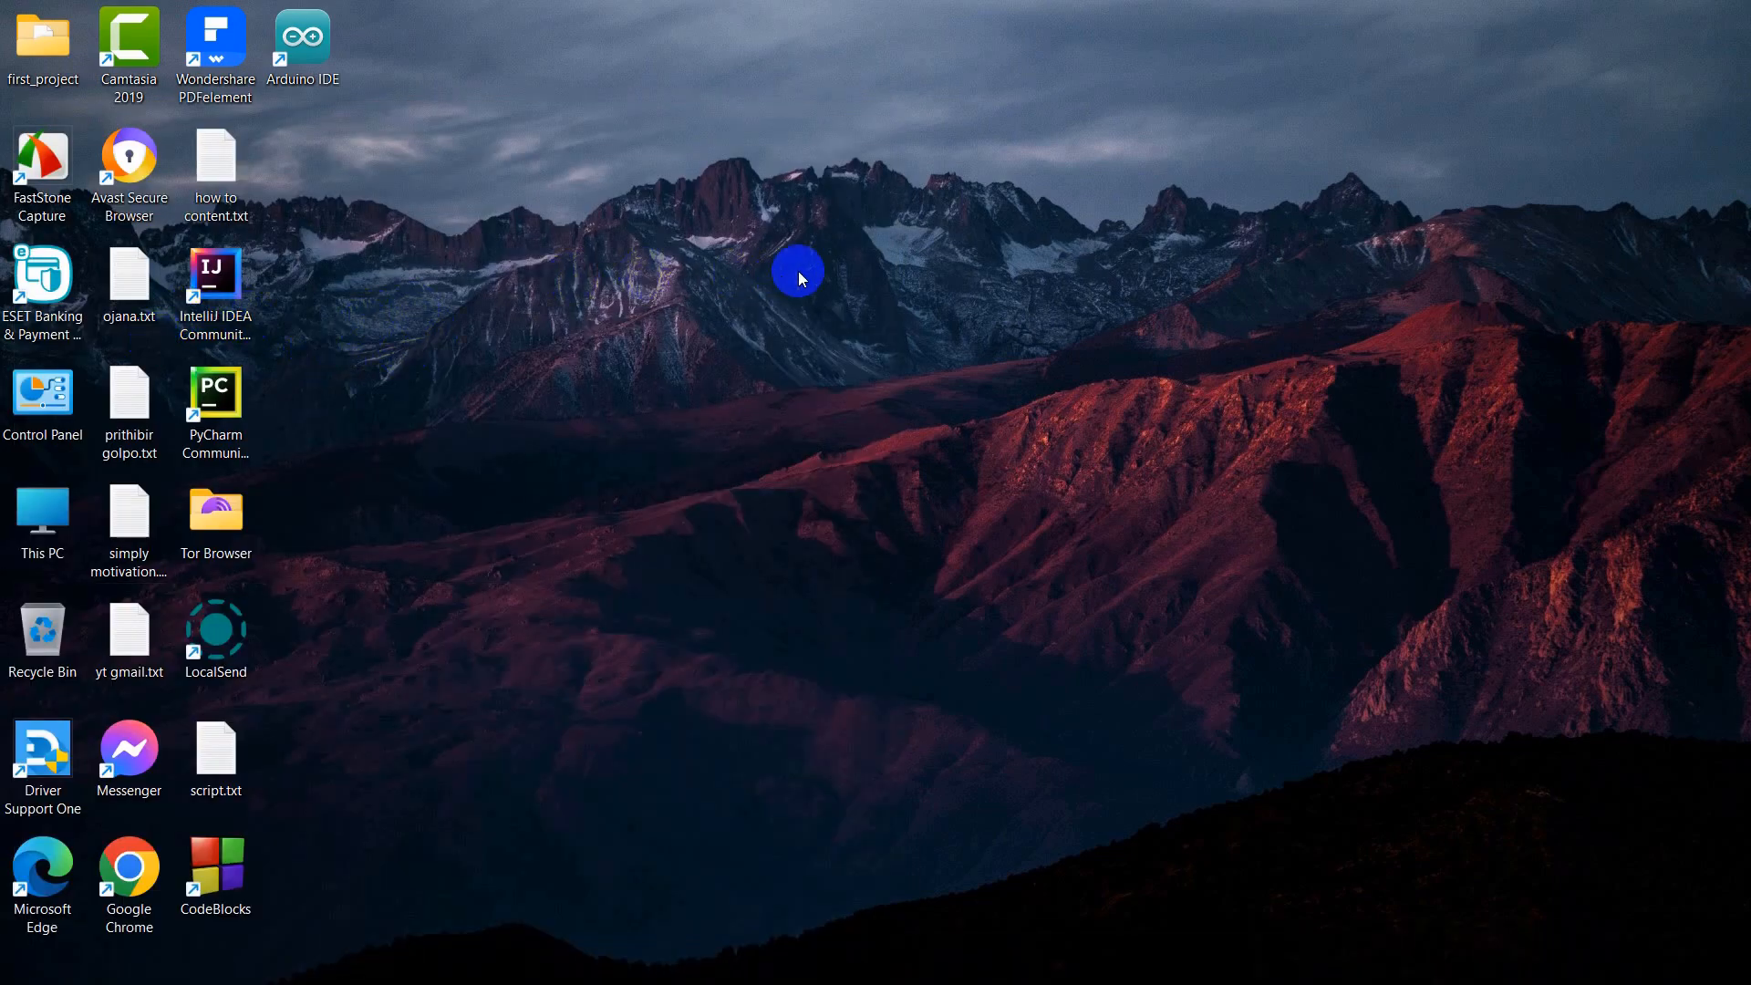
{"action": "double_click", "coordinate": [215, 273]}
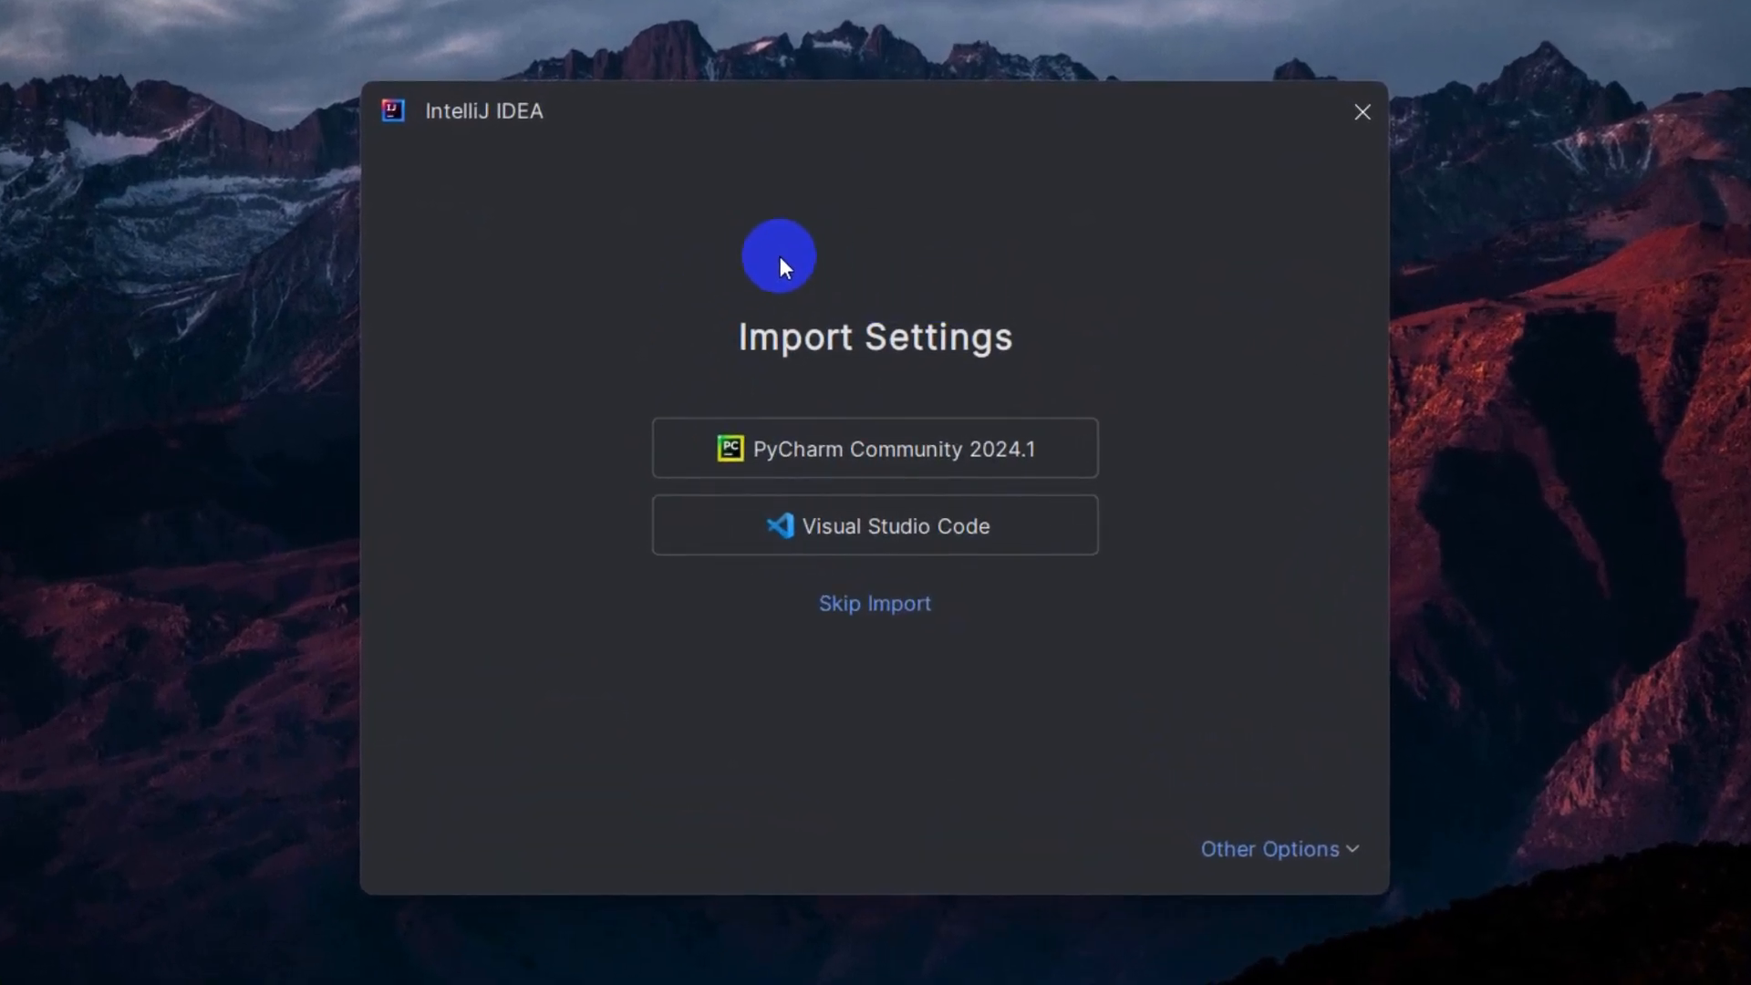
{"action": "mouse_move", "coordinate": [689, 421]}
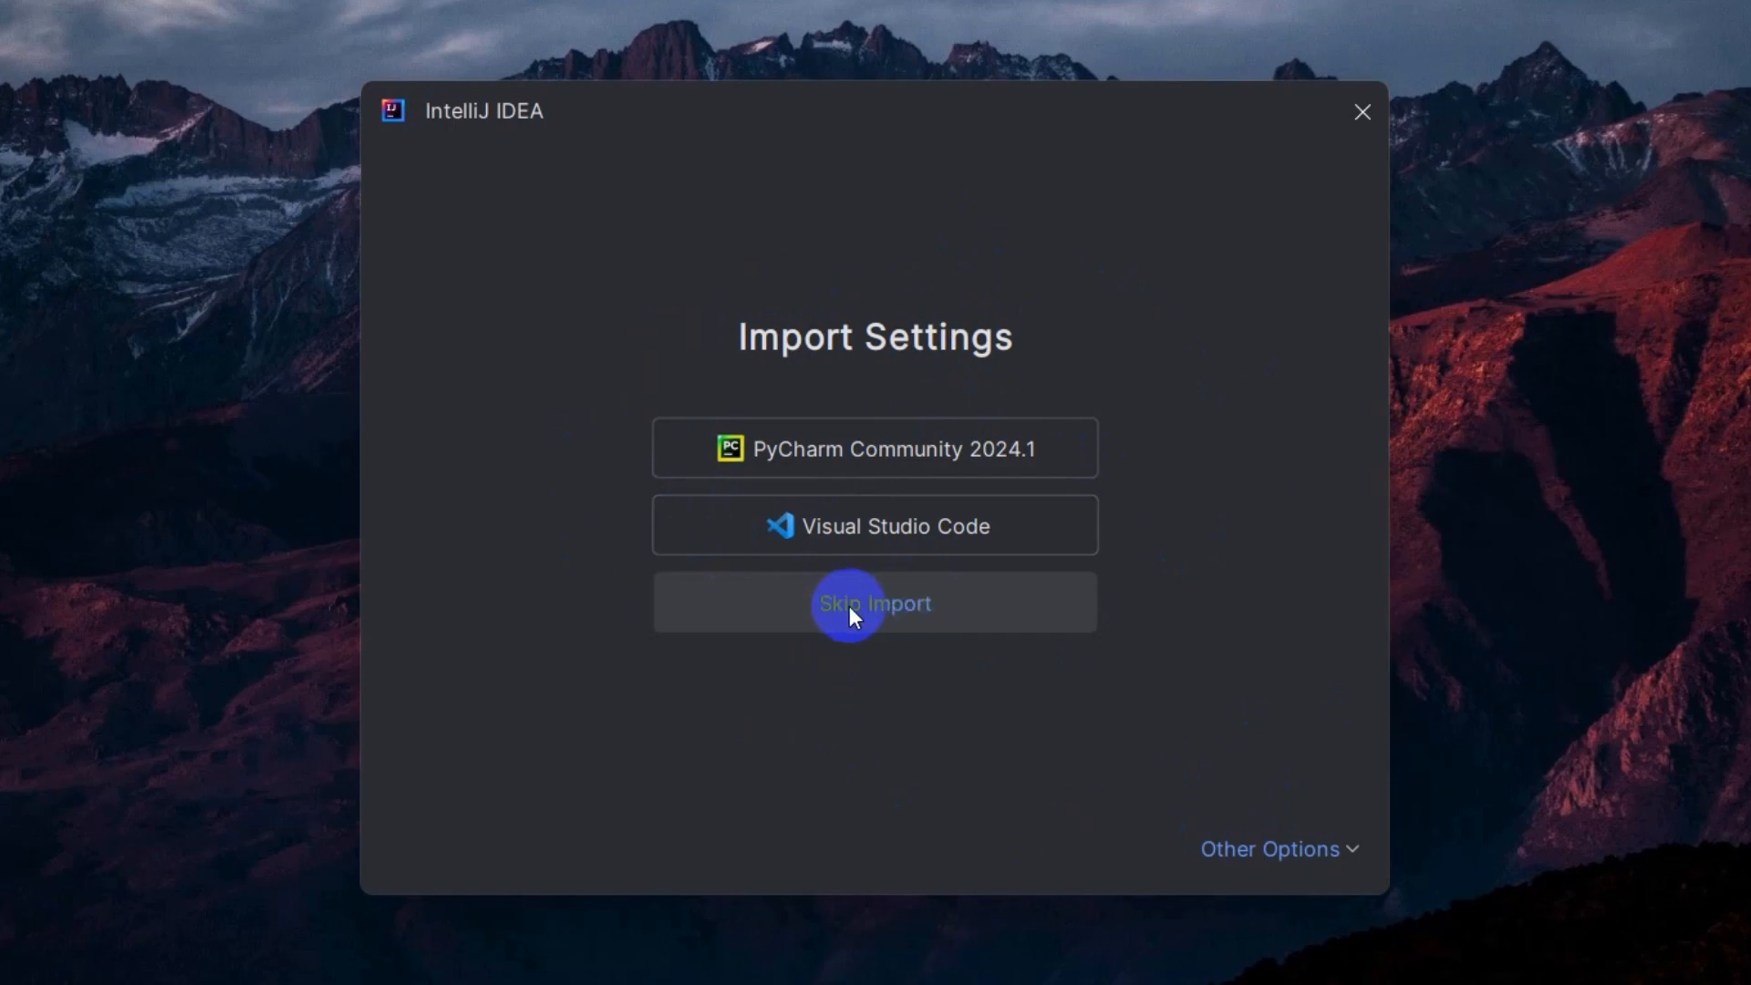
- Skip importing settings from PyCharm and VS Code to reach the Welcome screen
{"action": "left_click", "coordinate": [848, 603]}
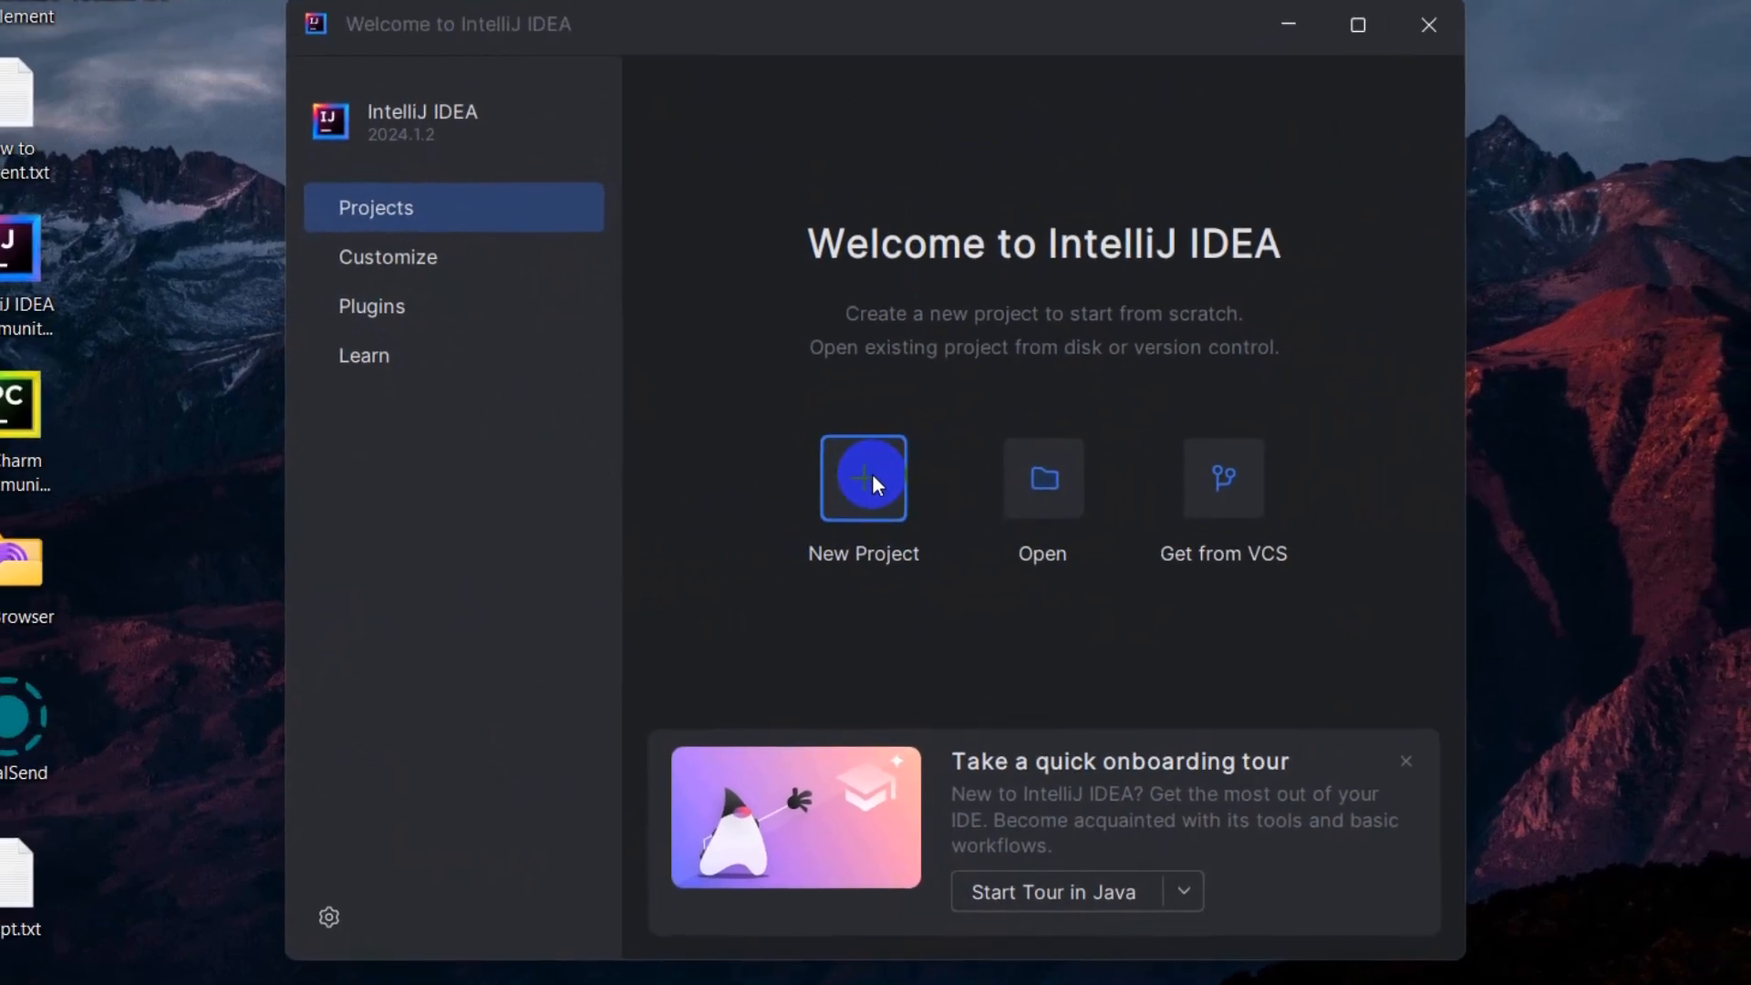
- Create a Java project named 'hello' on JDK 22 with sample code included
{"action": "left_click", "coordinate": [862, 478]}
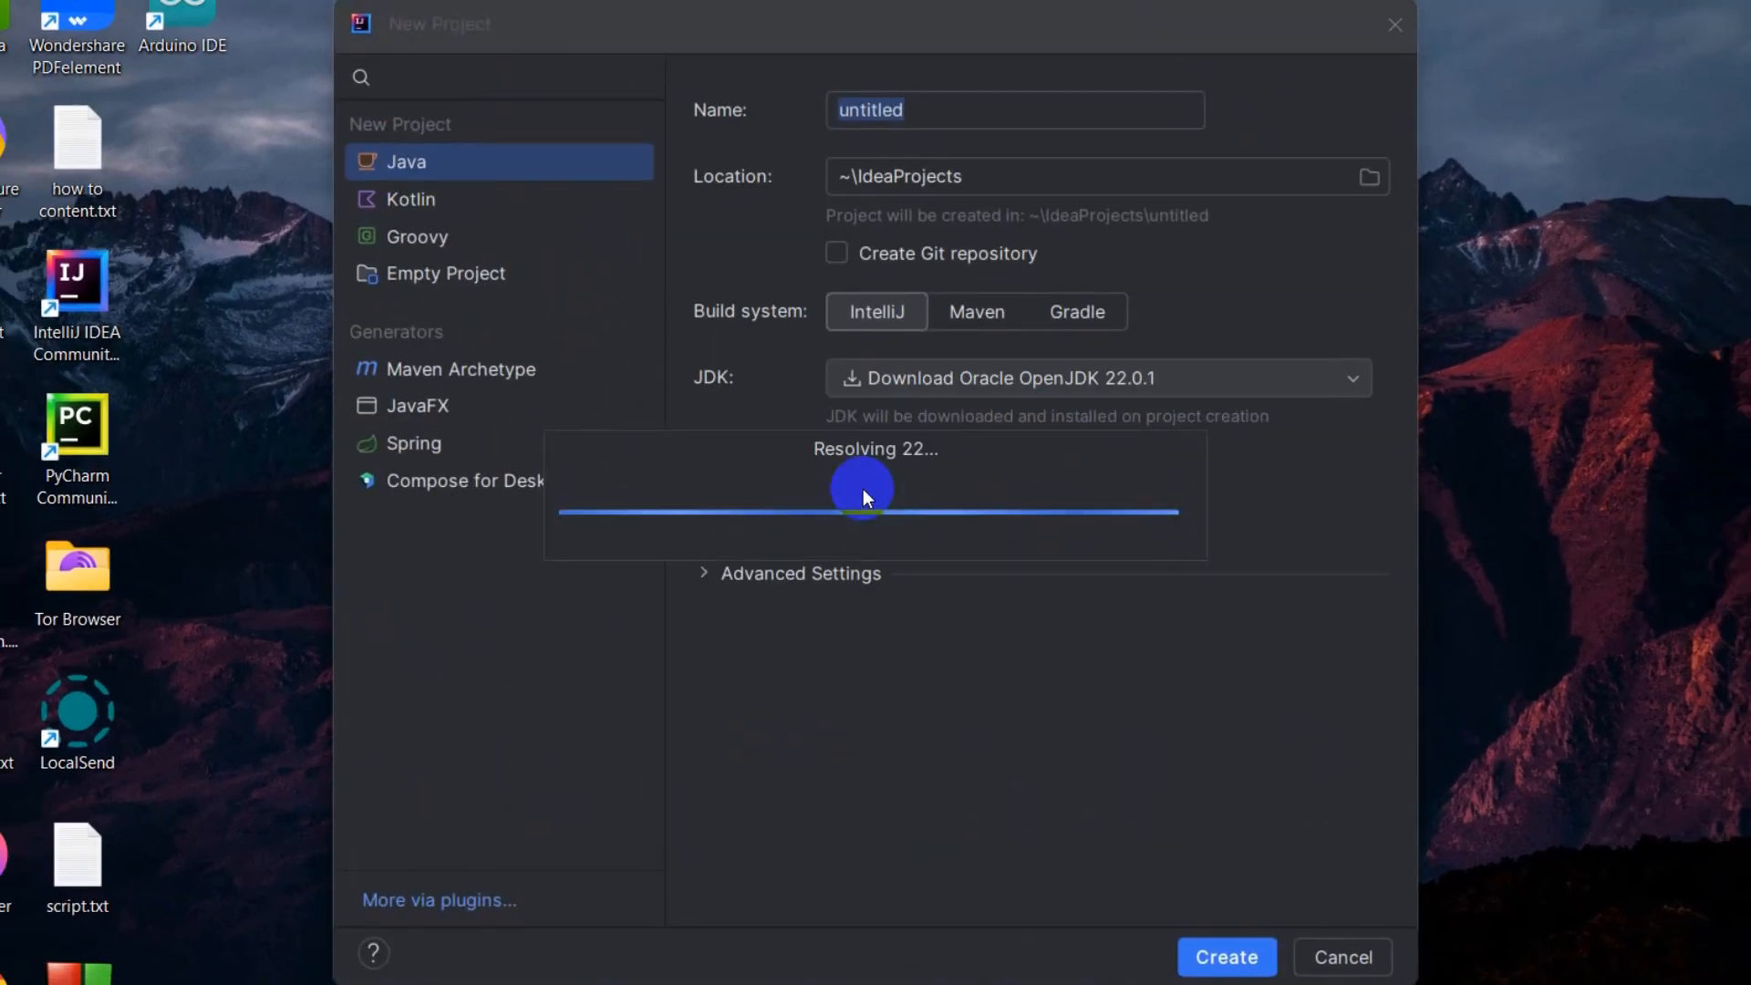
{"action": "type", "text": "hello"}
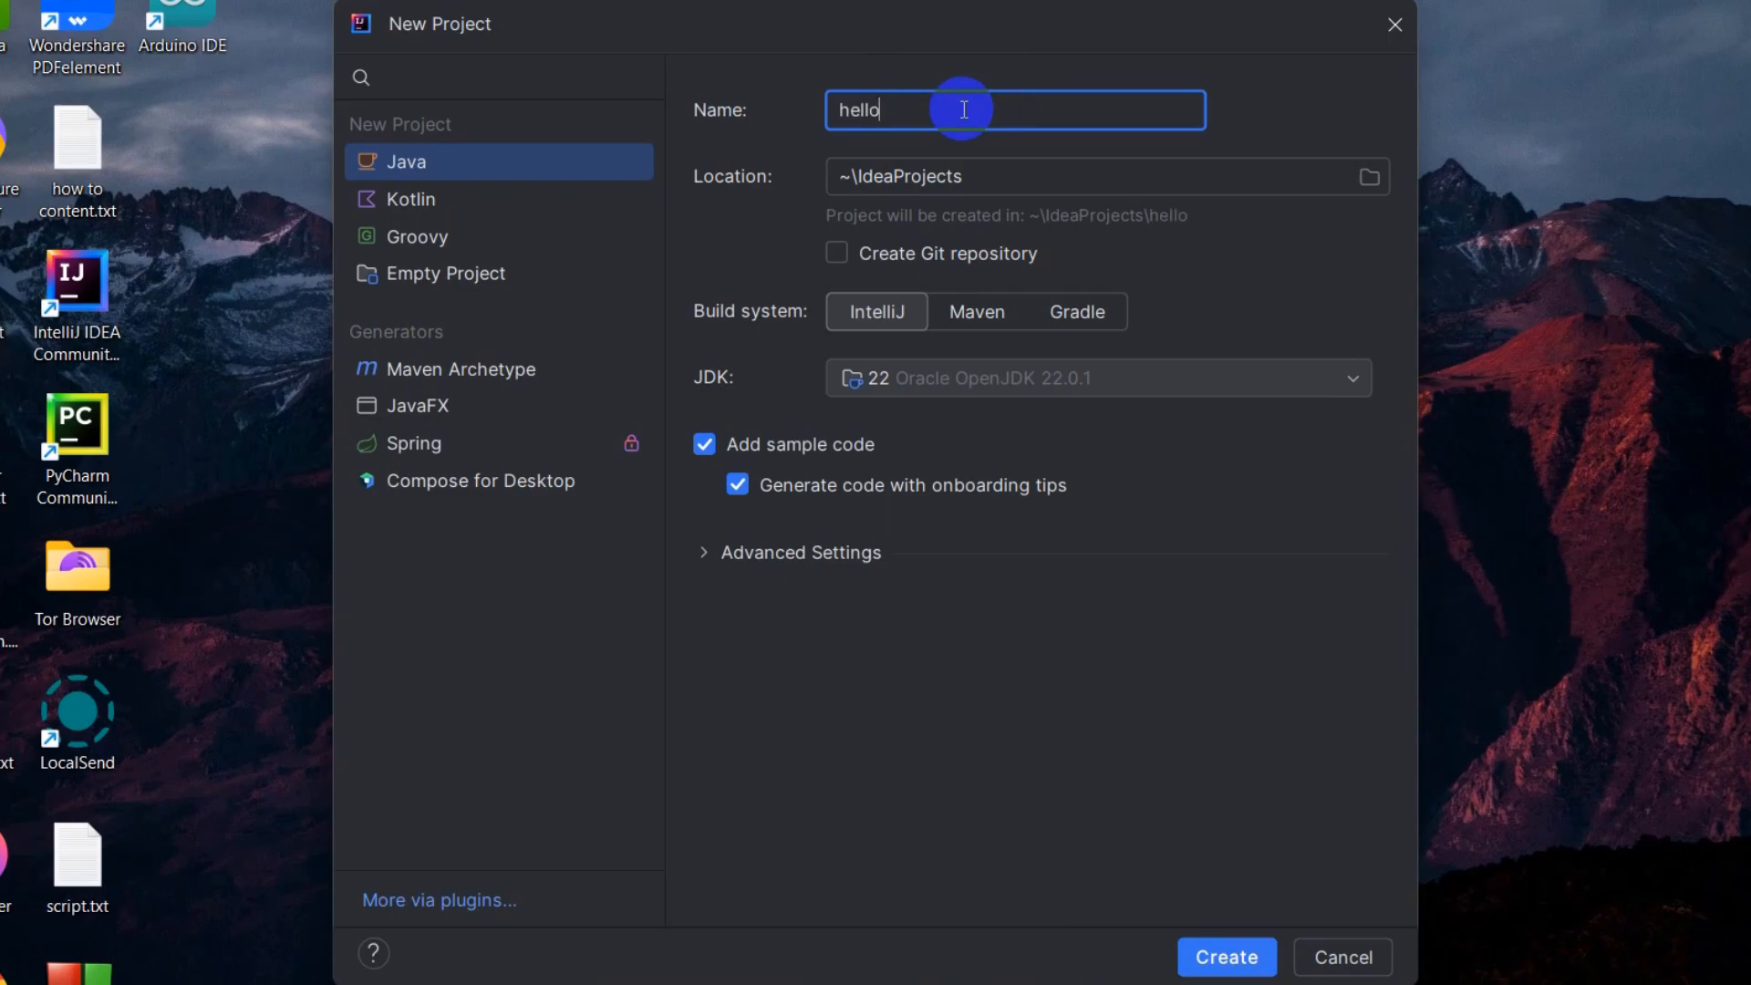
{"action": "mouse_move", "coordinate": [1369, 175]}
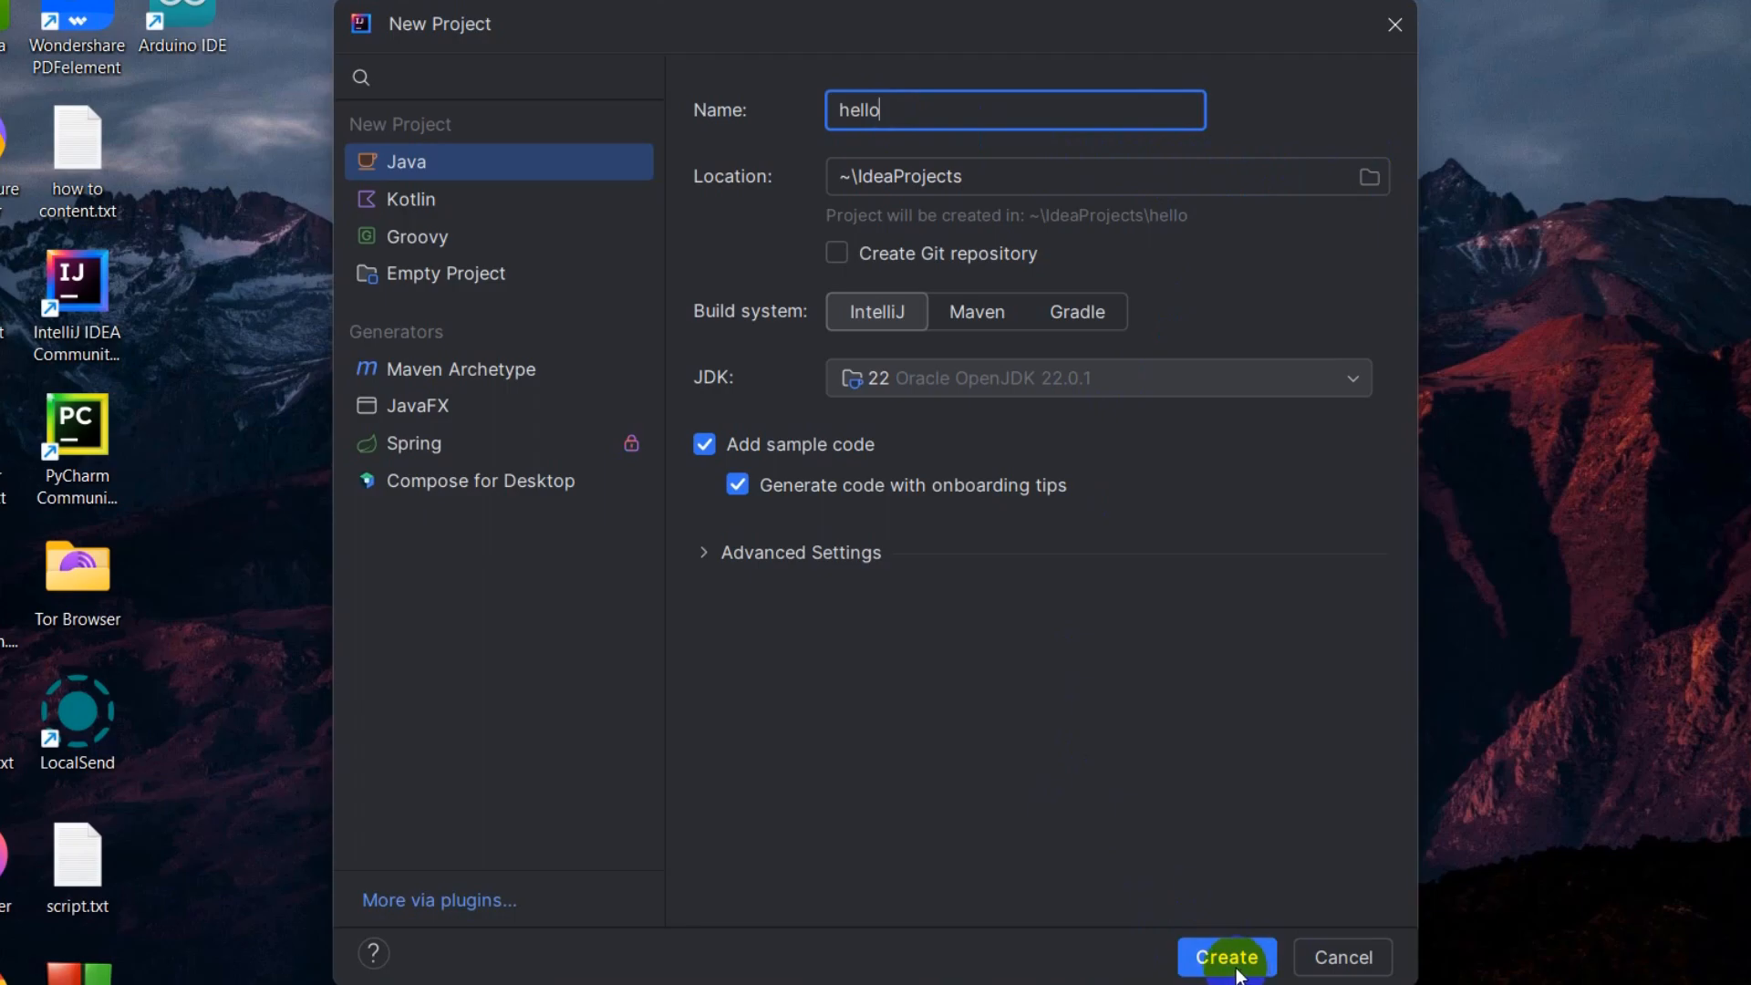
{"action": "mouse_move", "coordinate": [414, 194]}
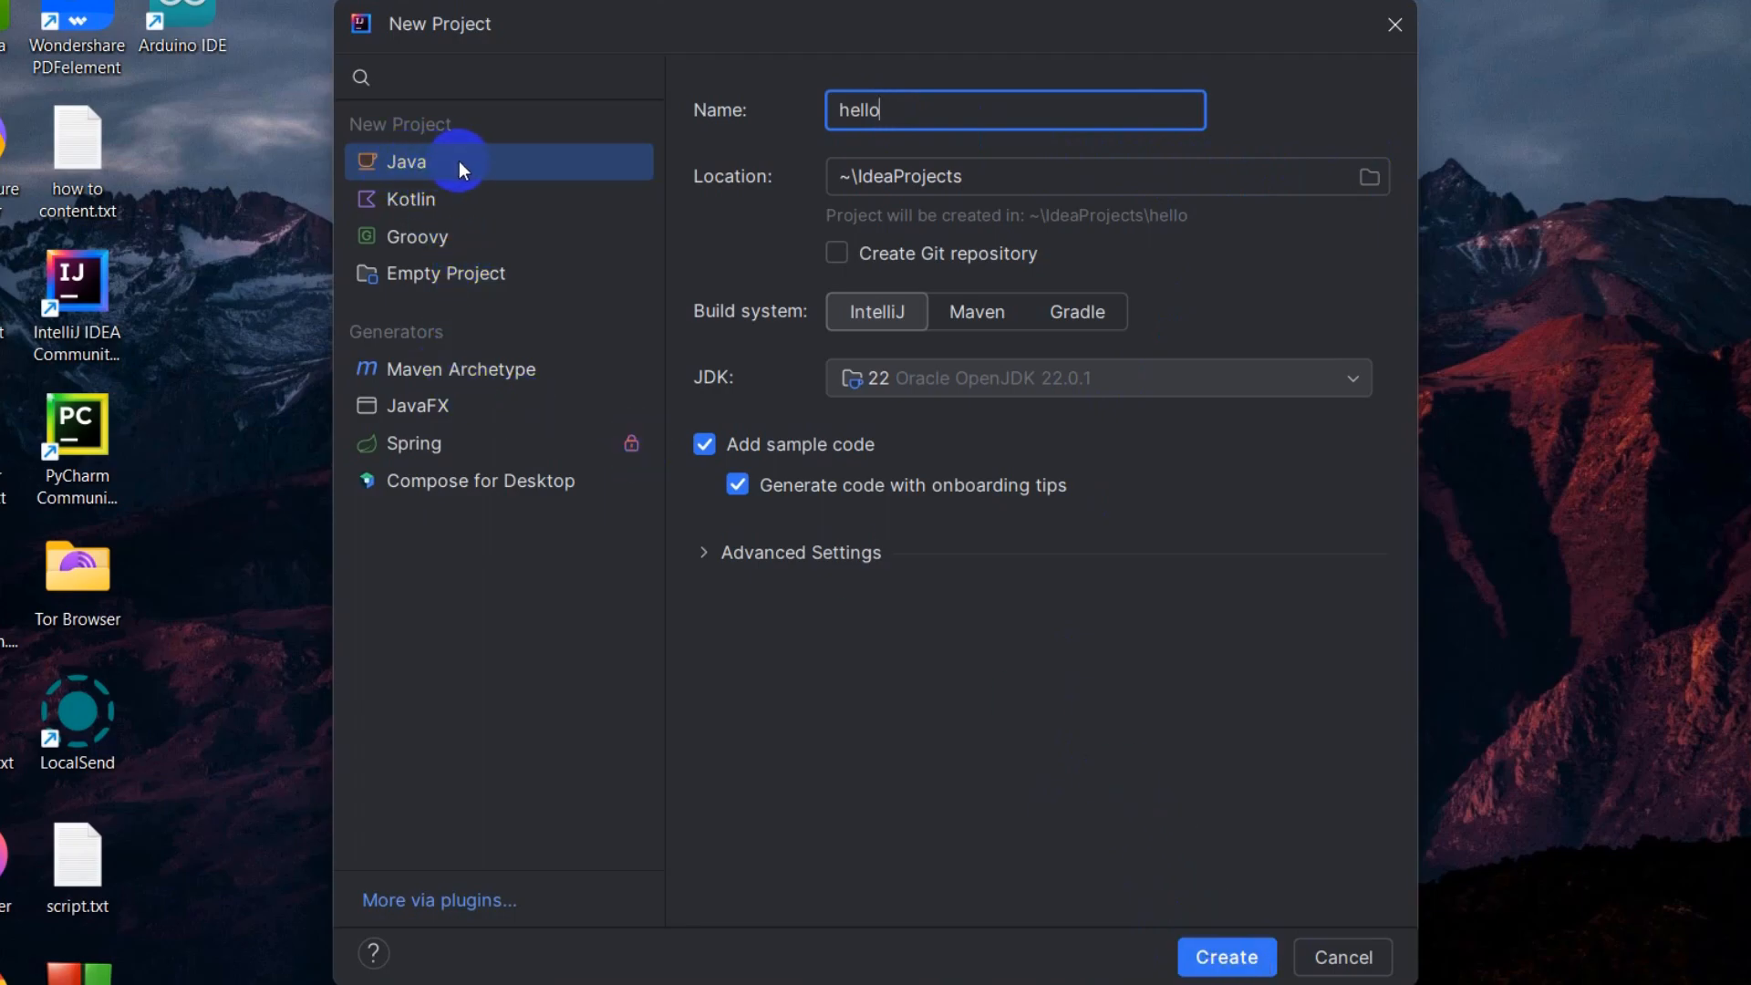
{"action": "left_click", "coordinate": [1344, 956]}
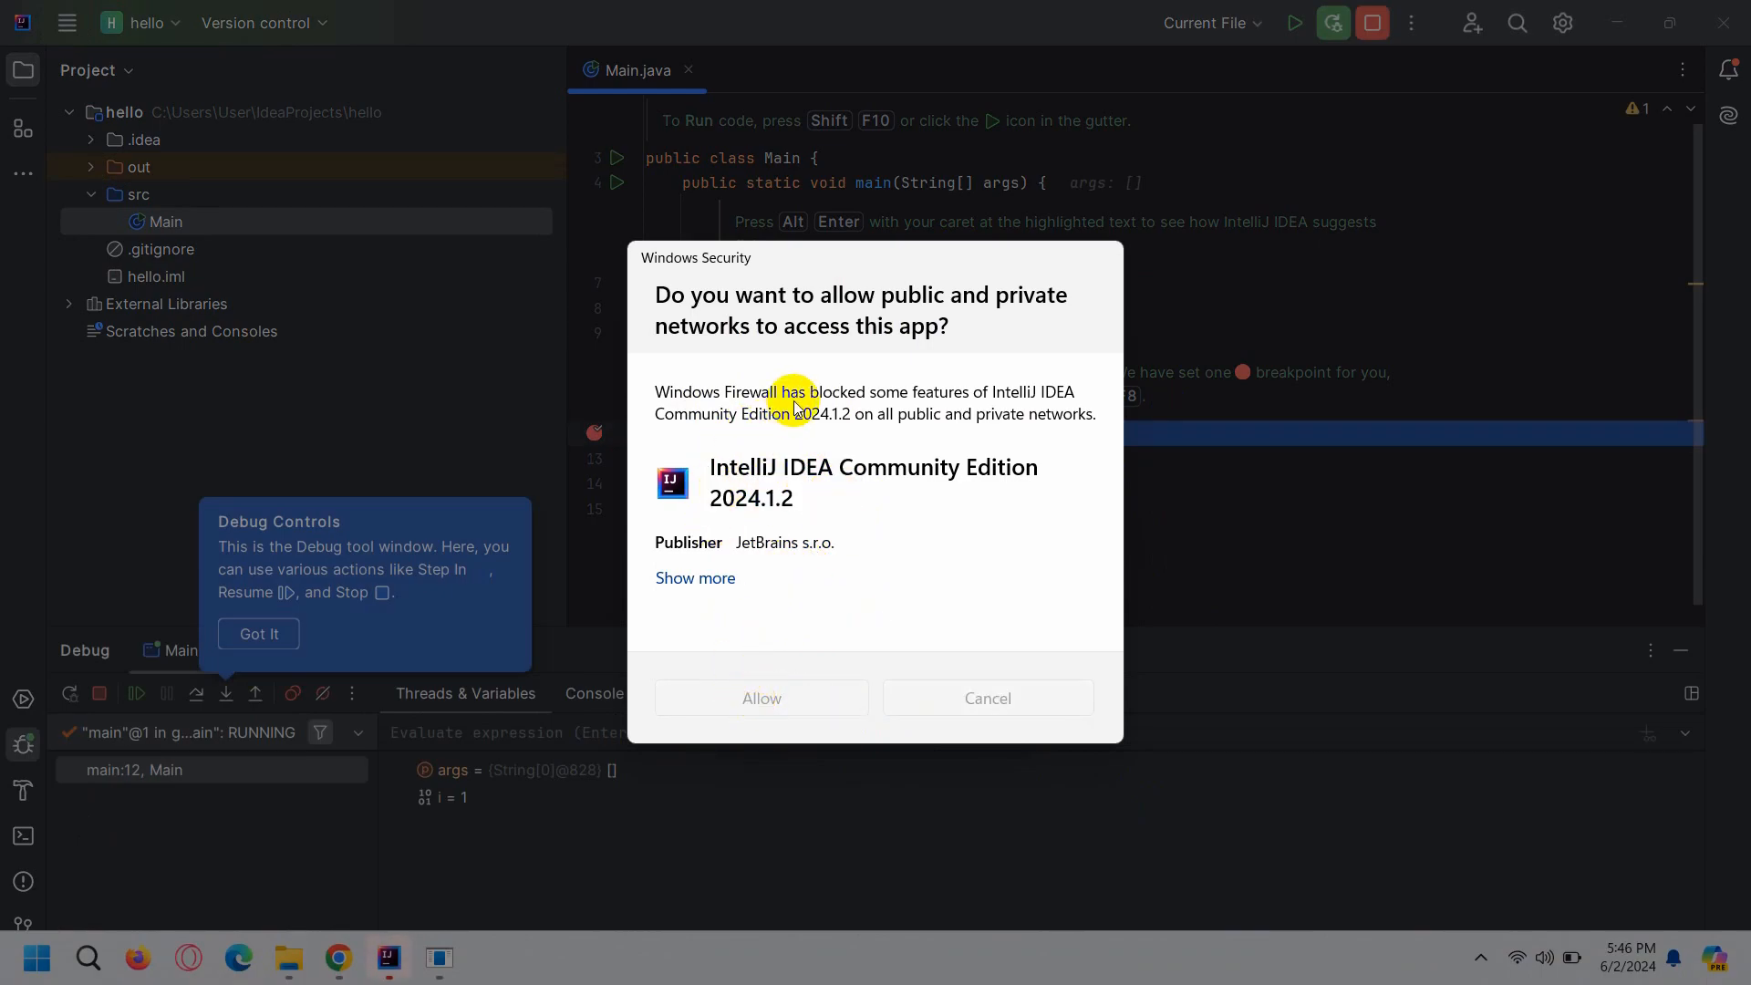
- Cancel the Windows Firewall prompt and dismiss the Debug Controls tip, leaving the debugger paused at i = 1
{"action": "left_click", "coordinate": [762, 698]}
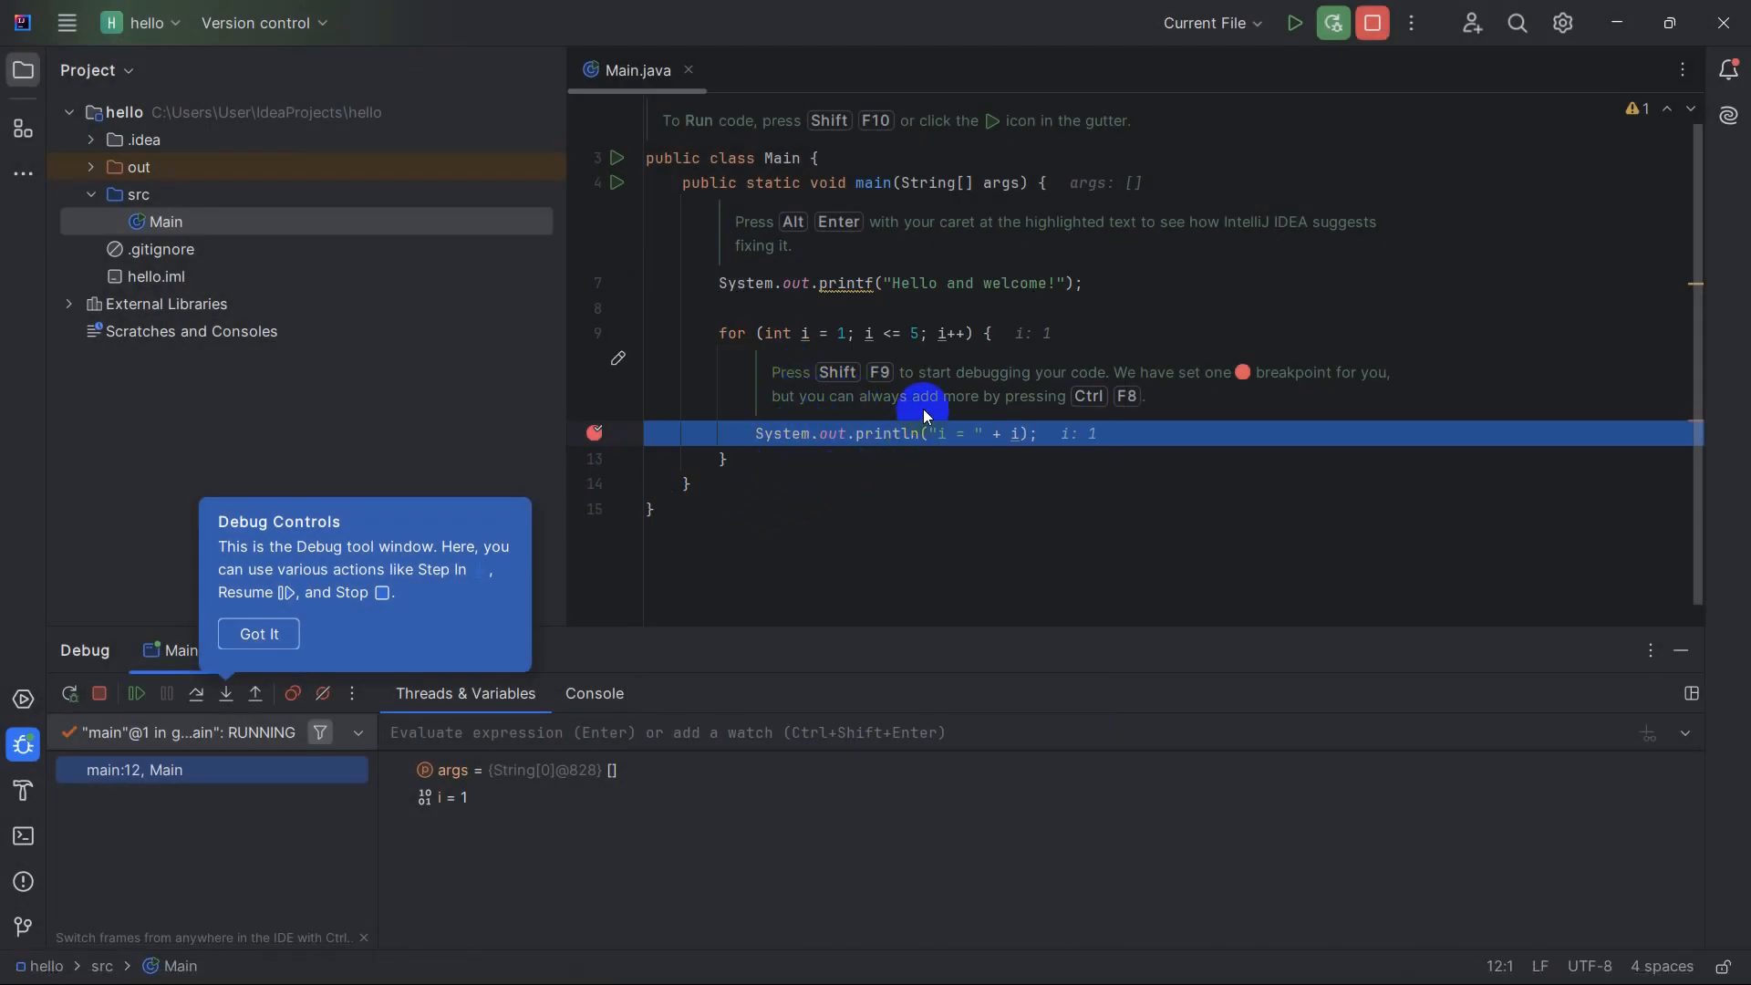
{"action": "left_click", "coordinate": [259, 634]}
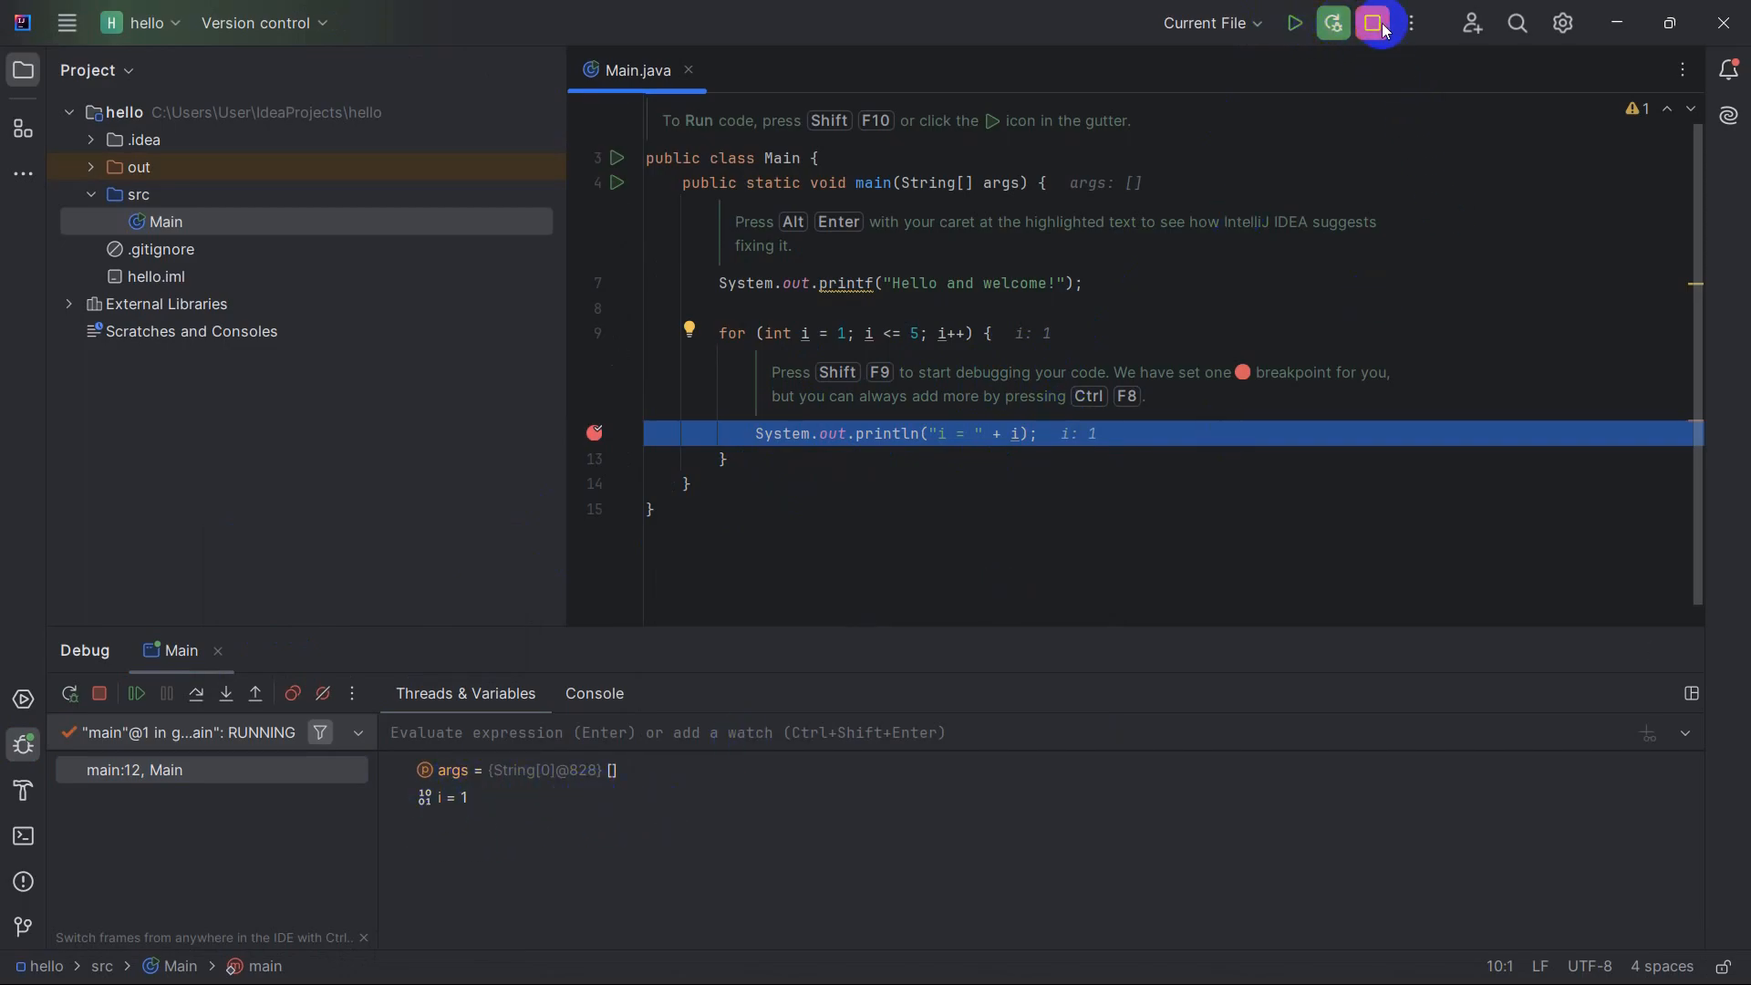
- Stop the debug session and run Main normally, printing Hello and welcome! and i = 1 through 5
{"action": "left_click", "coordinate": [1370, 23]}
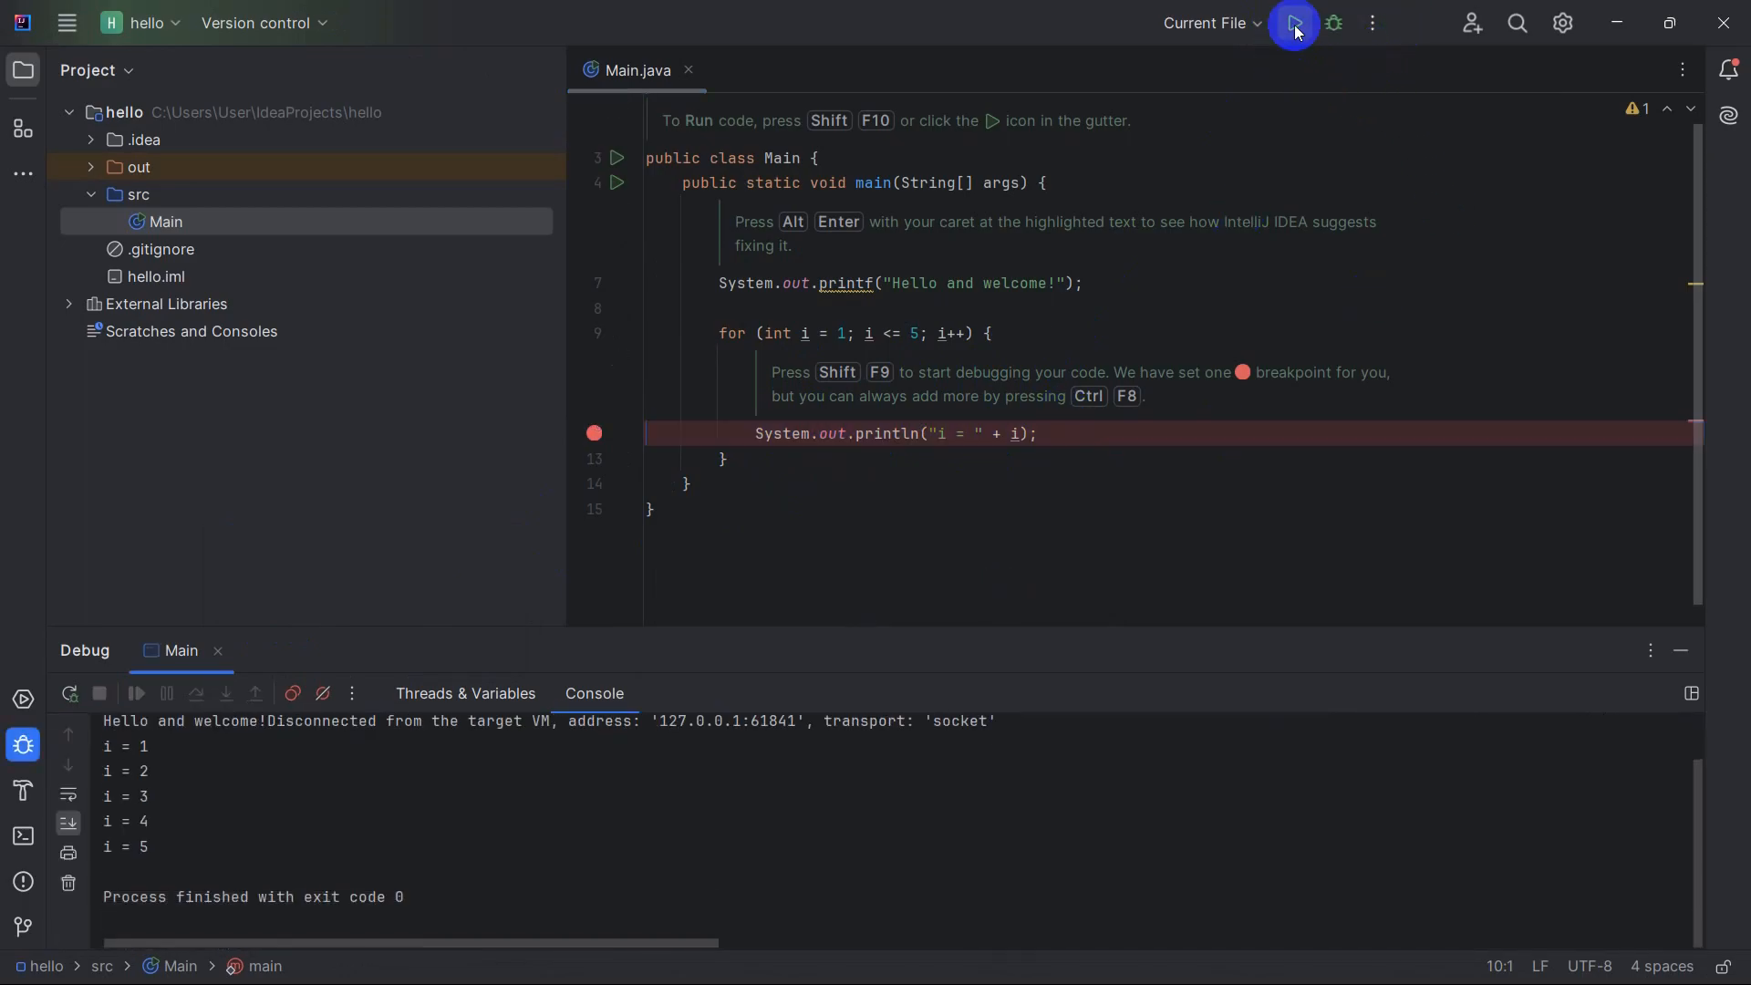
{"action": "left_click", "coordinate": [1295, 23]}
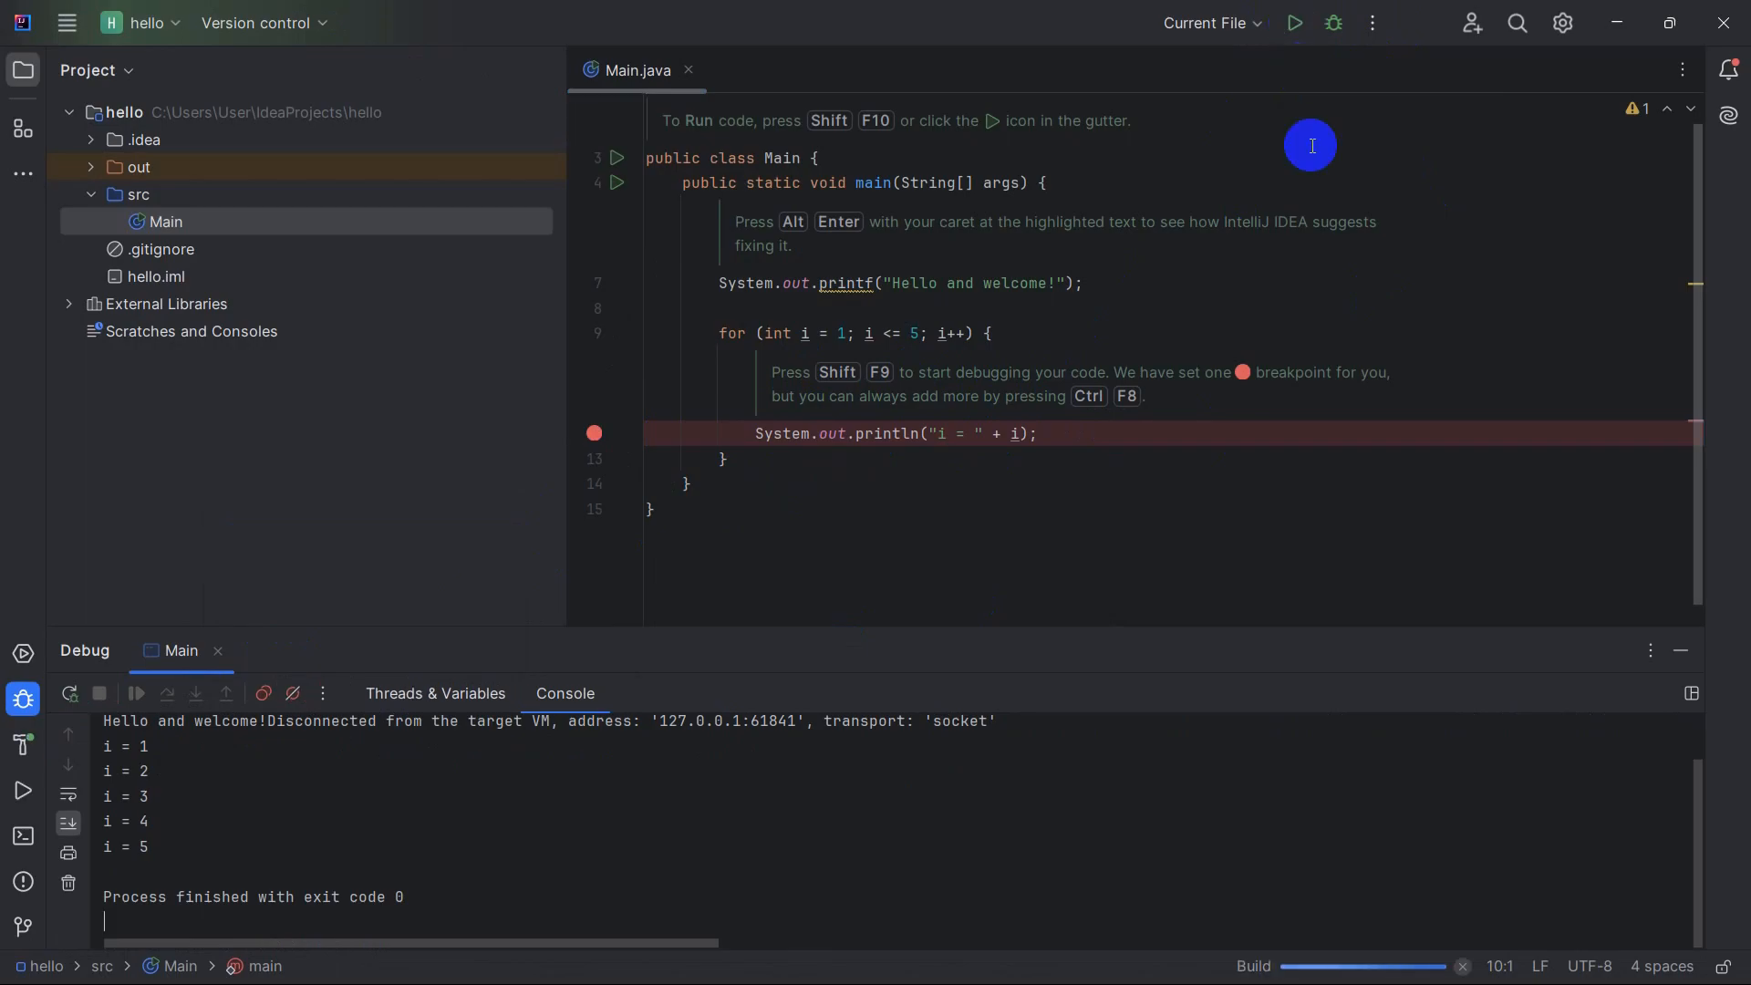
{"action": "mouse_move", "coordinate": [530, 812]}
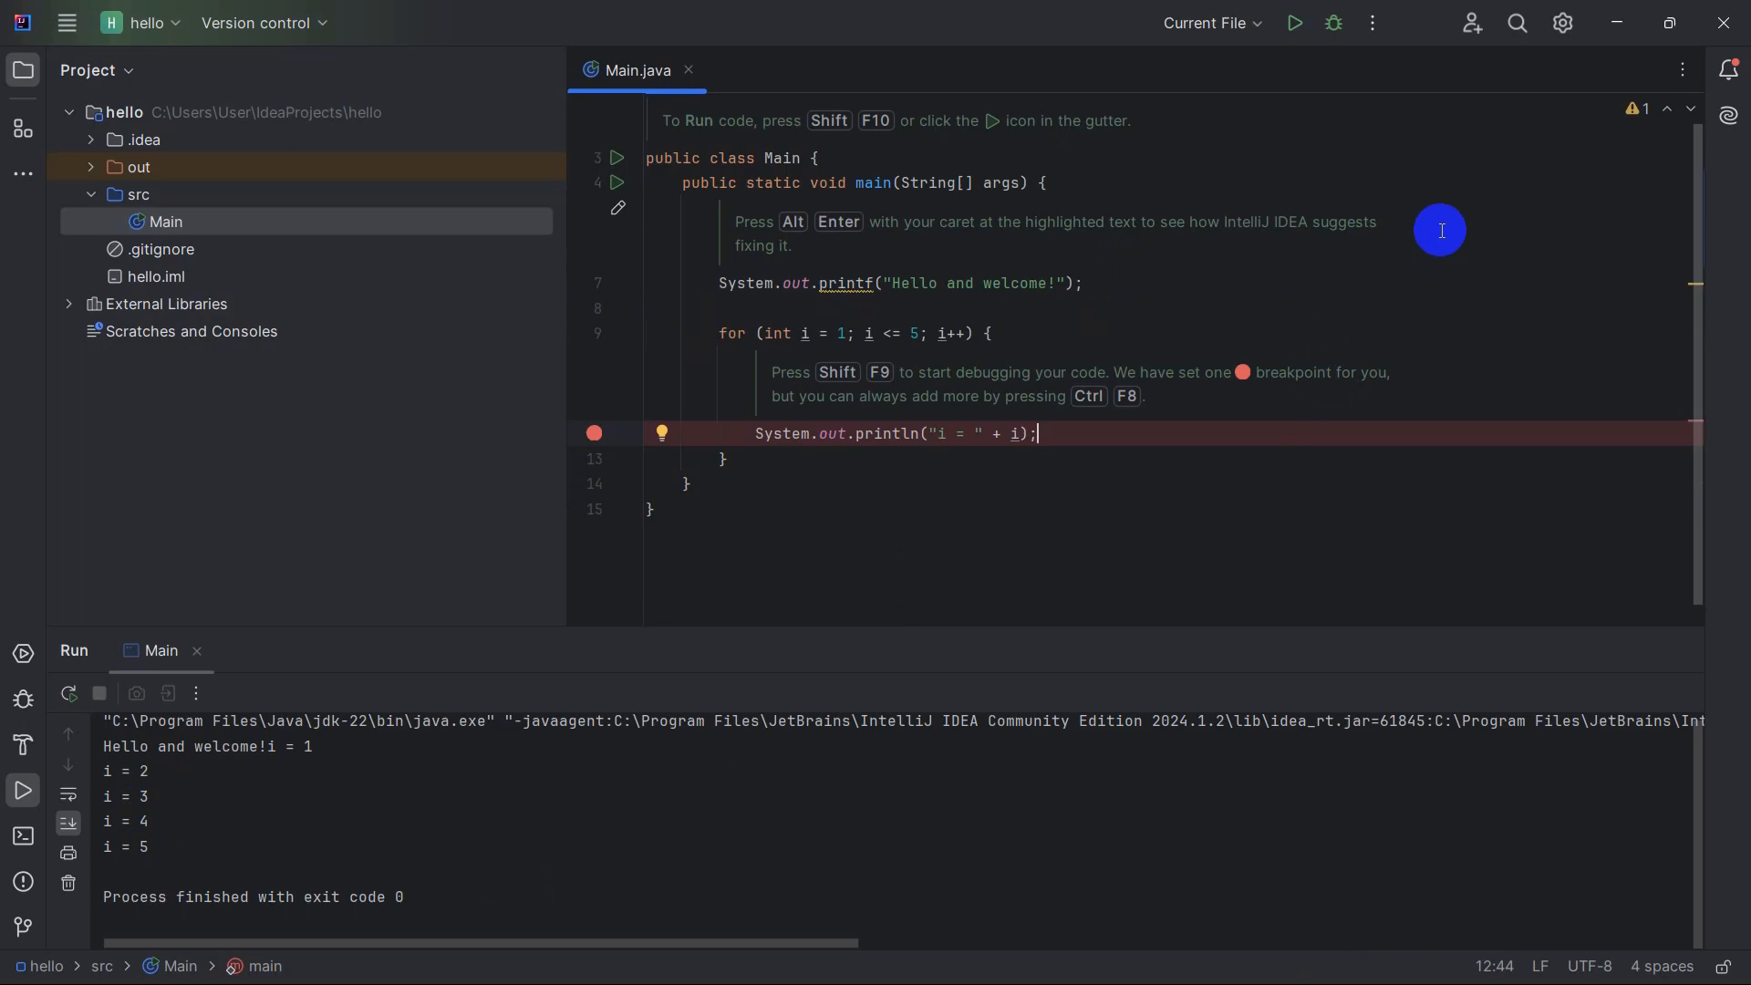
{"action": "mouse_move", "coordinate": [1020, 305]}
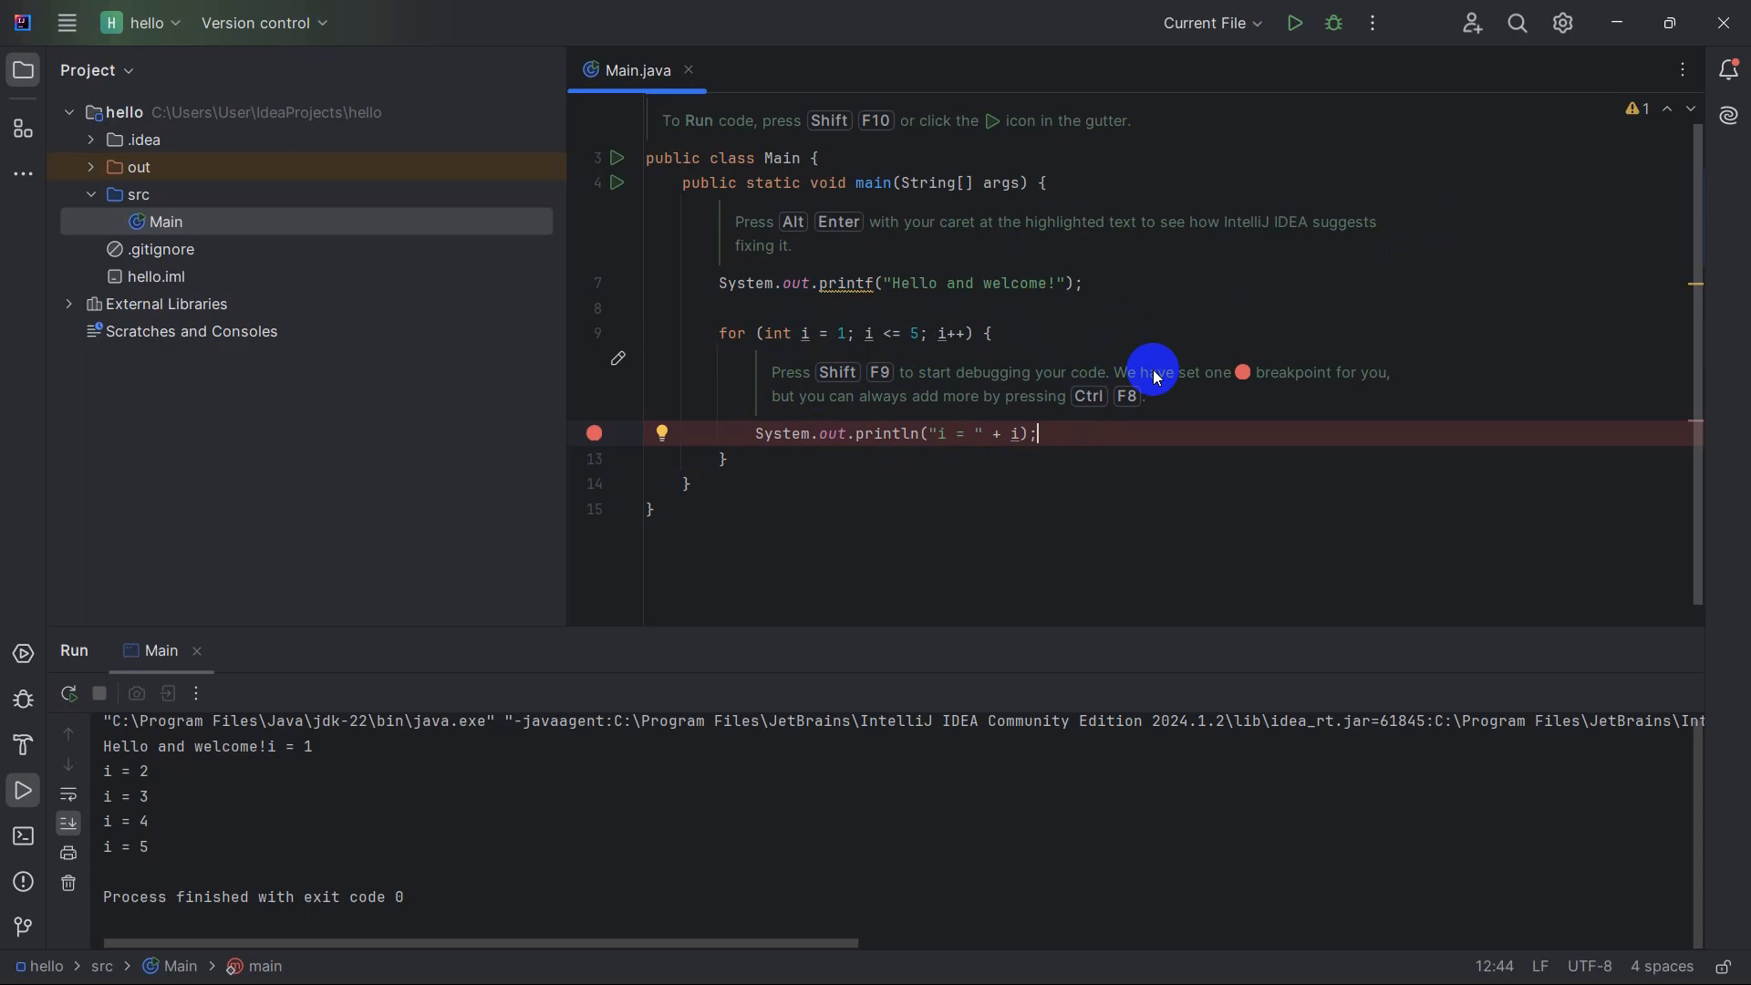
{"action": "mouse_move", "coordinate": [1338, 252]}
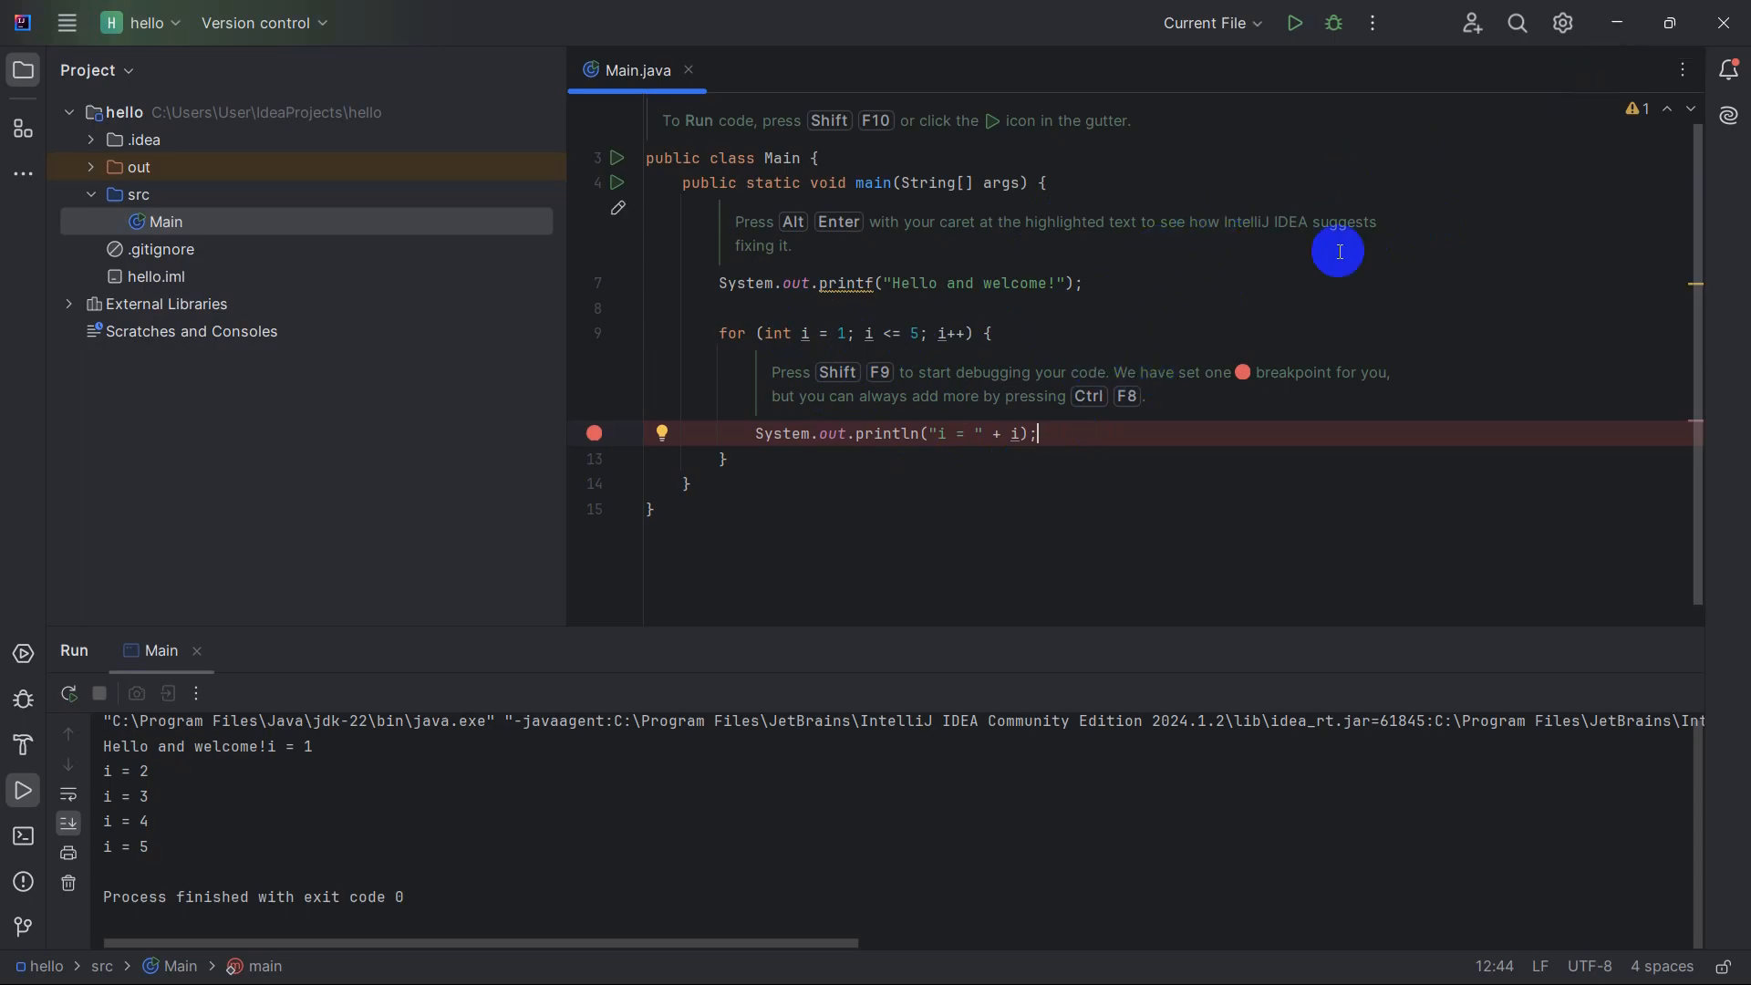
{"action": "mouse_move", "coordinate": [1042, 474]}
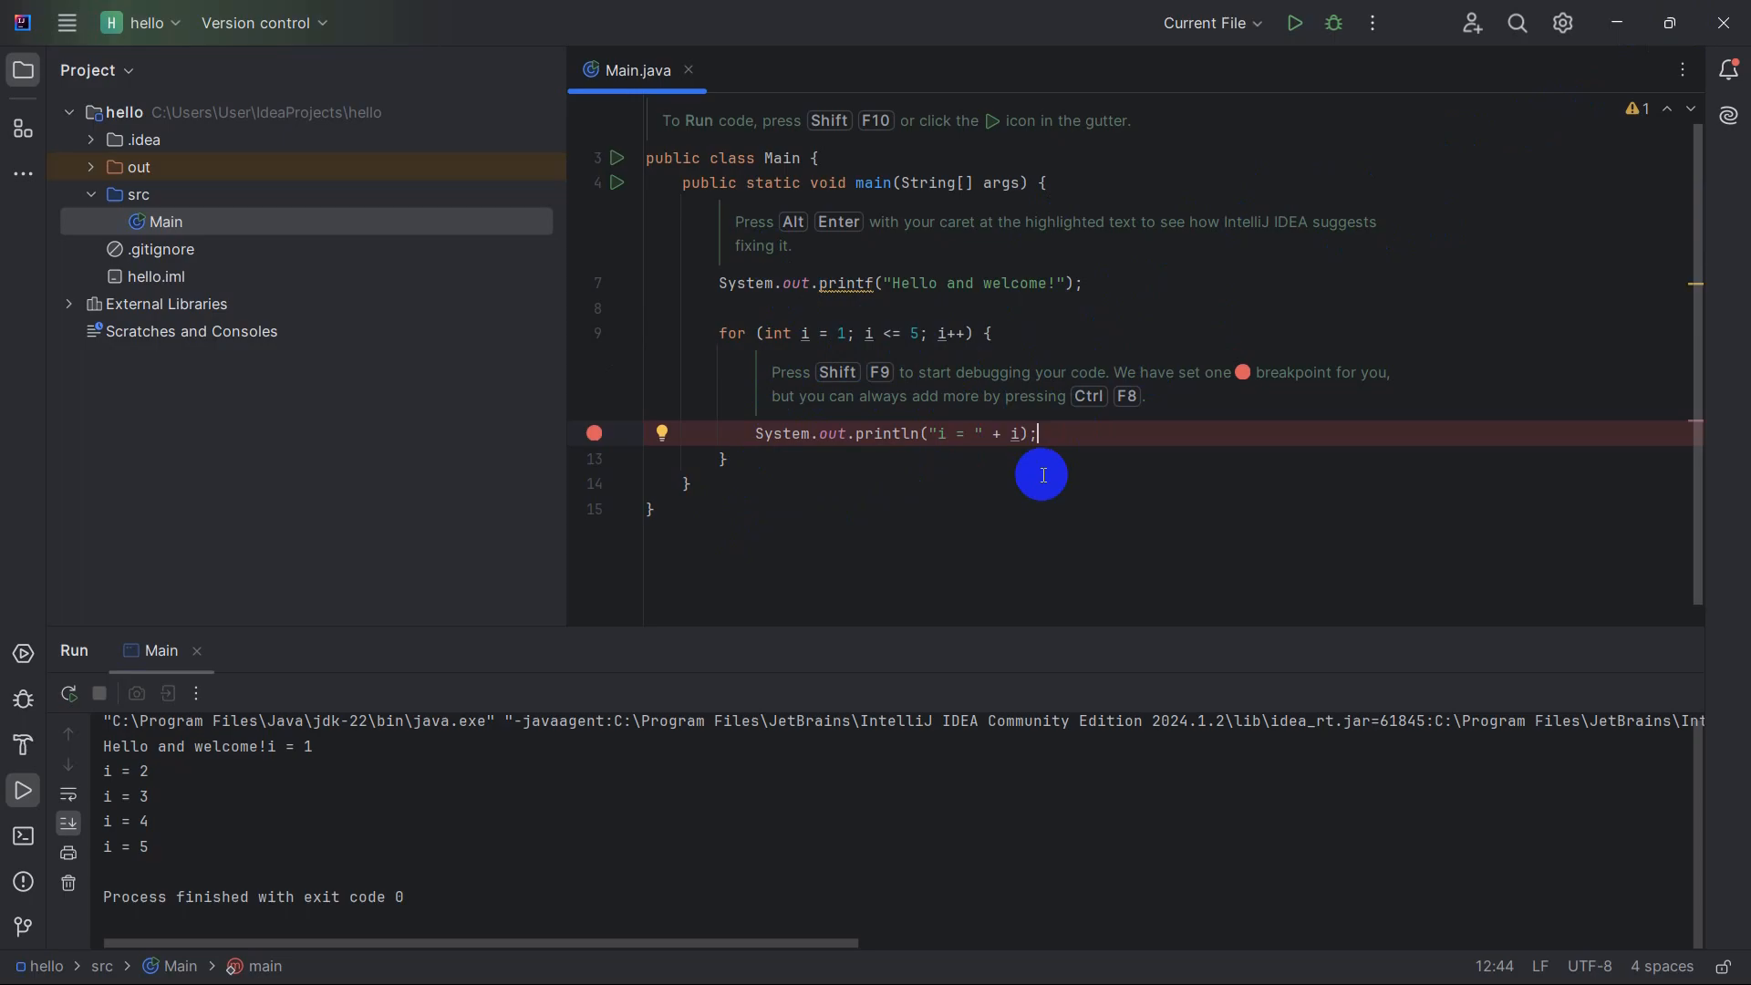
{"action": "mouse_move", "coordinate": [734, 506]}
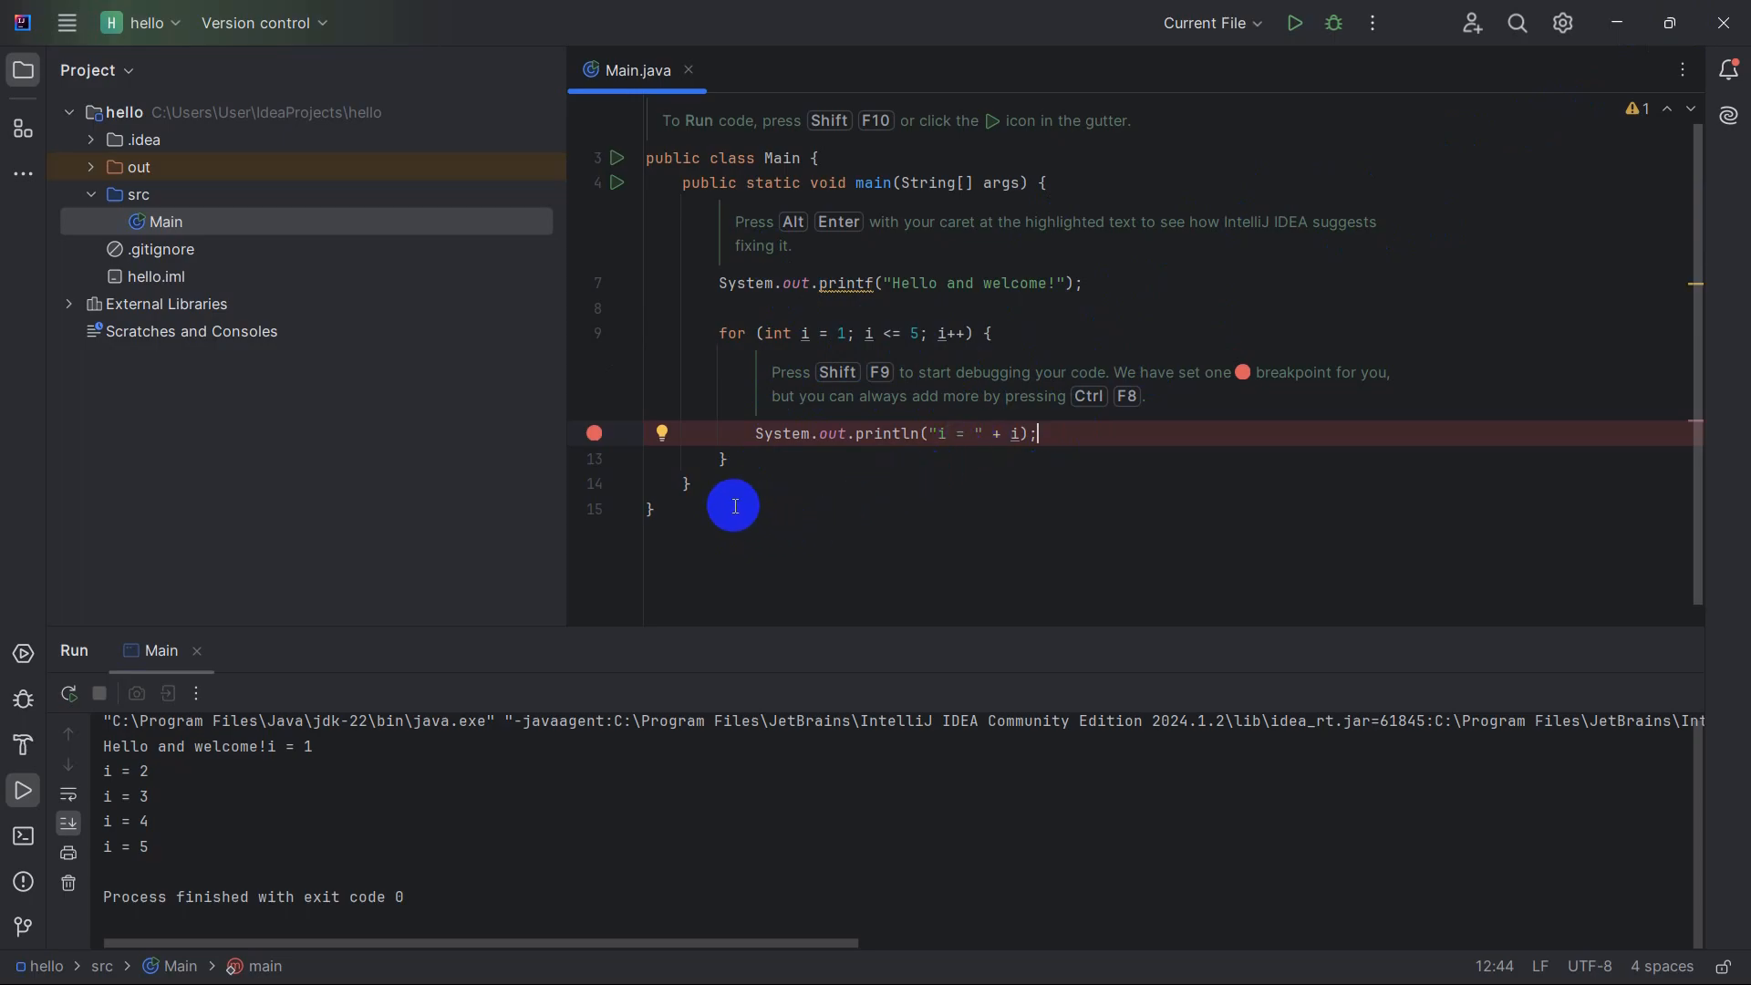